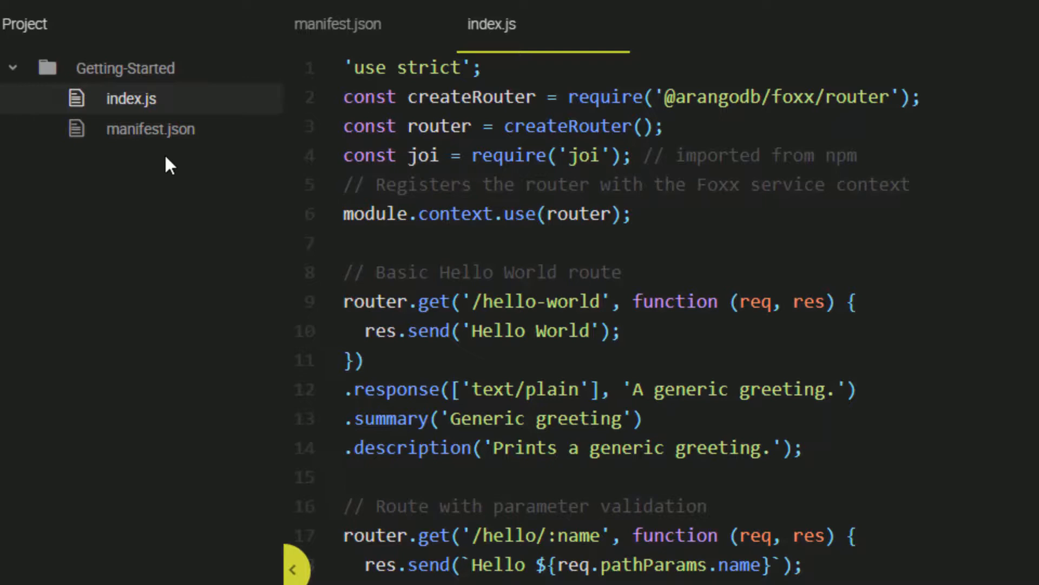
Create a new empty scripts/setup.js file in the Getting-Started project.
right_click(126, 67)
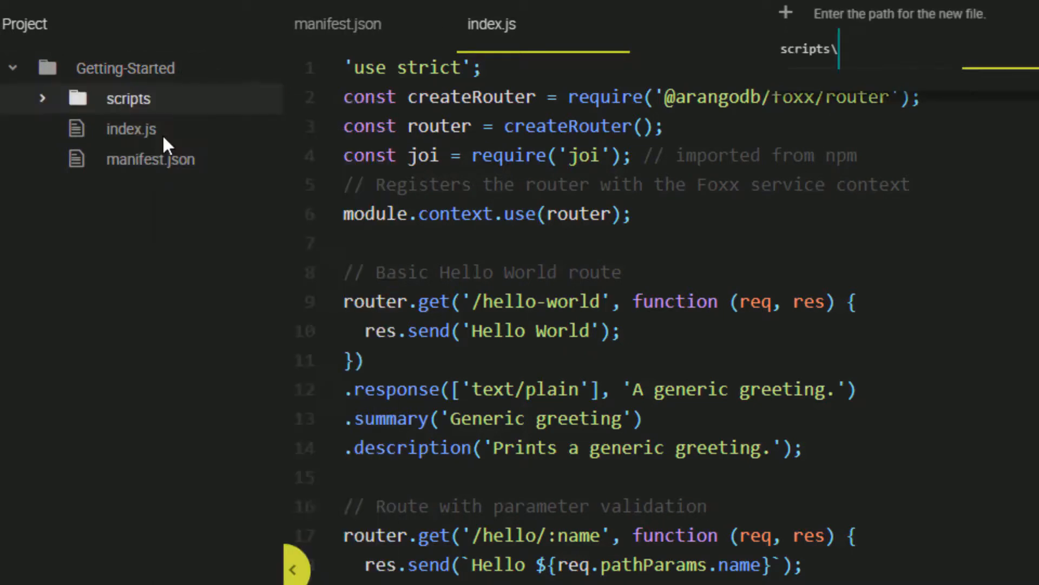
text(setup.js)
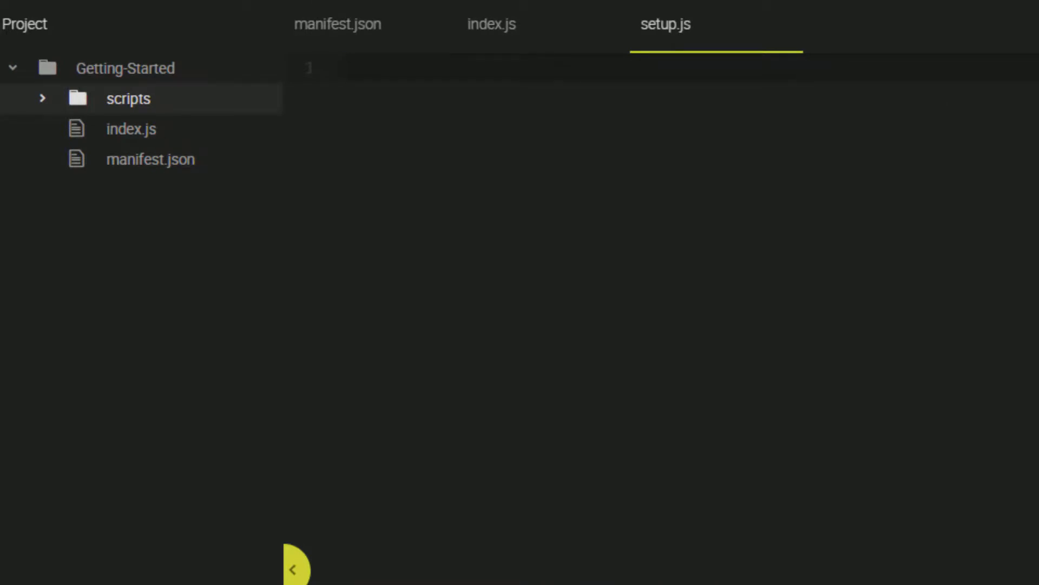
mouse_move(229, 140)
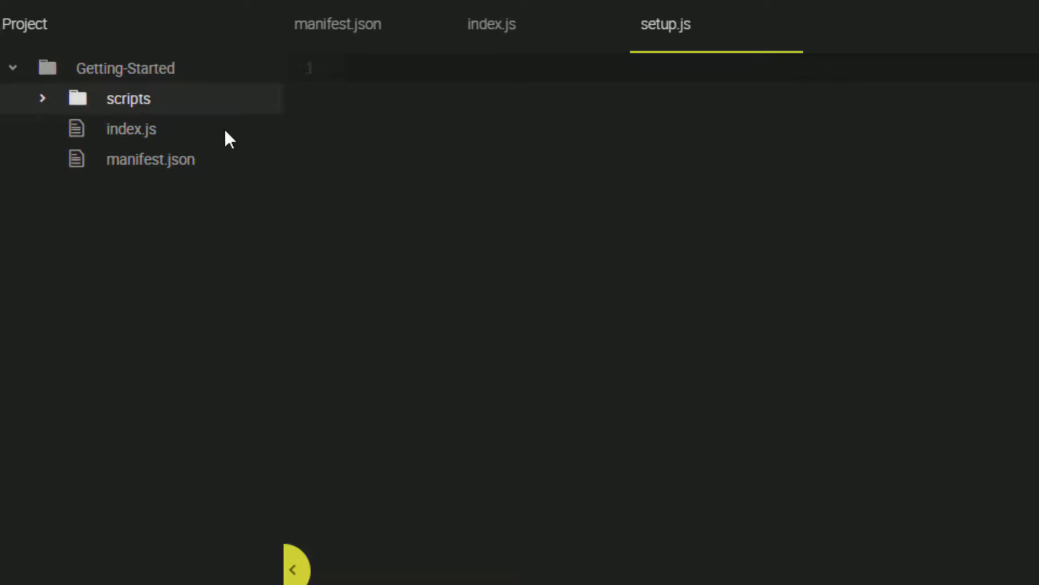
text(u')
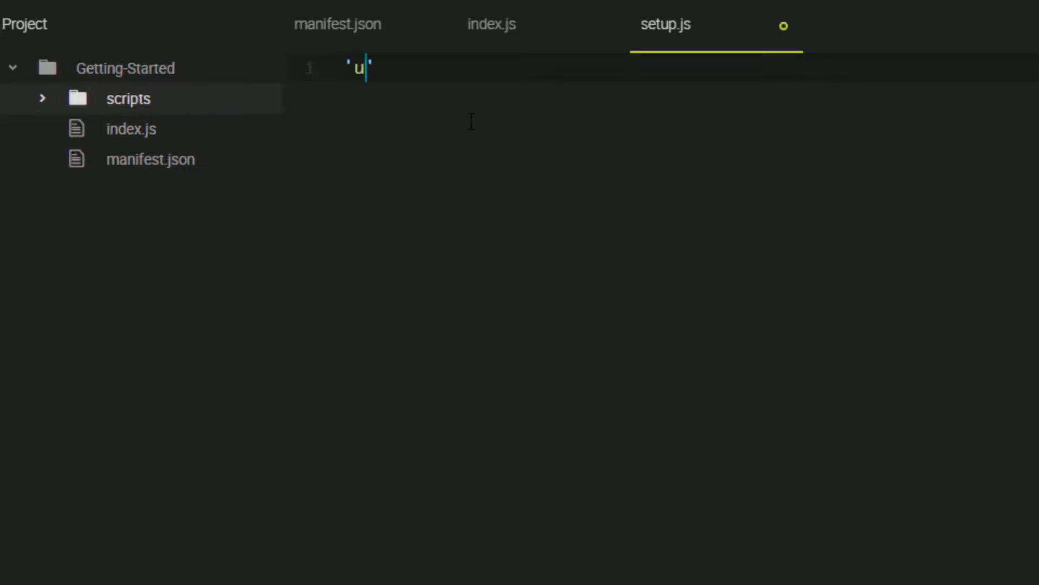
text(se strict)
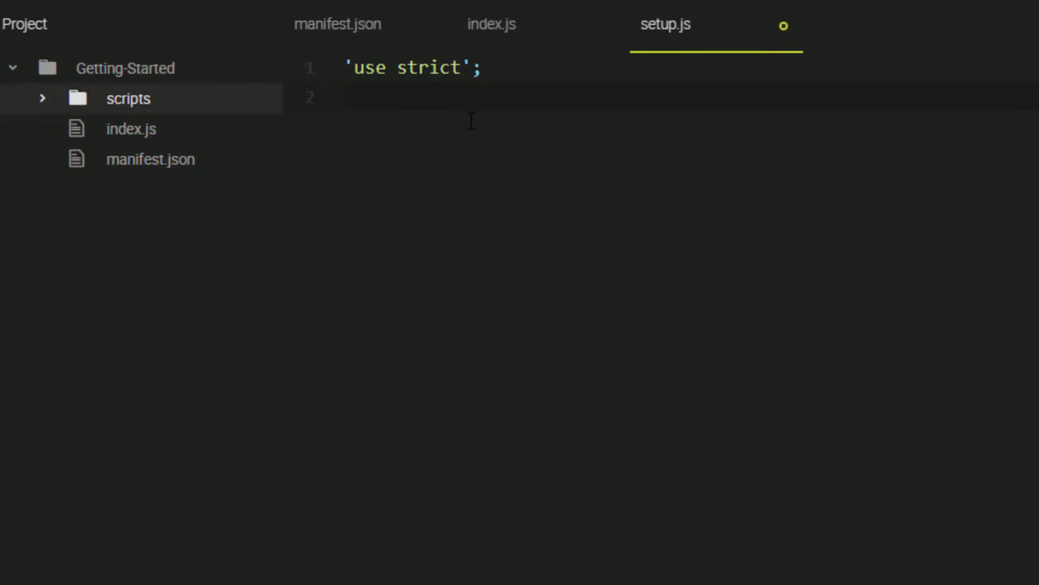
text(const db =)
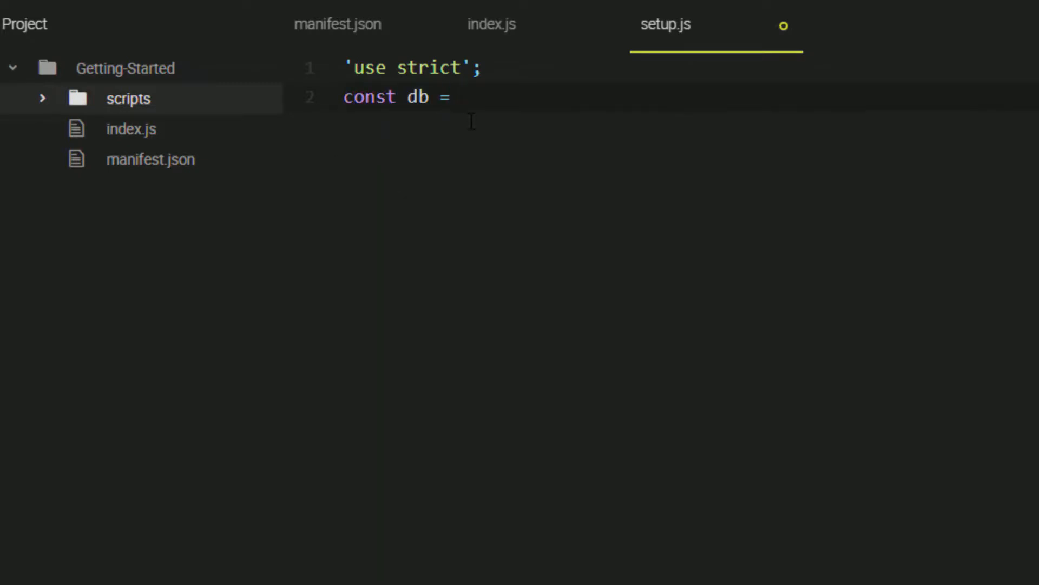
text(require())
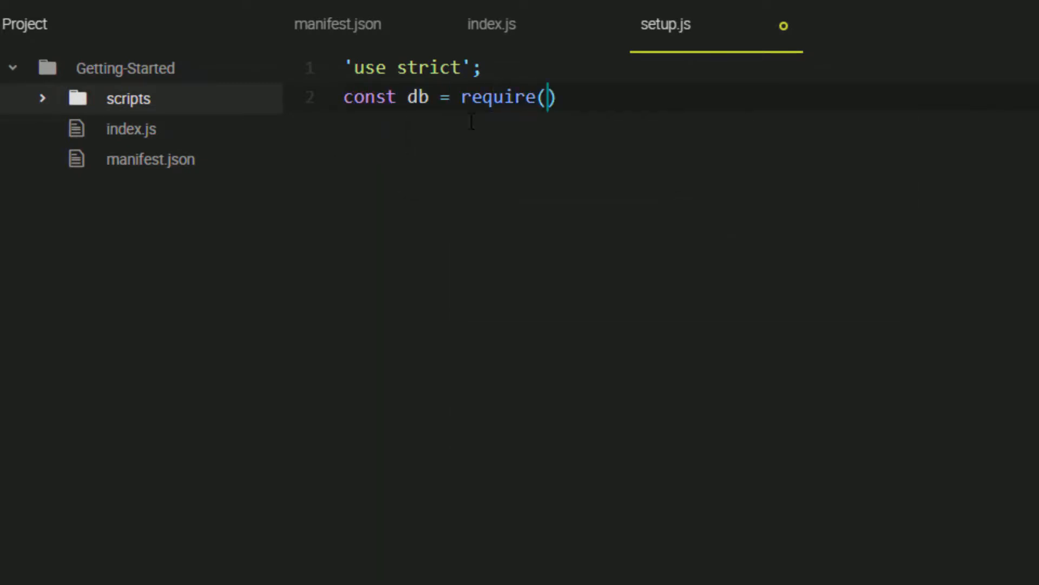
text('')
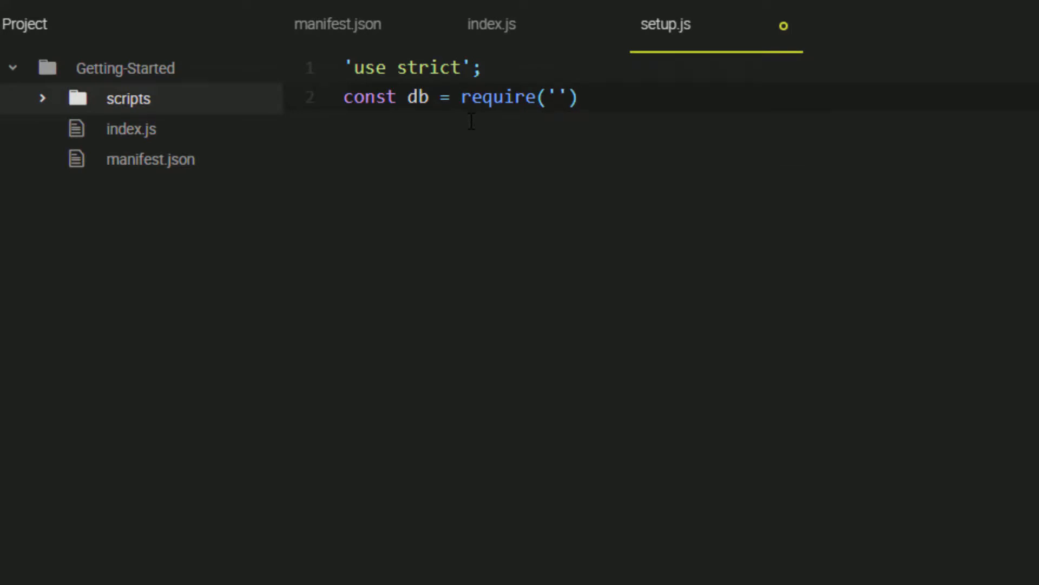
text(@arang)
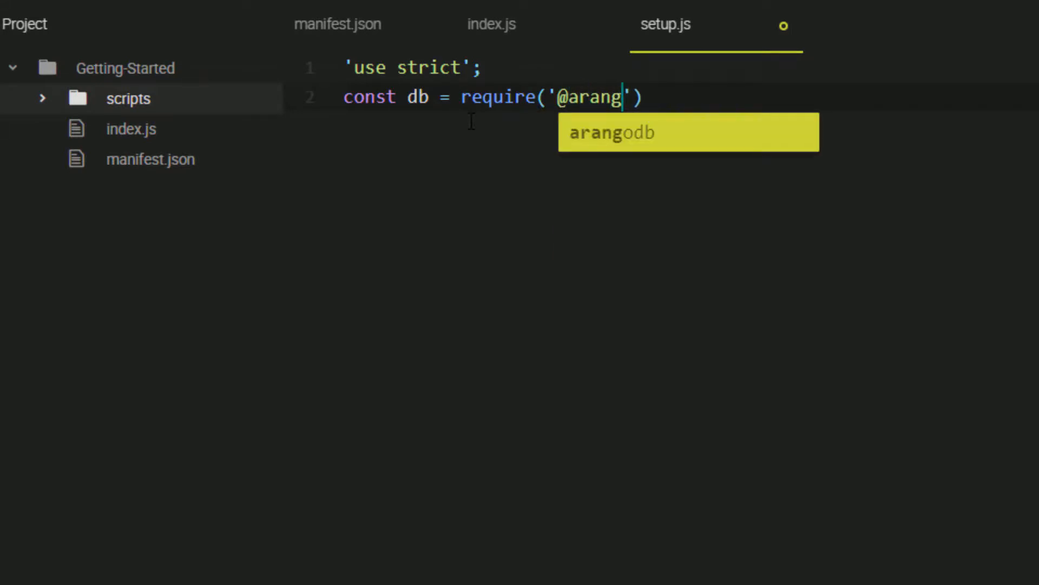
key(Tab)
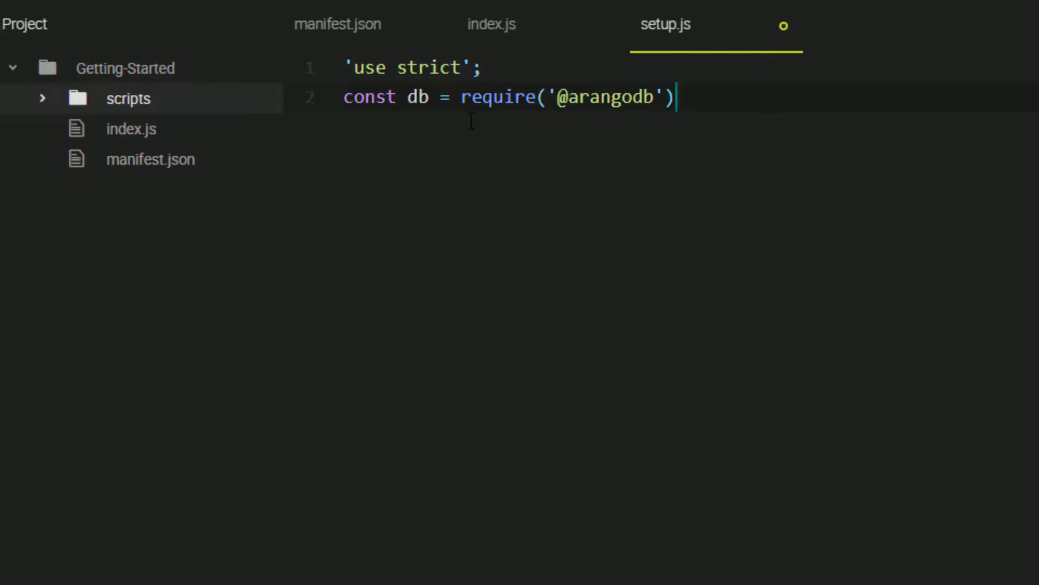
text(.db;)
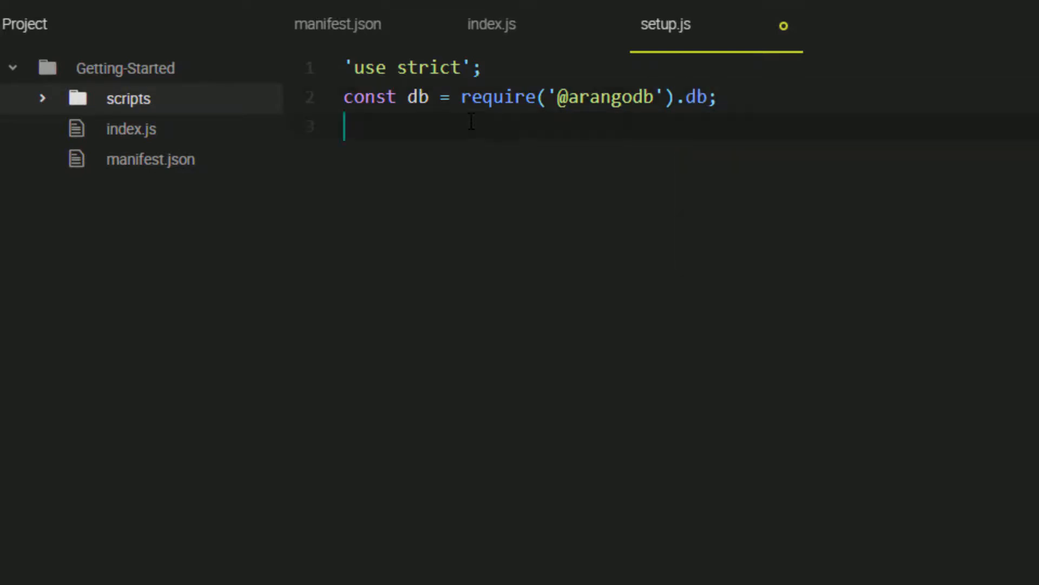
Declare const collectionName = 'myFoxxCollection'; and start a new line.
text(const collec)
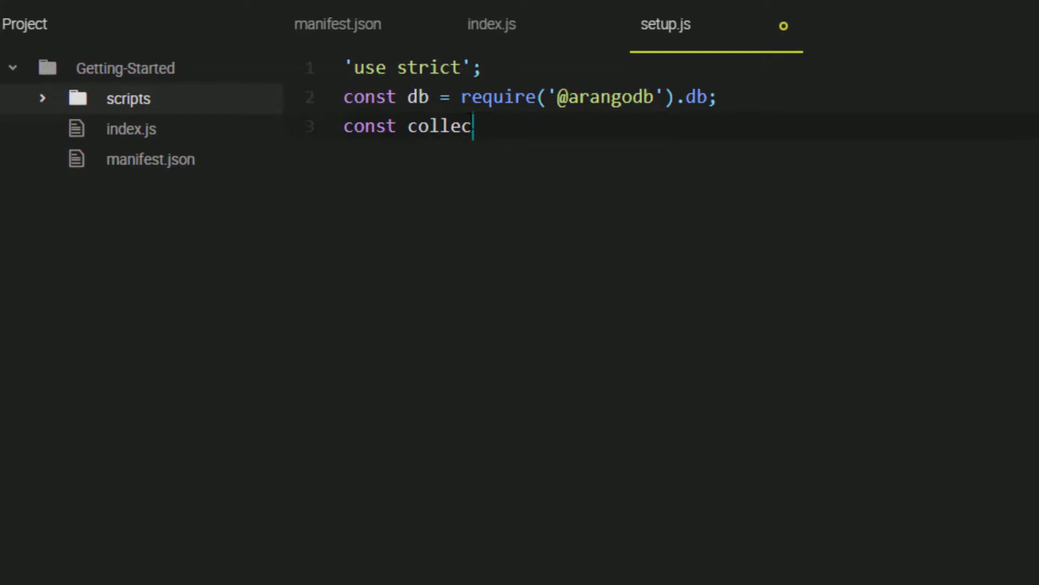
text(tionName)
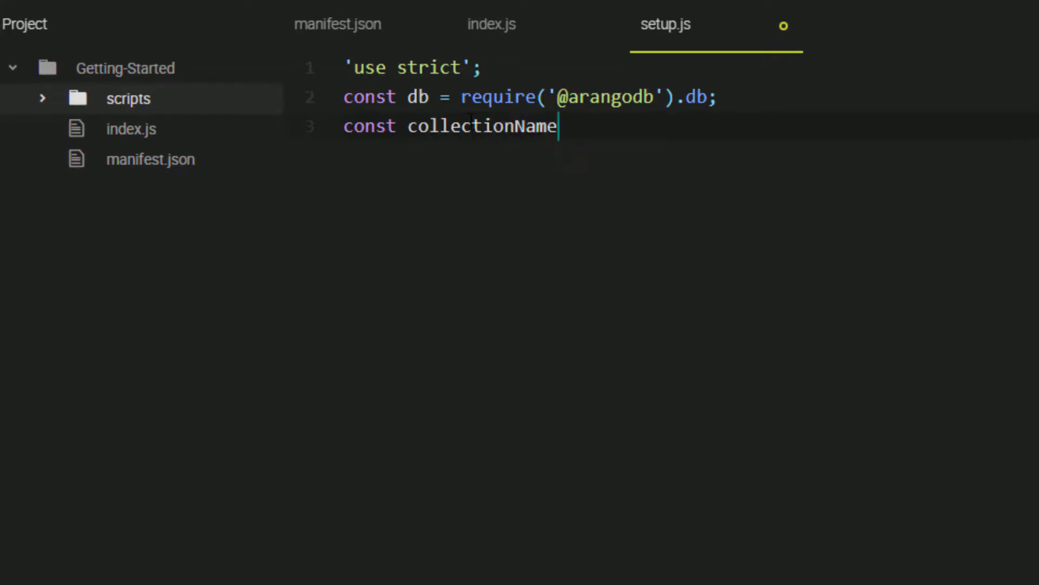
text(=)
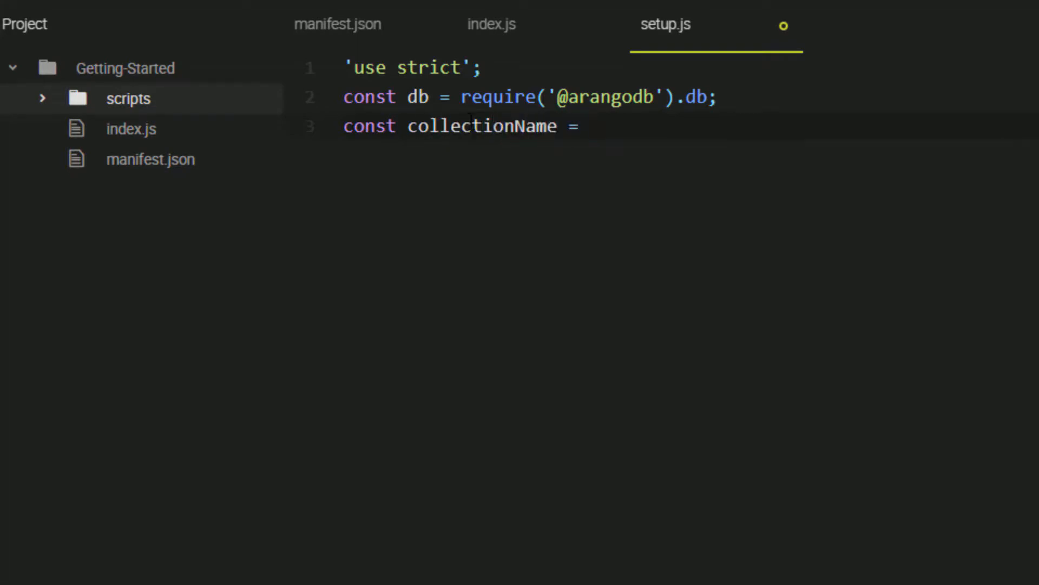
text('myFoxxC)
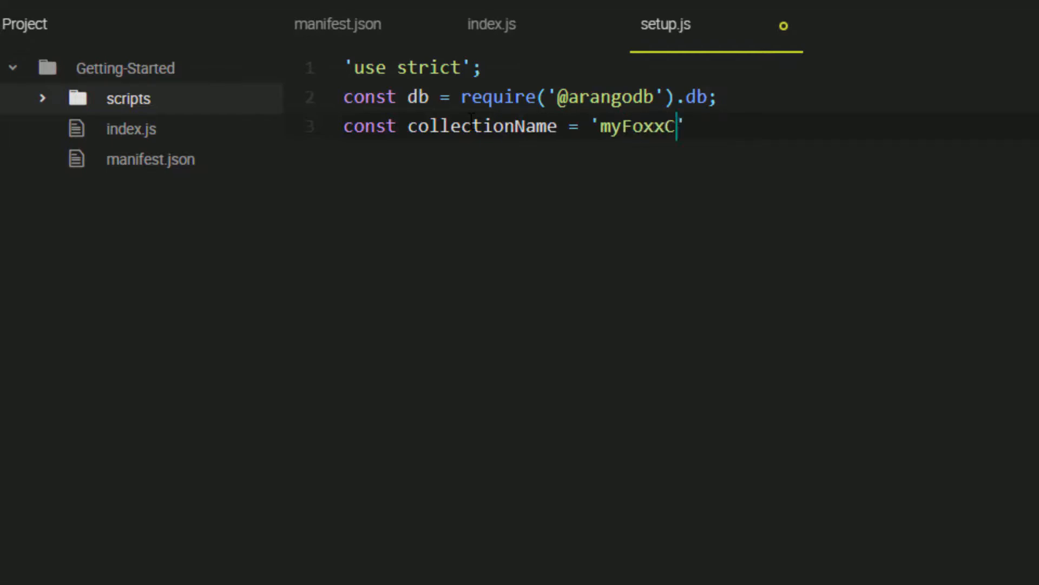
text(ollection)
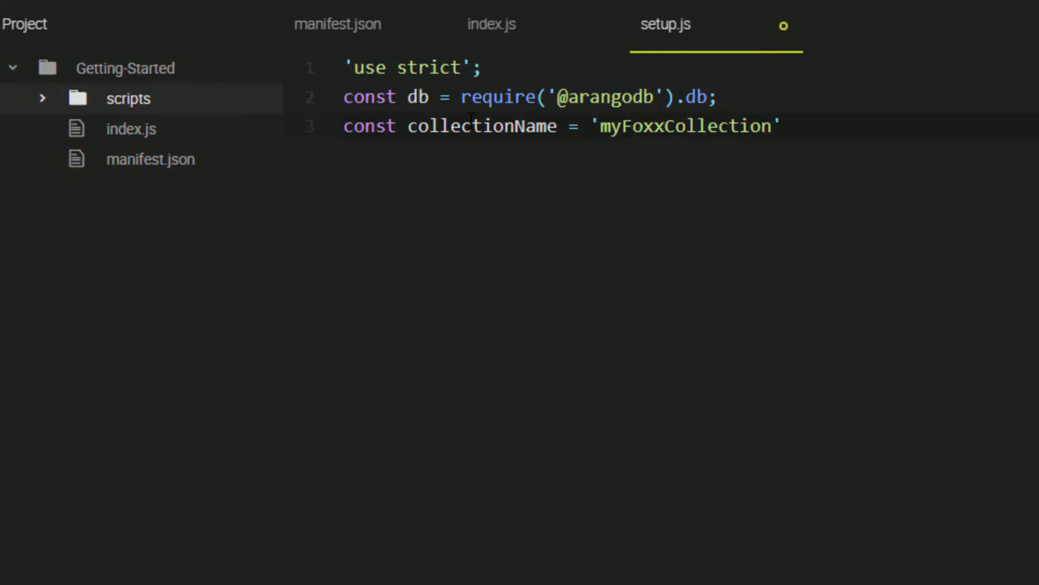
text(;)
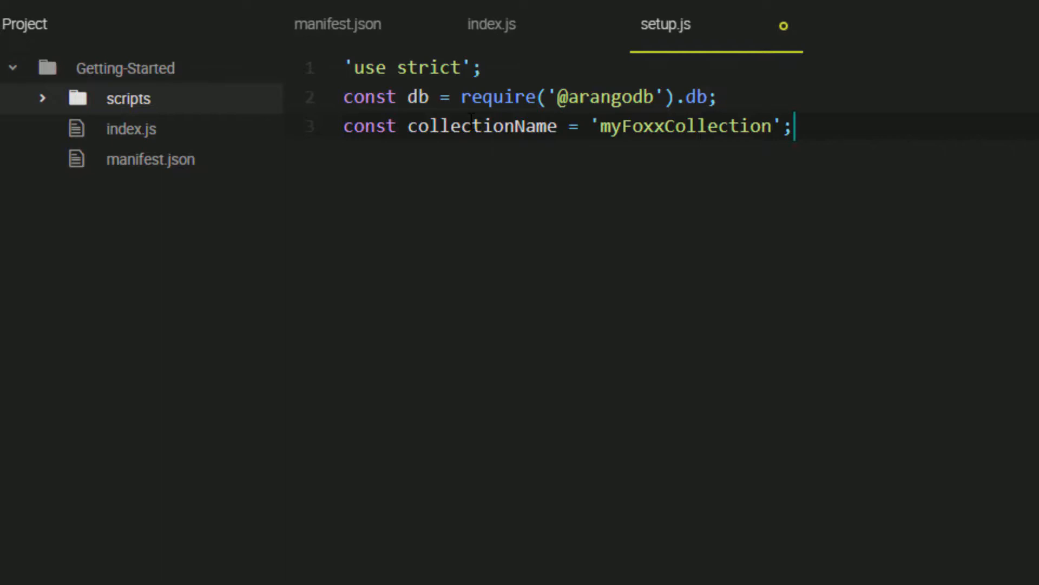
key(Enter)
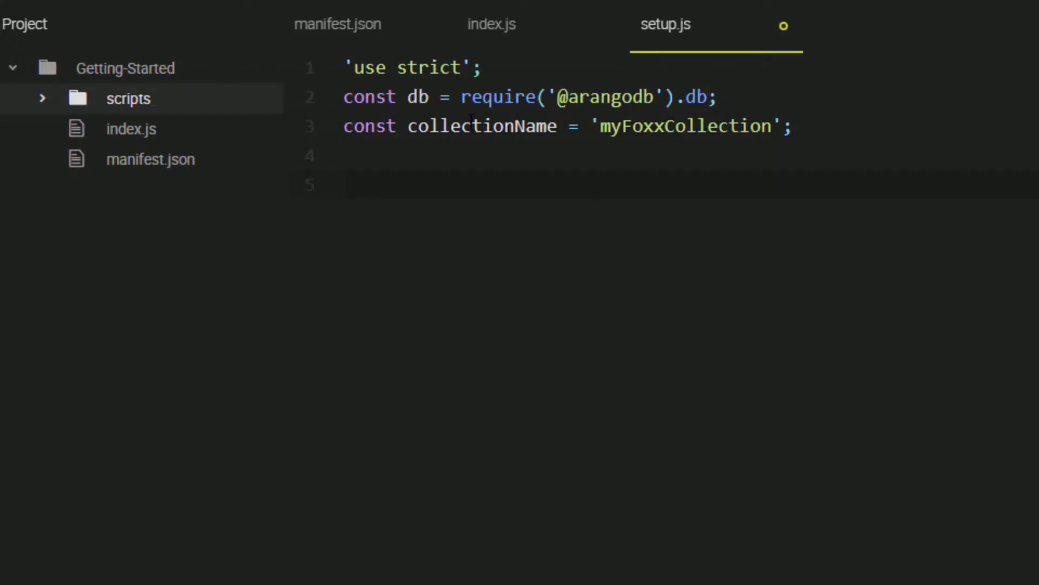
Add if (!db._collection(collectionName)) { db._createDocumentCollection(collectionName); } to setup.js.
text(if ()
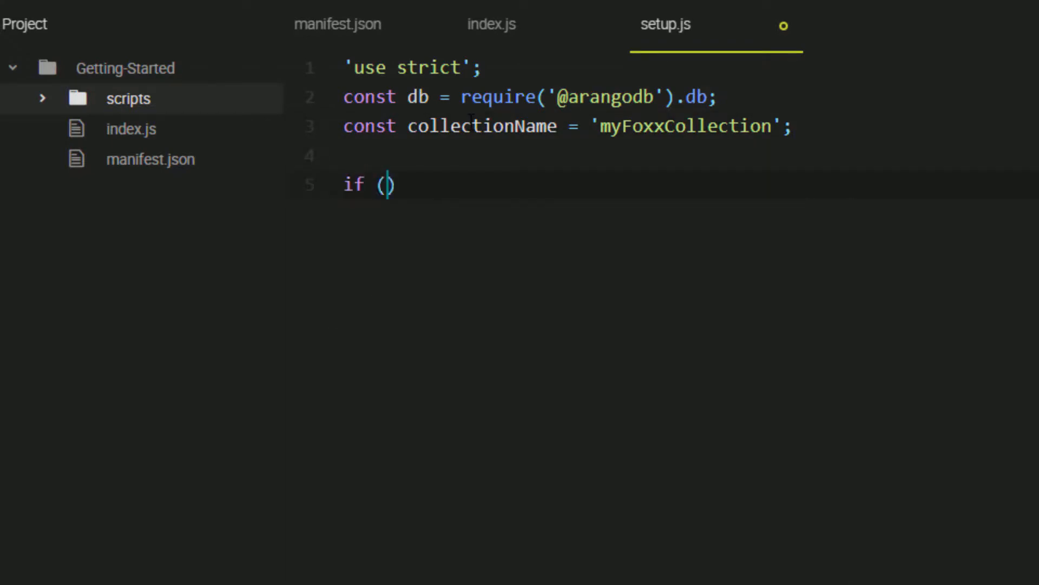
text(!db)
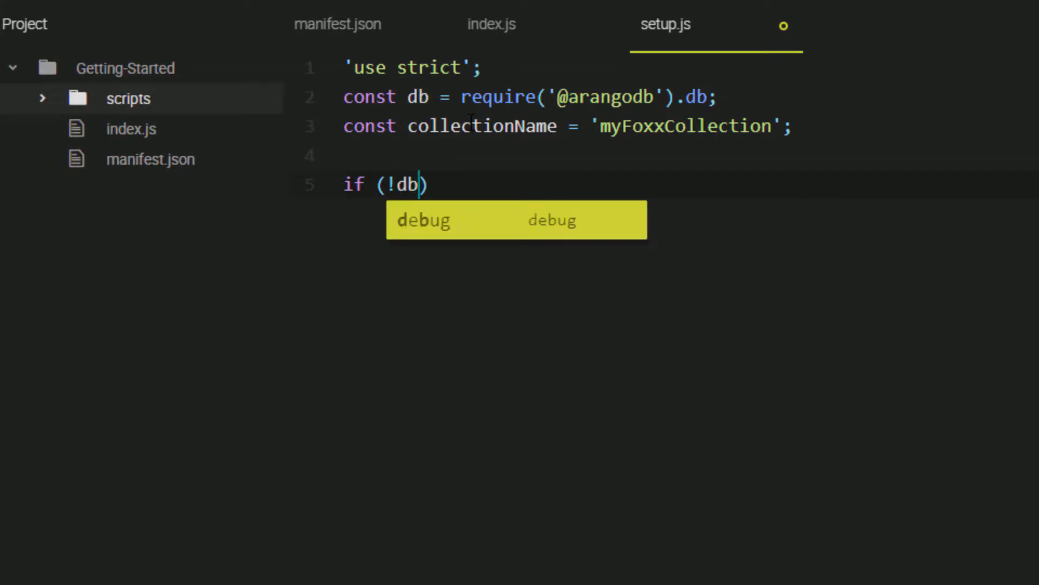
text(._collection(collectionName)
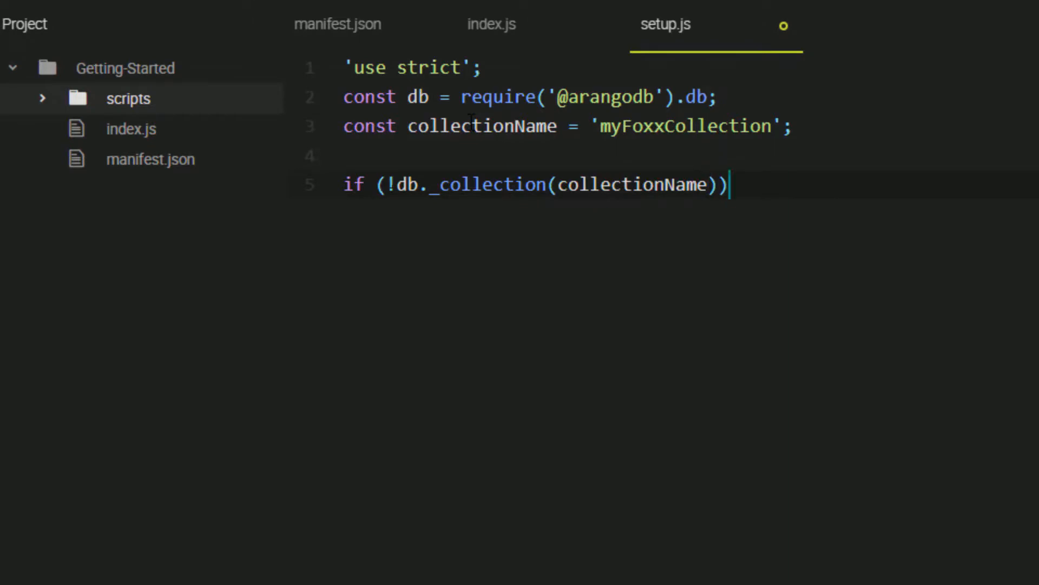
text({)
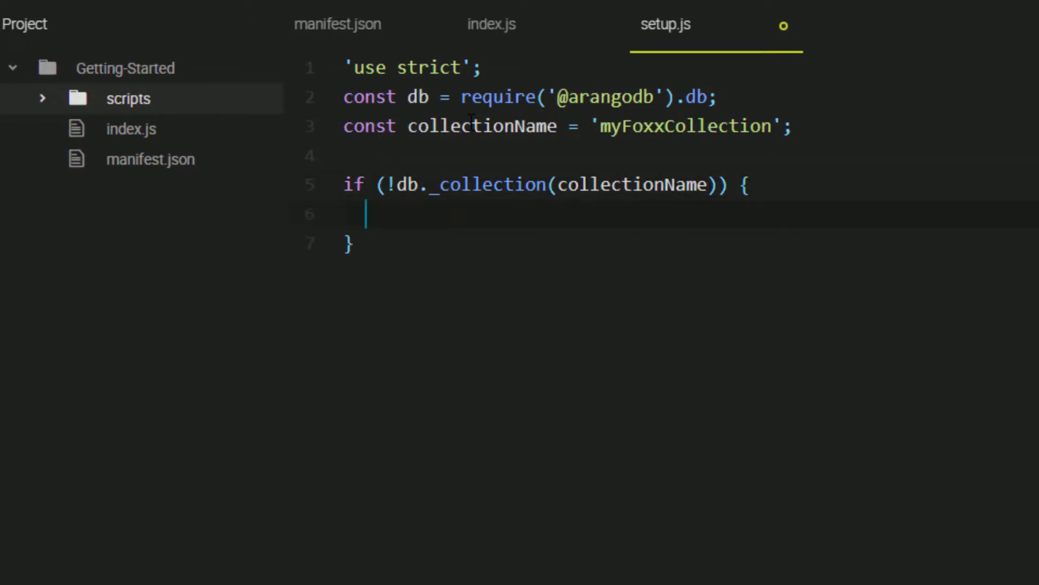
text(db._)
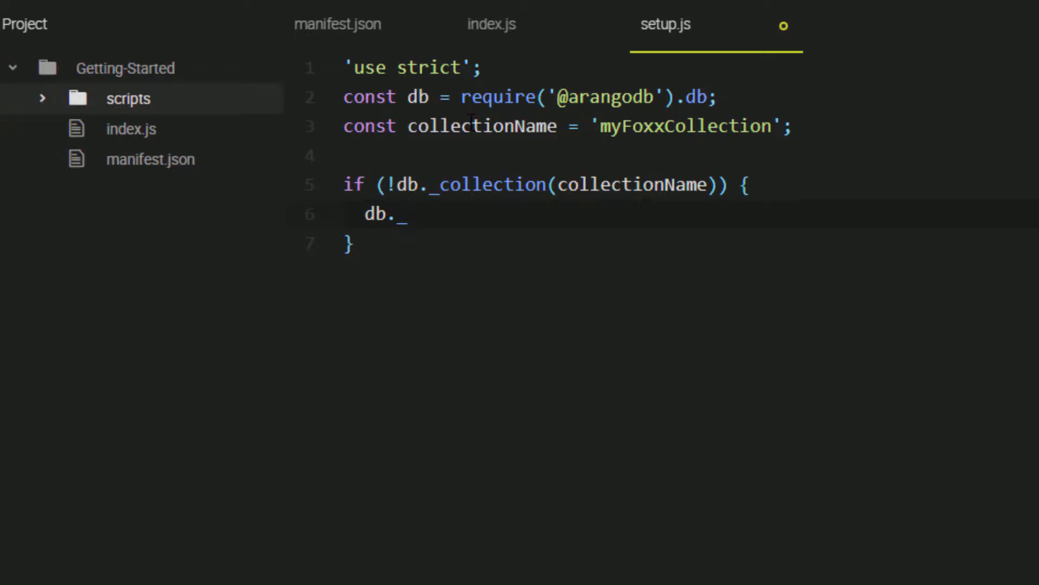
text(createD)
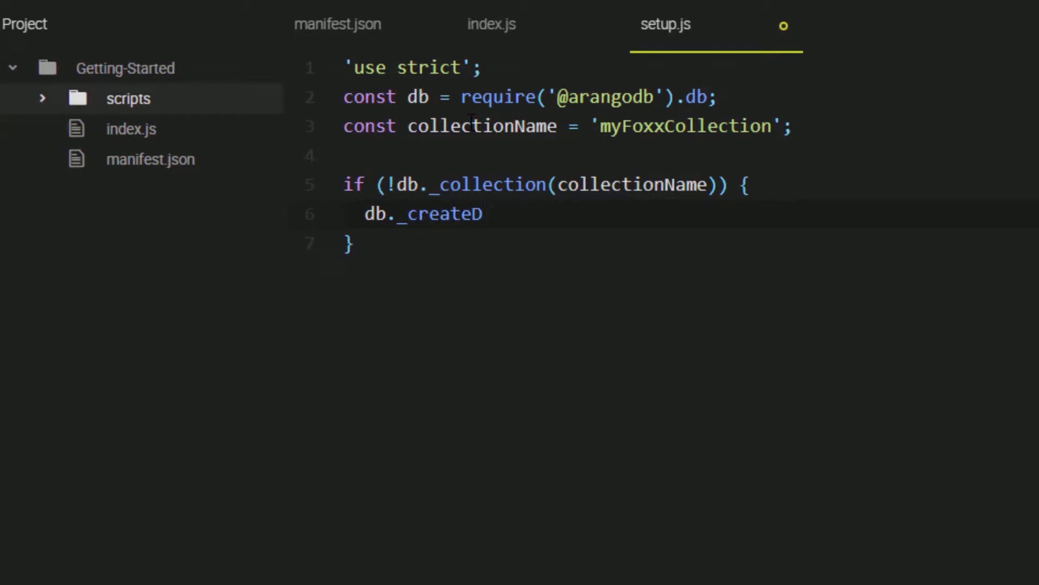
text(ocument)
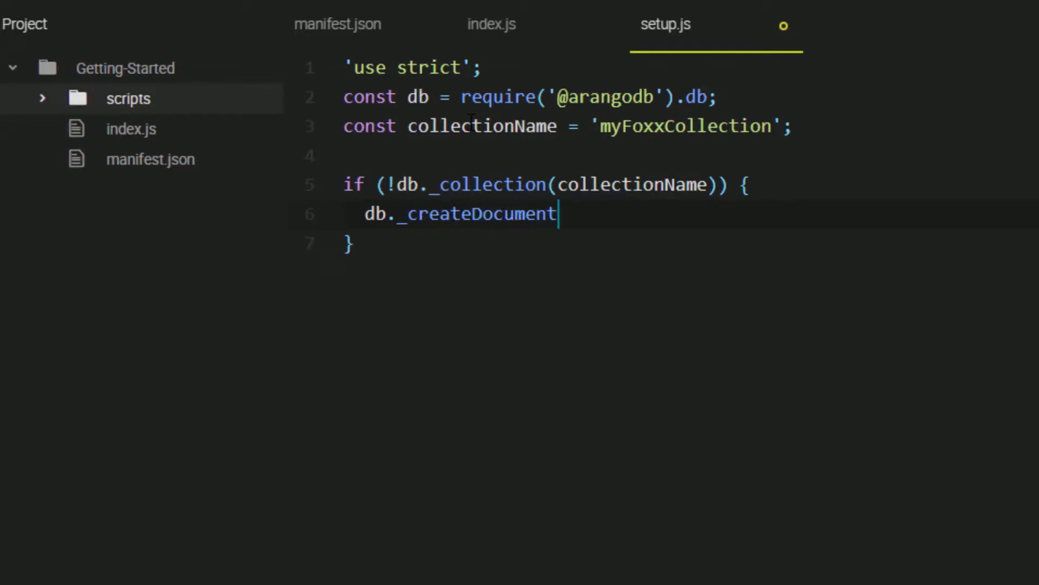
text(Collection)
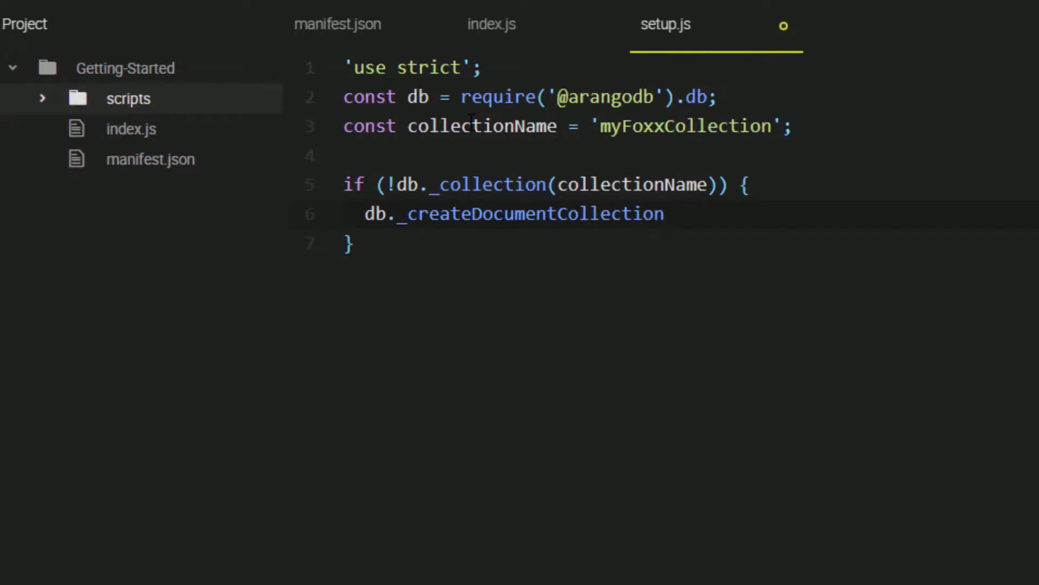
text((collectionName))
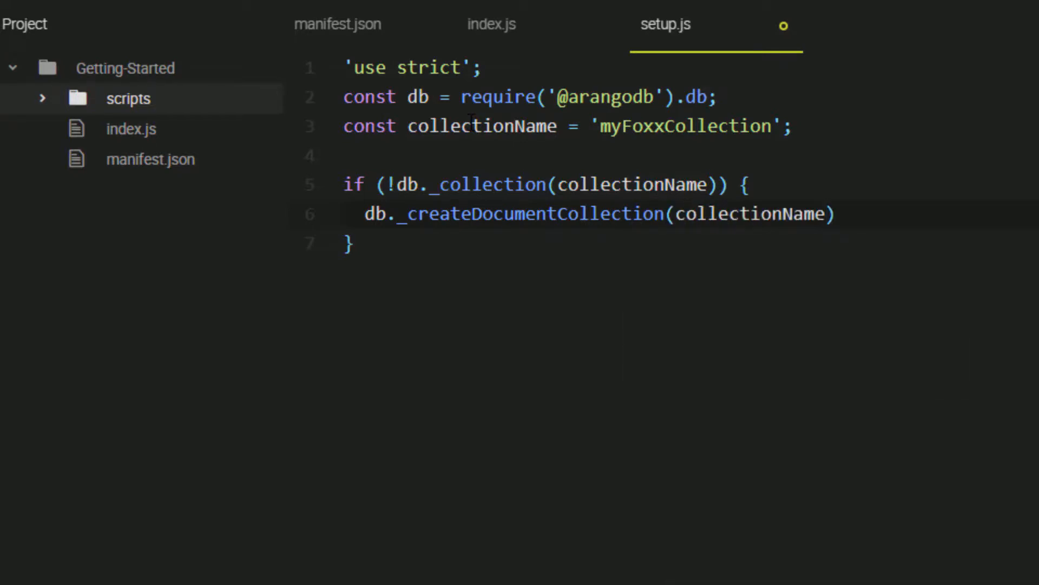
text(;)
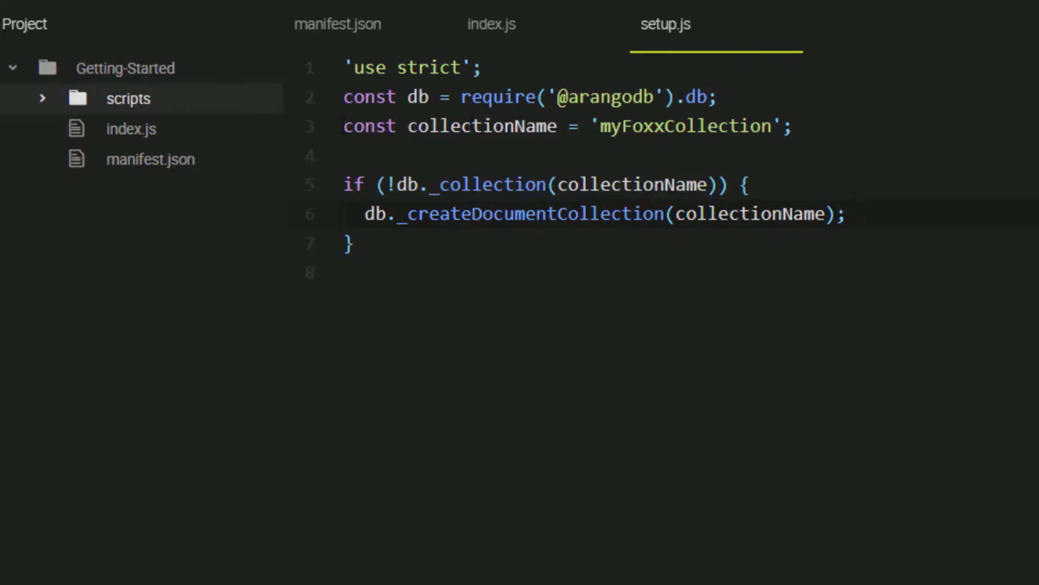
Add "scripts": { "setup": "scripts/setup.js" } to manifest.json and save it.
click(131, 129)
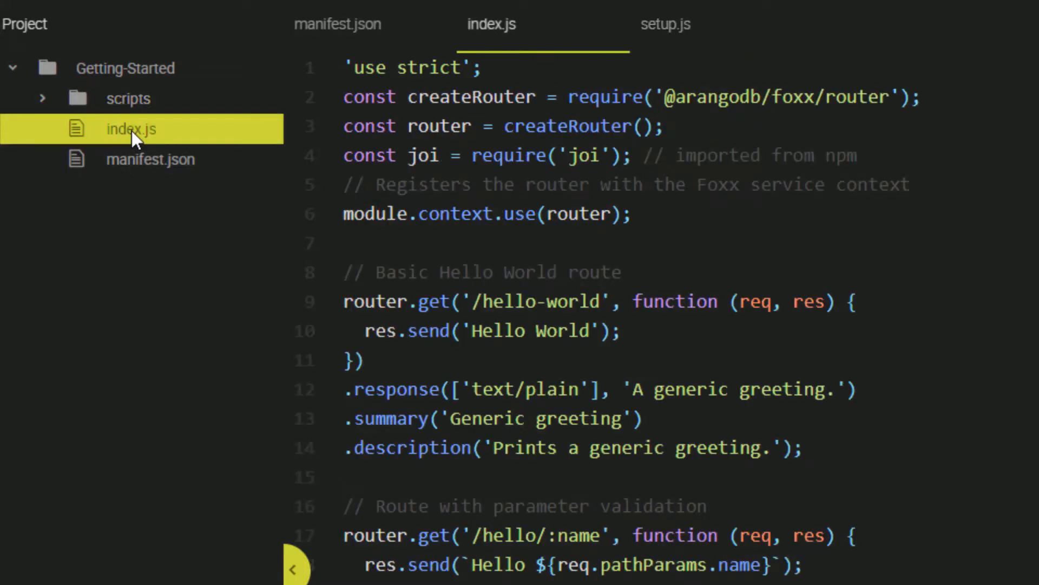
click(149, 159)
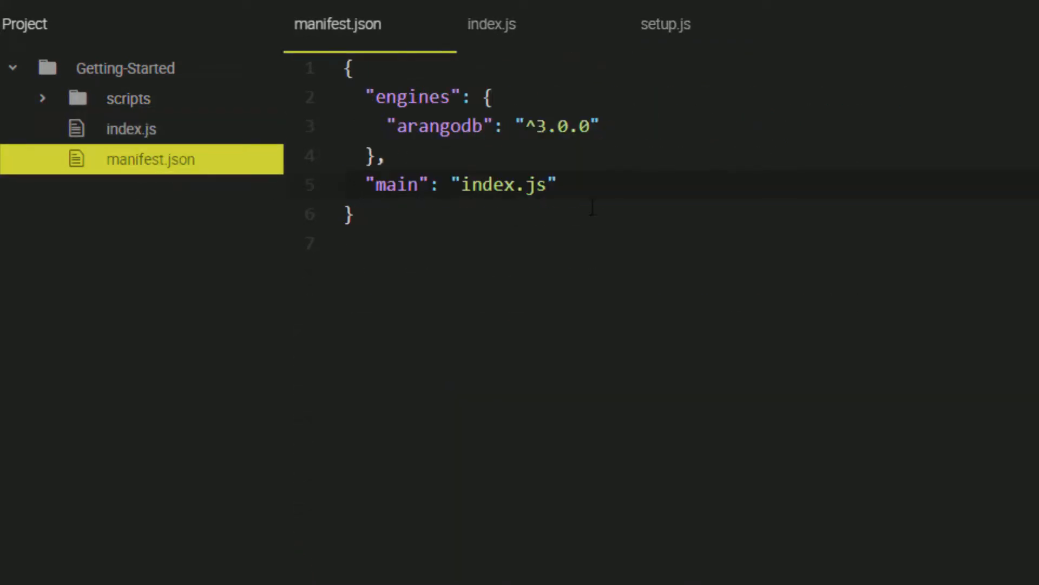
text(,)
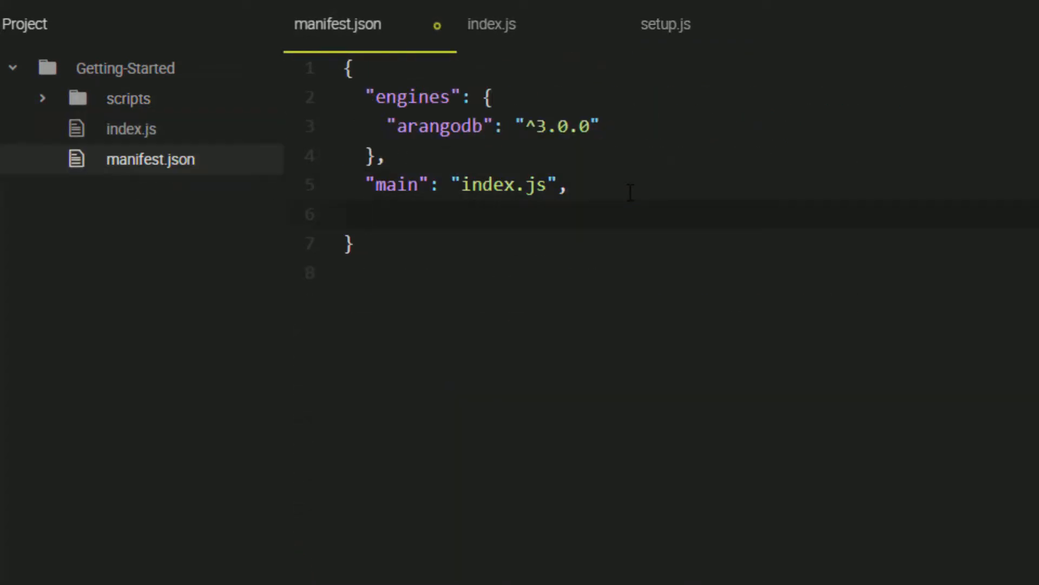
text("")
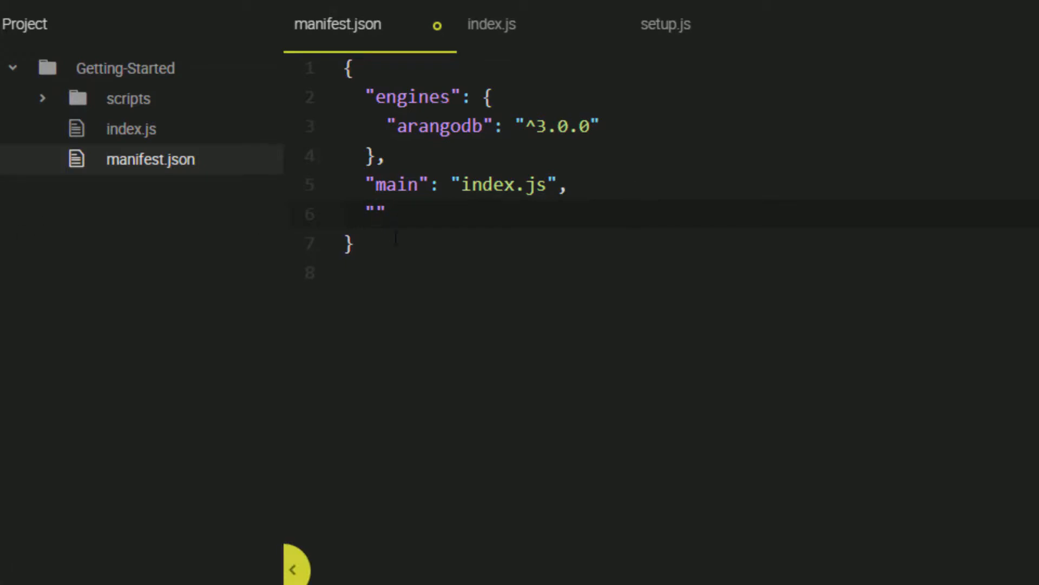
text(scri)
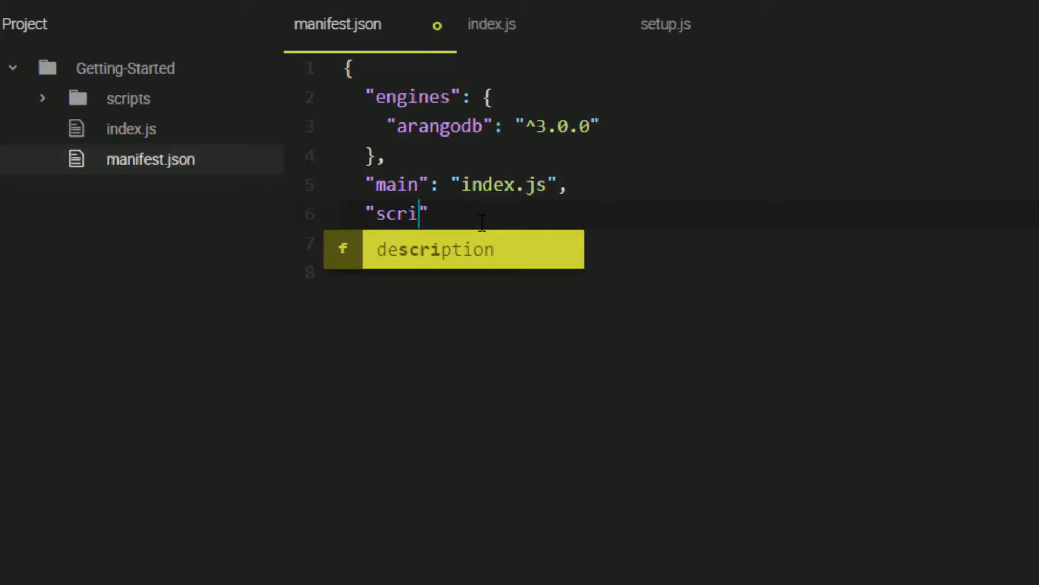
text(pts":)
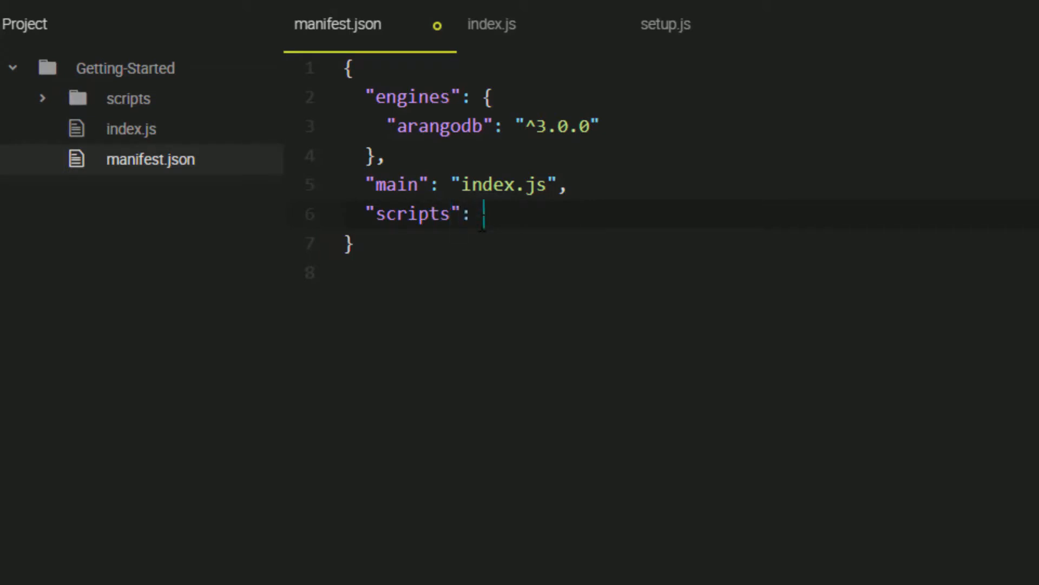
text({)
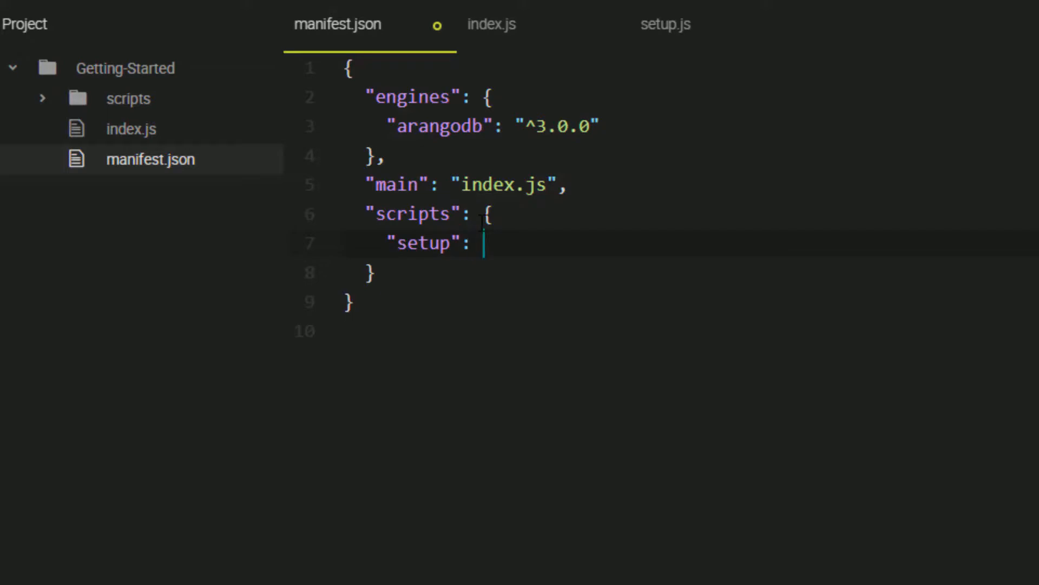
text("scripts/")
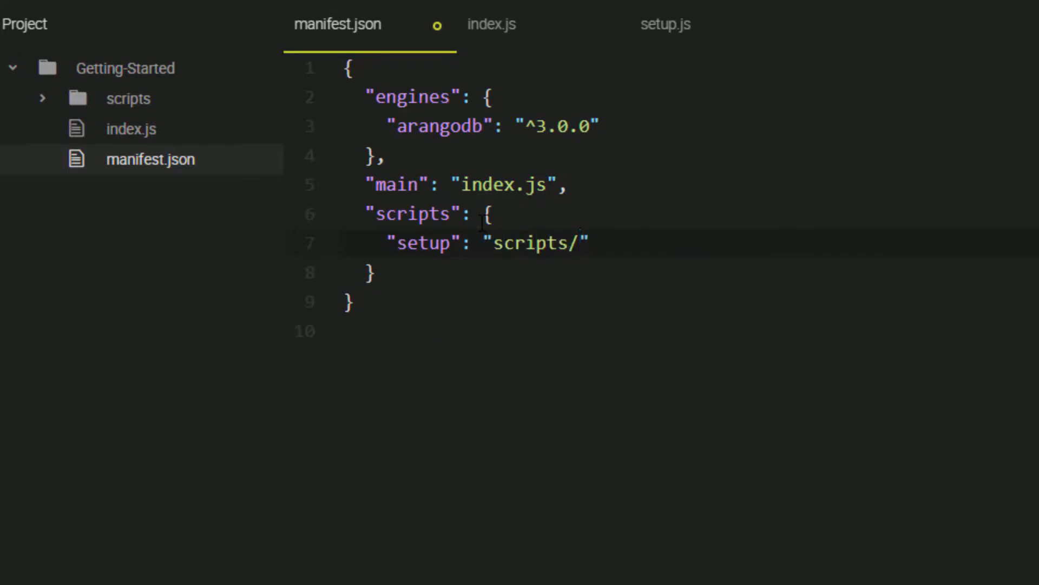
text(setup.js)
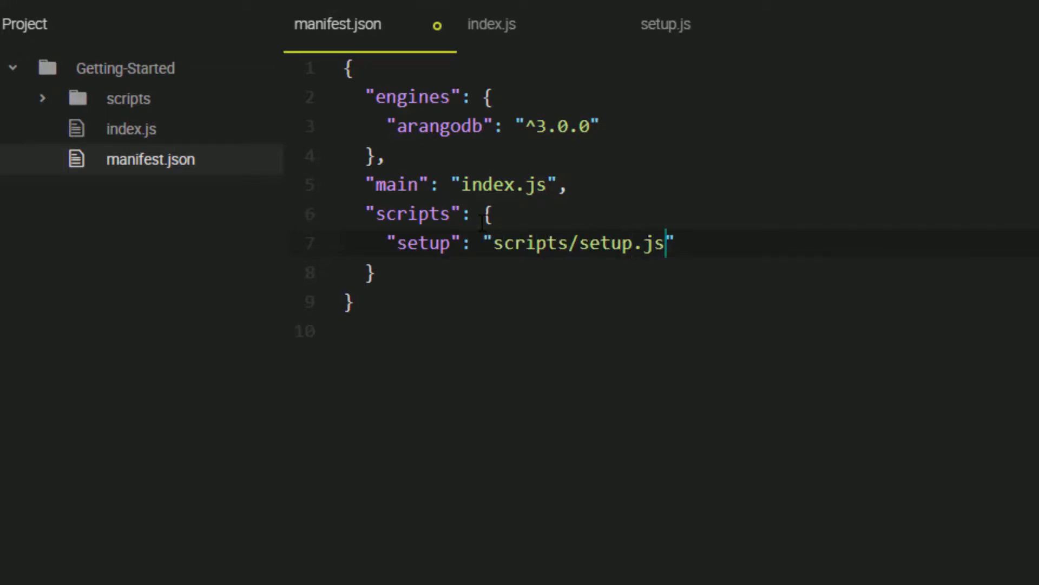
key(ctrl+s)
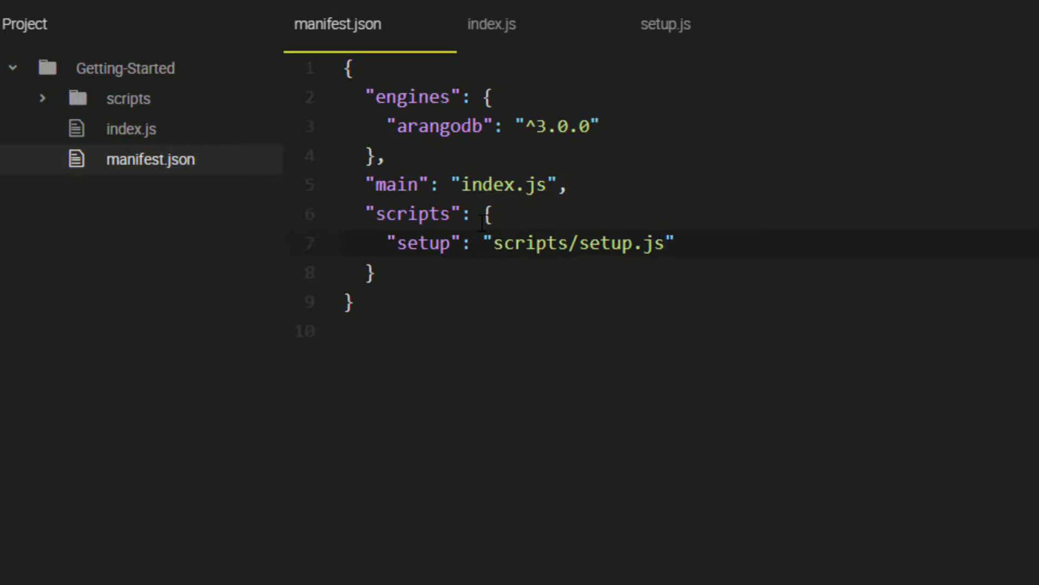
click(670, 244)
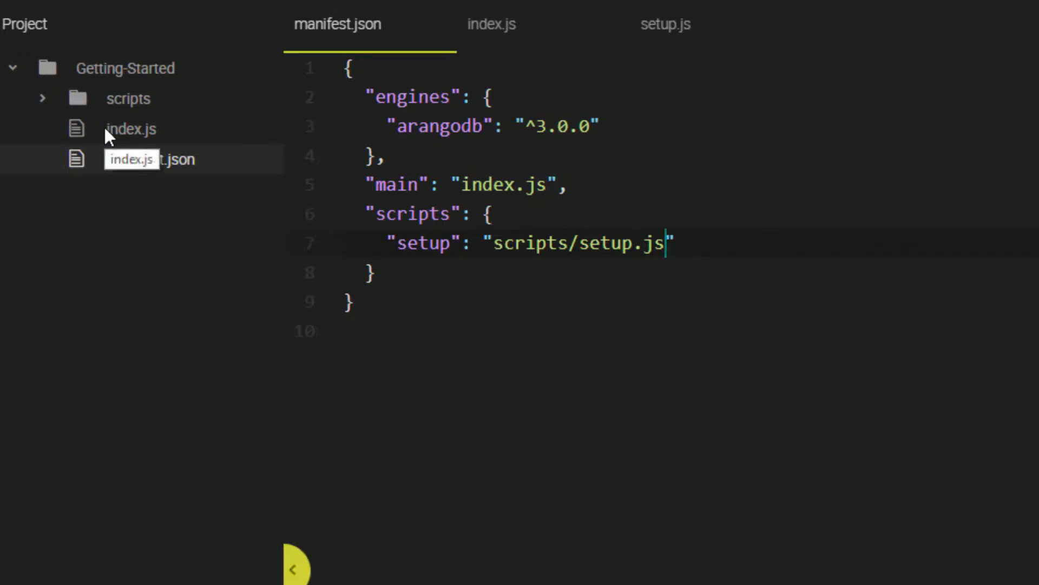
Switch to index.js at the end of its greeting routes.
click(131, 129)
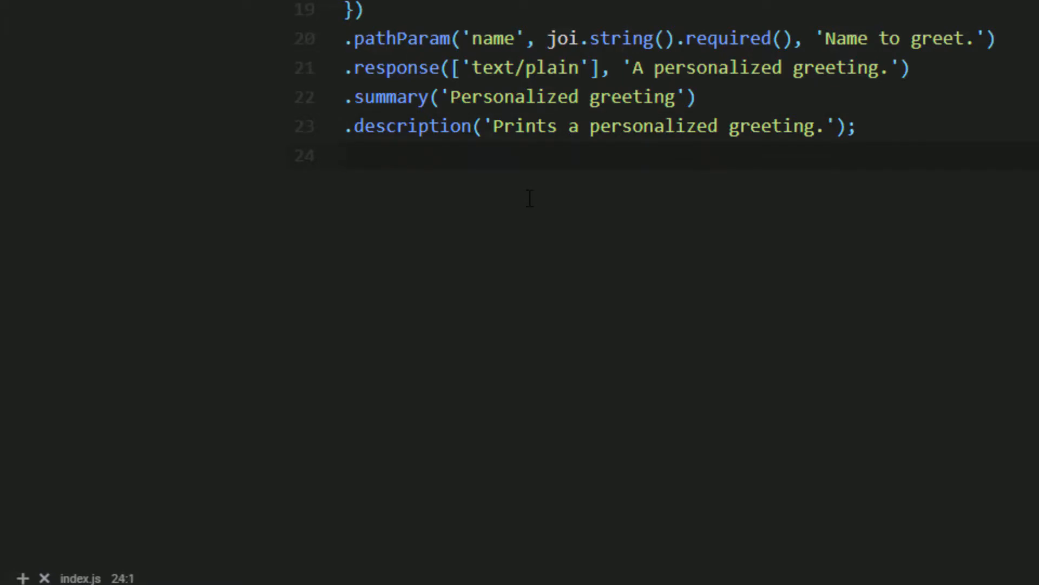
Add the 'Add entry to myFoxxCollection' comment and router.post('/entries', function (req, res) {.
text(//)
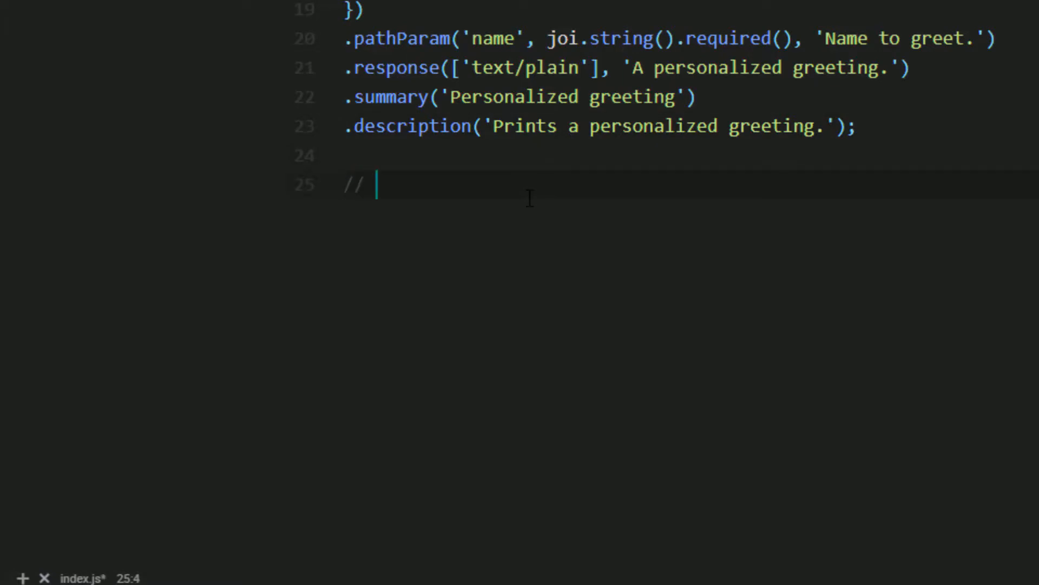
text(Add en)
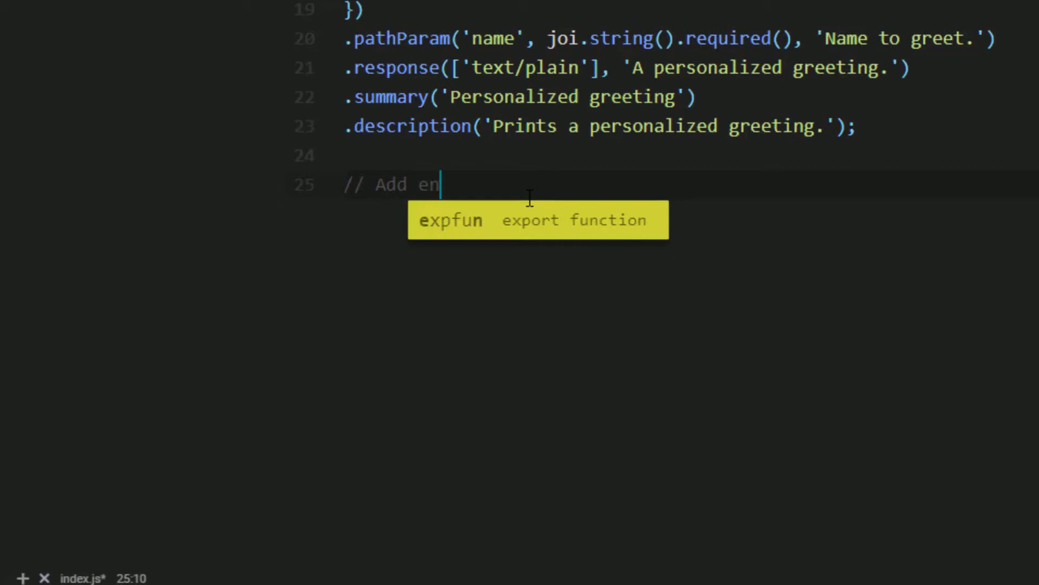
text(try to myFoxxCollection)
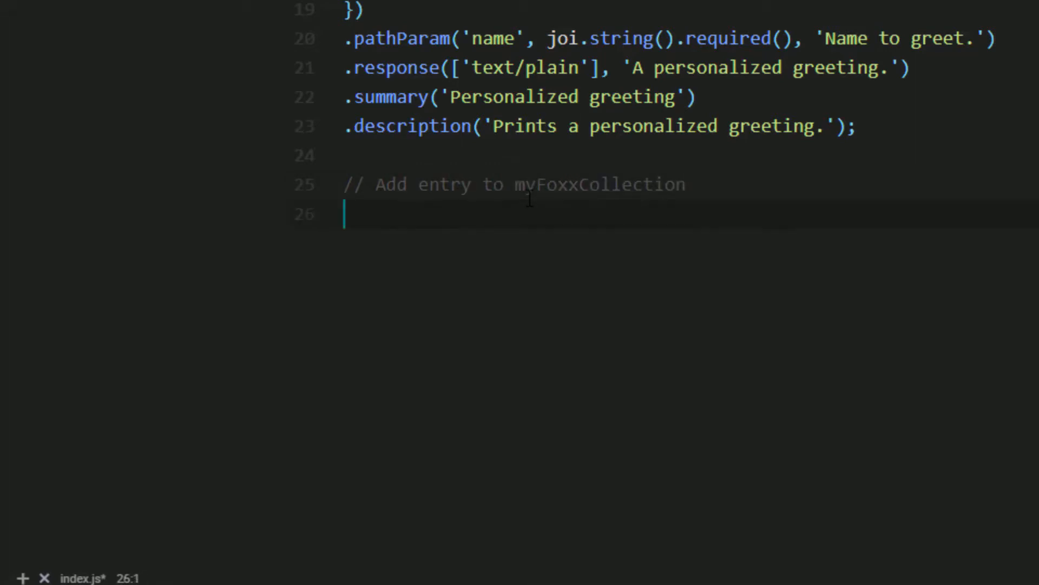
text(router.)
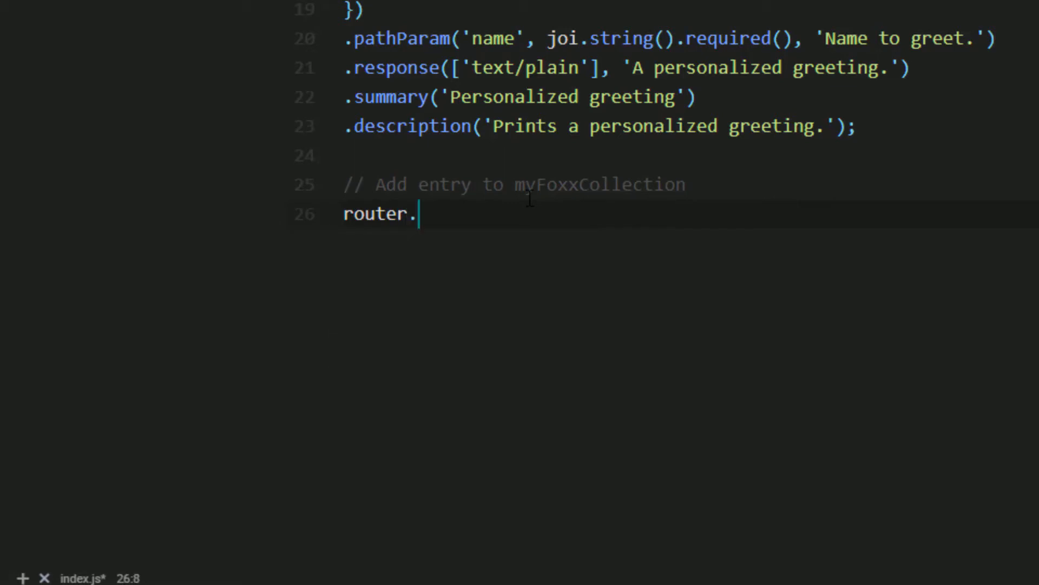
text(post('/'))
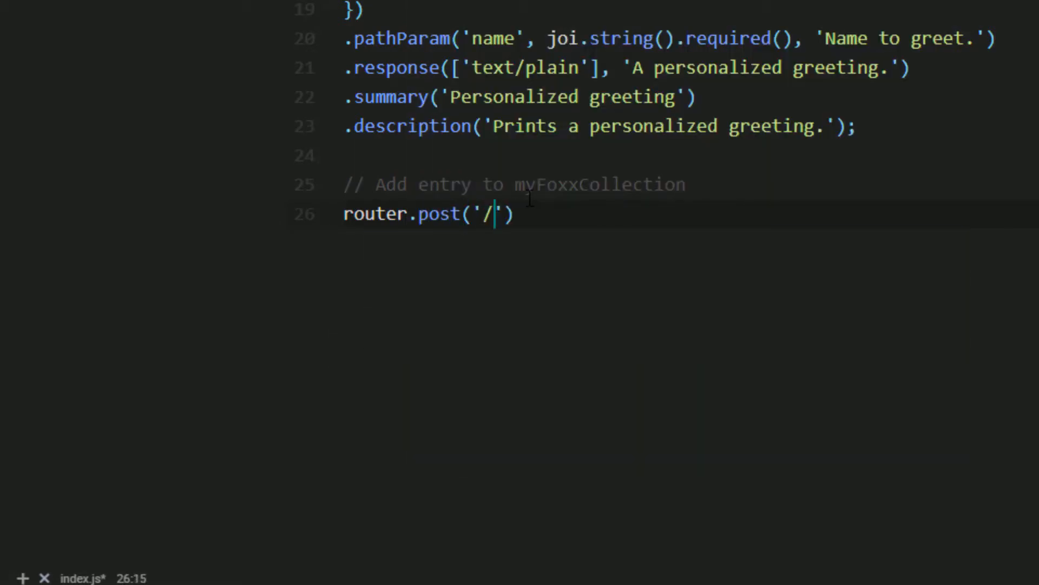
text(entries)
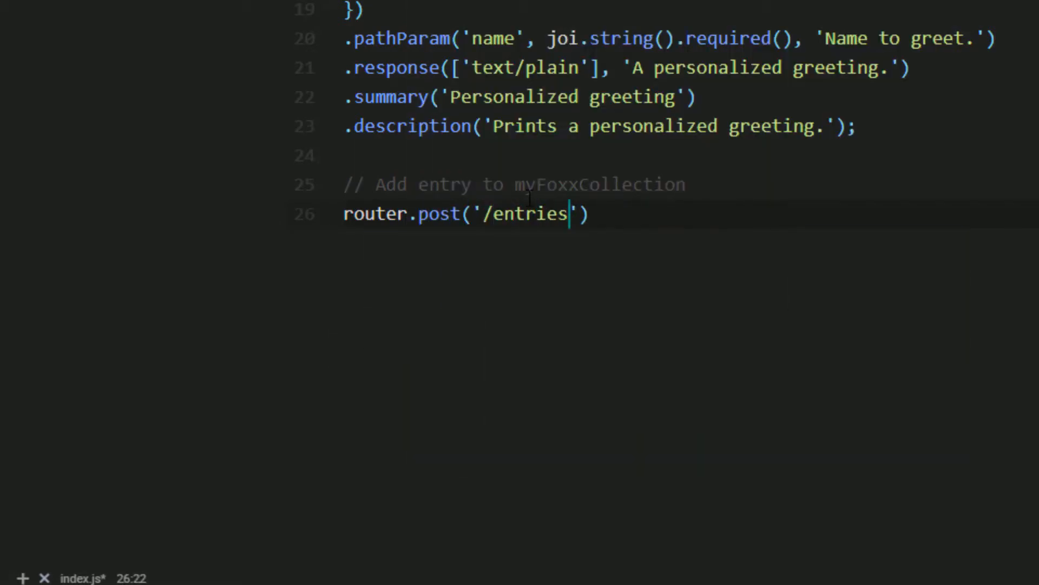
key(Right)
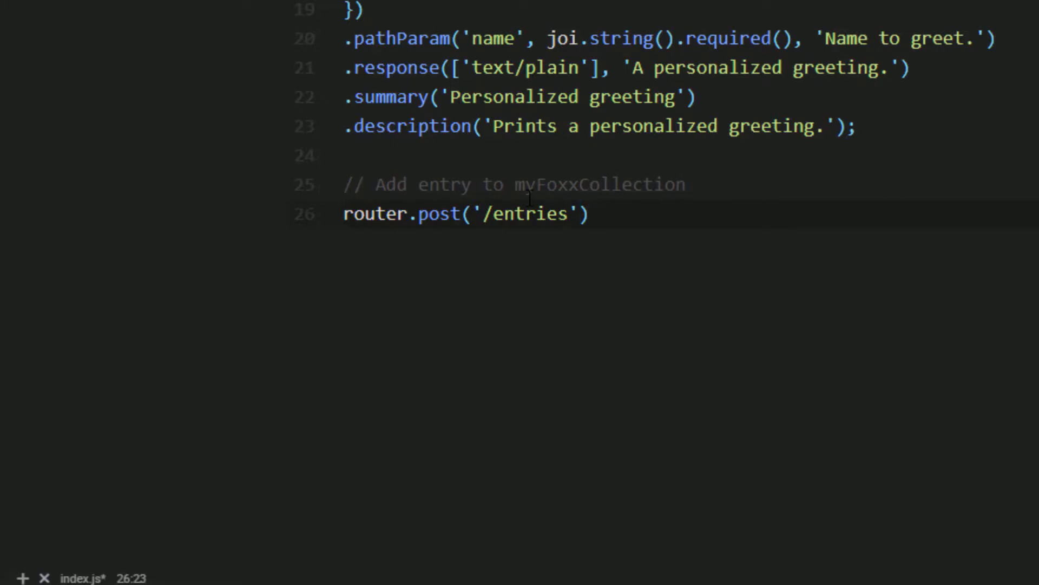
text(, funct)
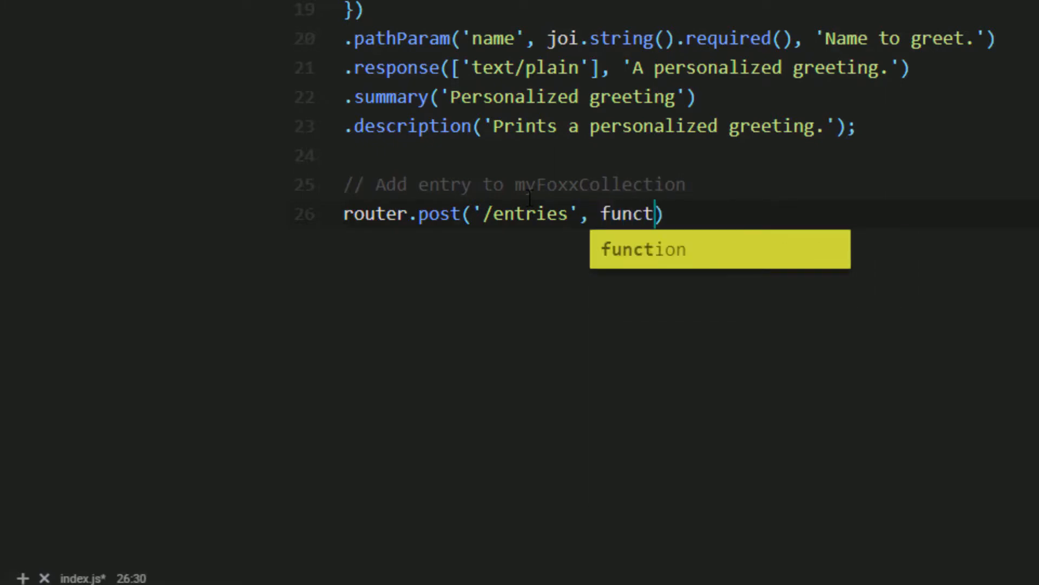
text(ion (req, res)
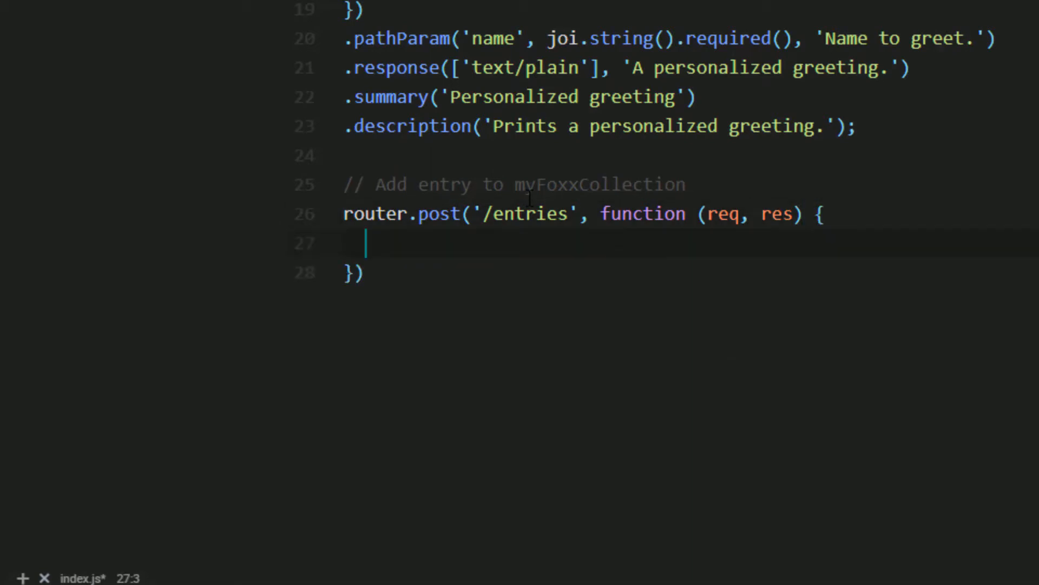
Inside the handler write const data = req.body; and begin const meta =.
text(const data =)
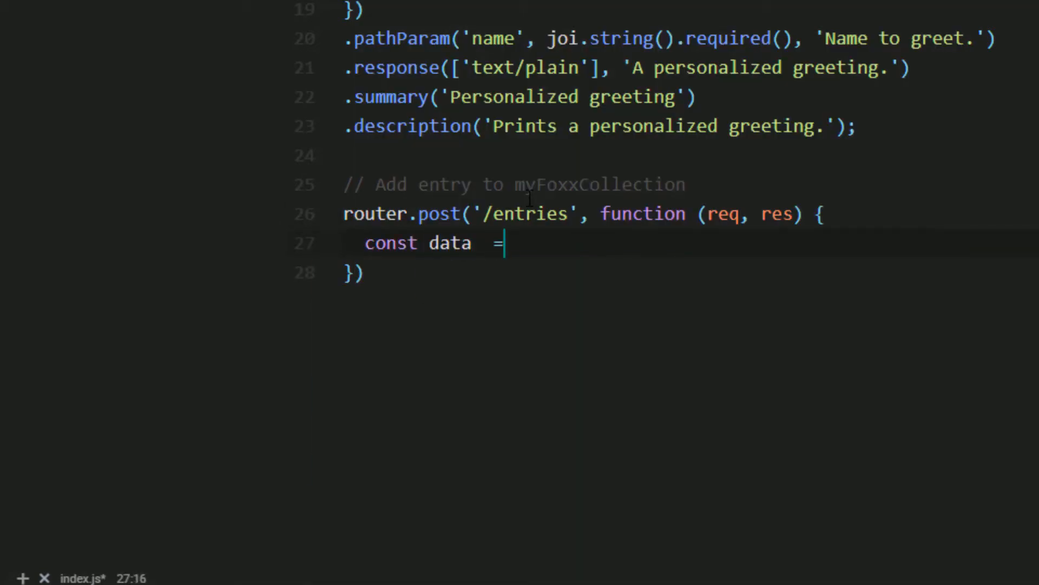
text(re)
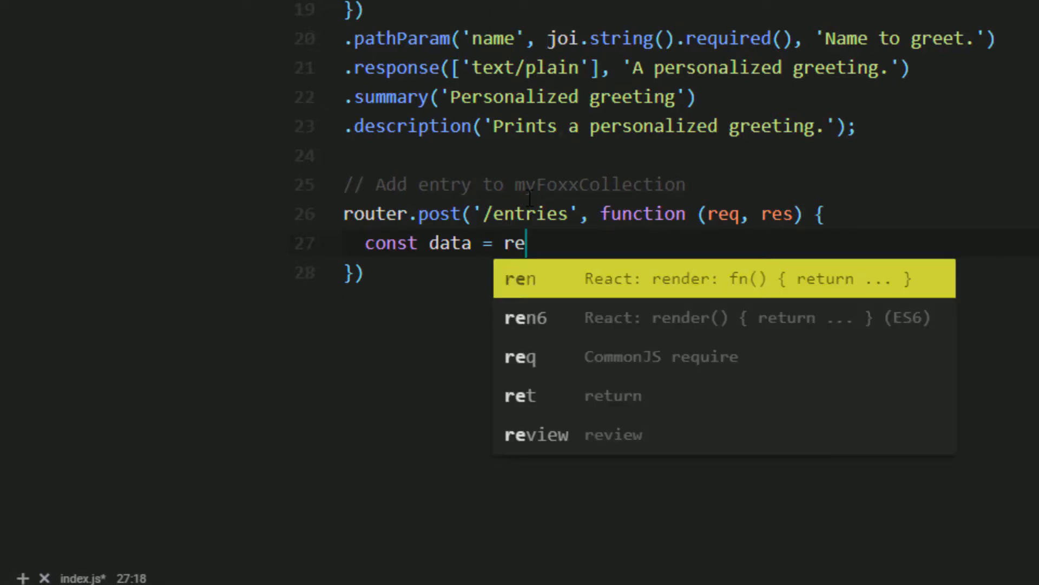
text(q.body;)
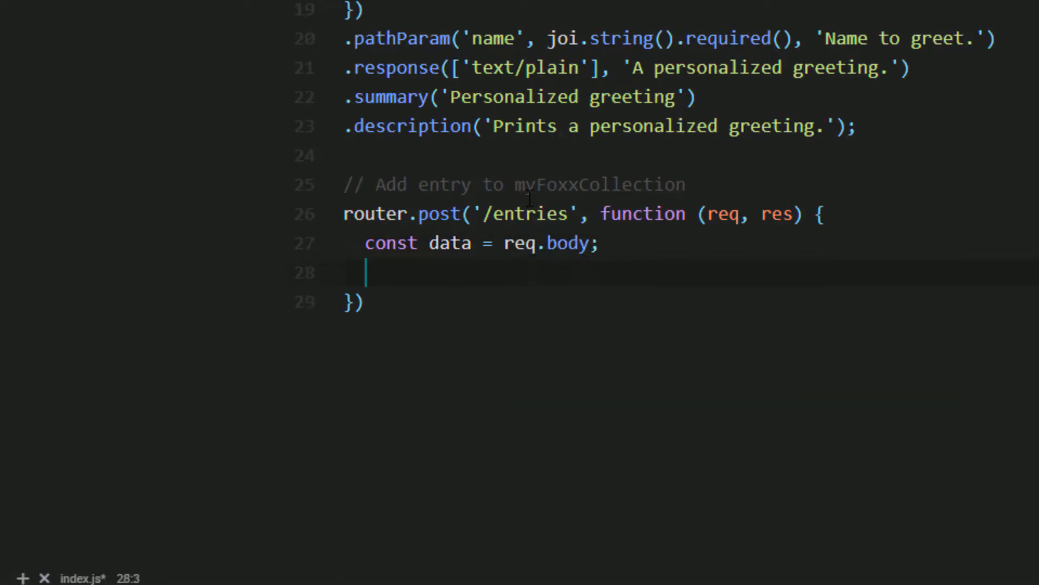
text(const)
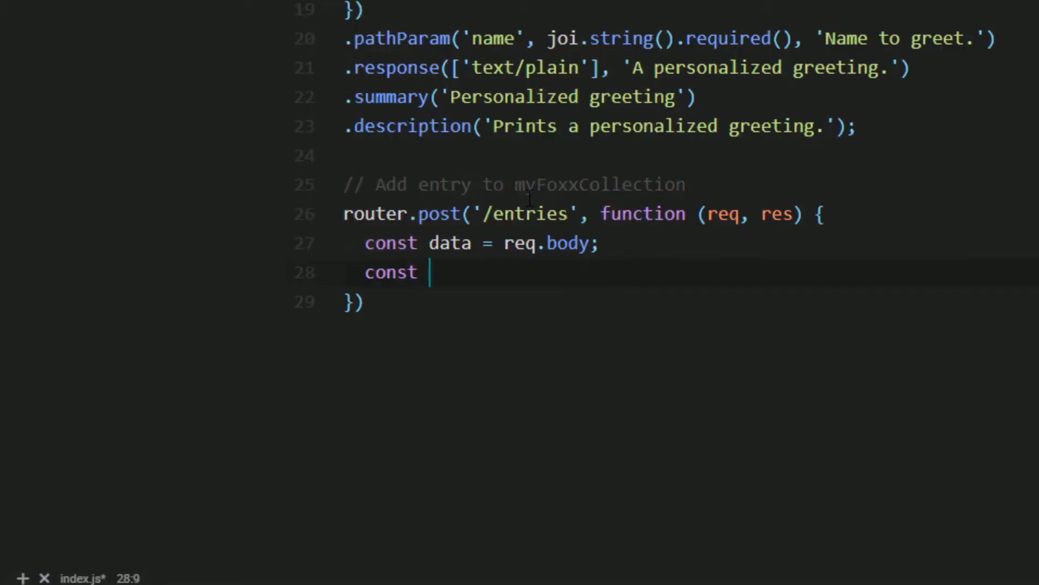
text(meta =)
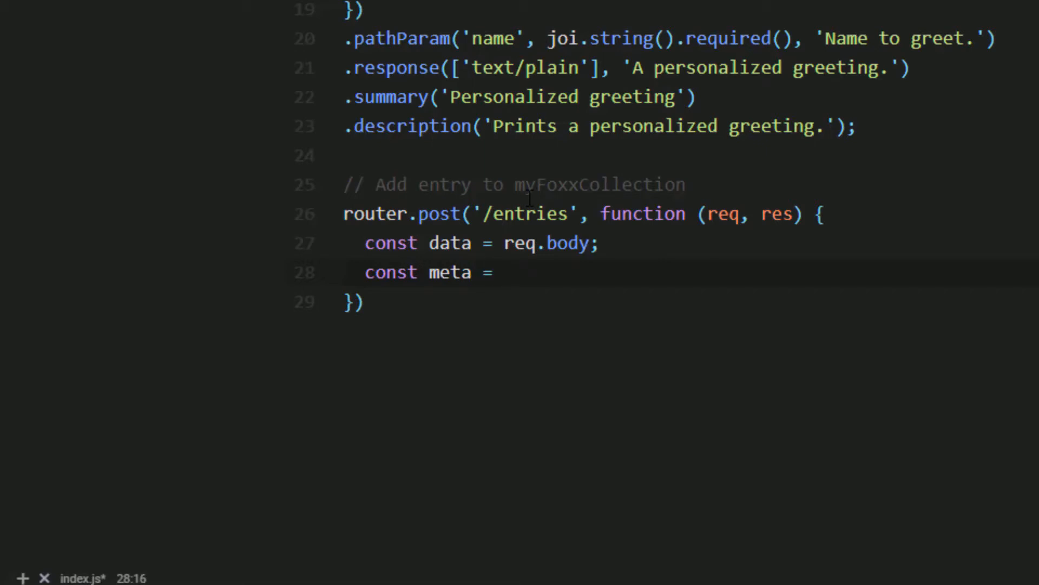
text(foxx)
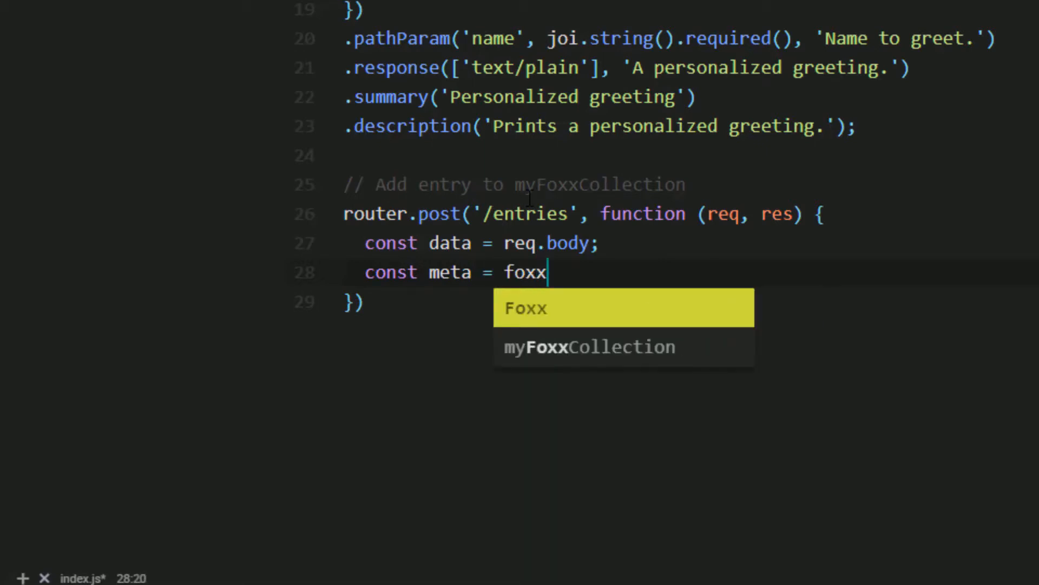
key(BackSpace)
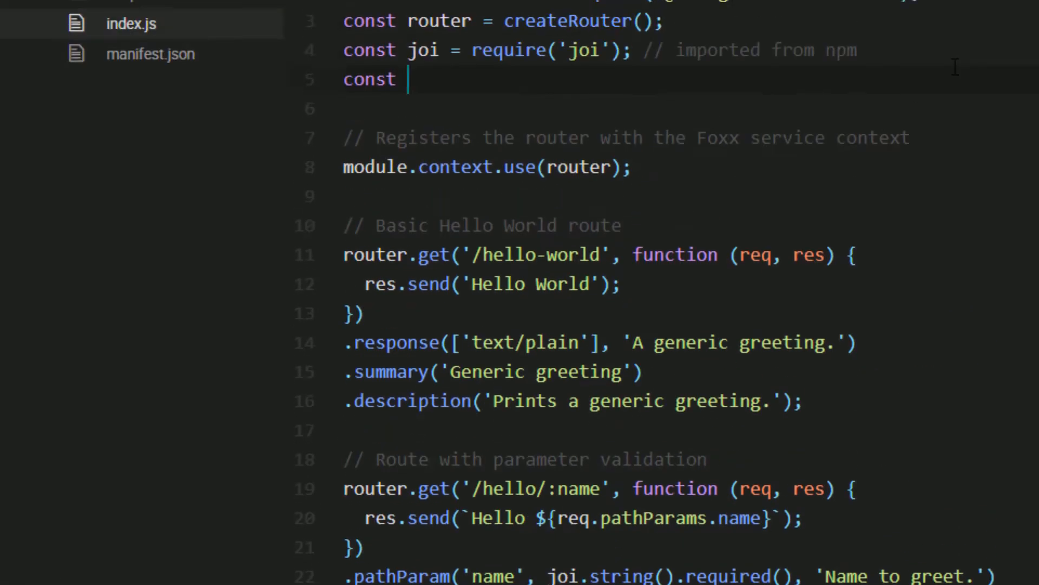
text(db = require(')
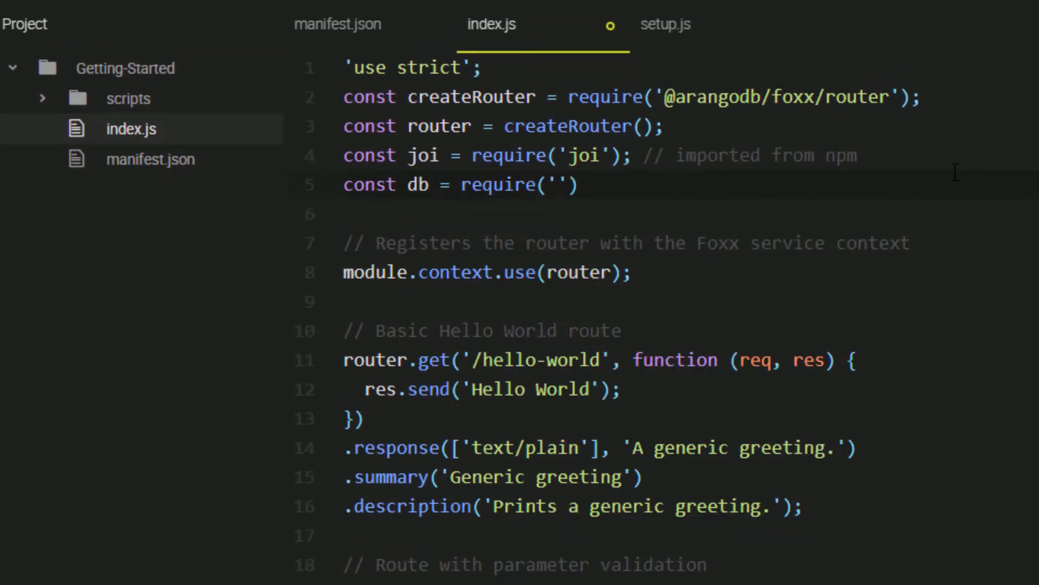
text(@arangodb)
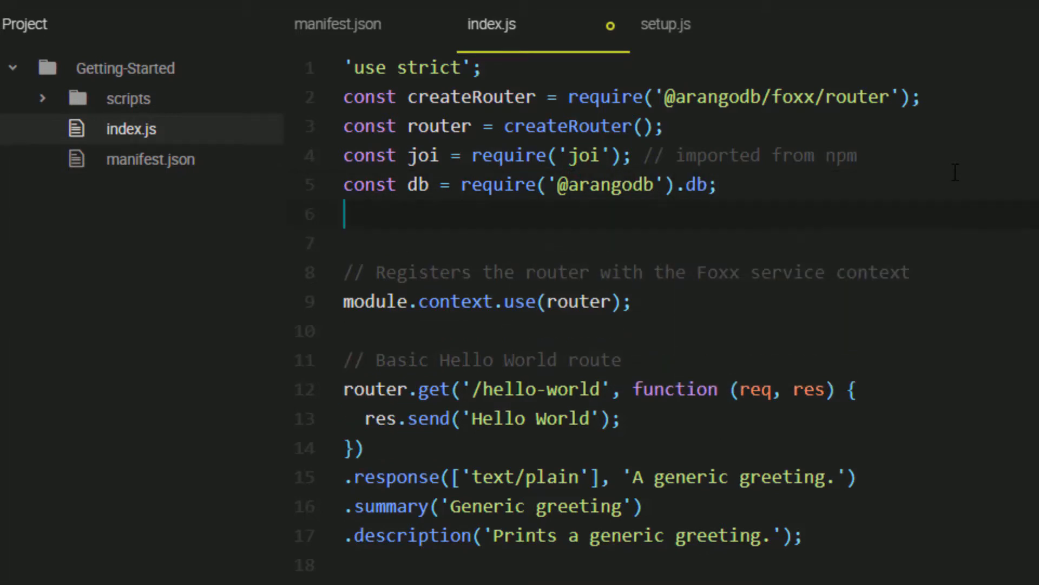
text(const)
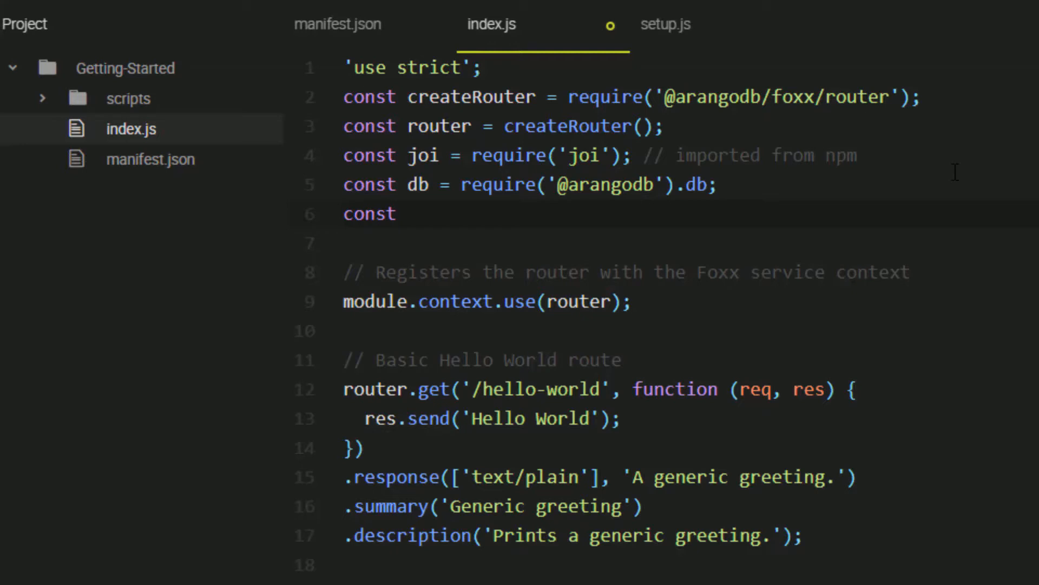
text(foxx)
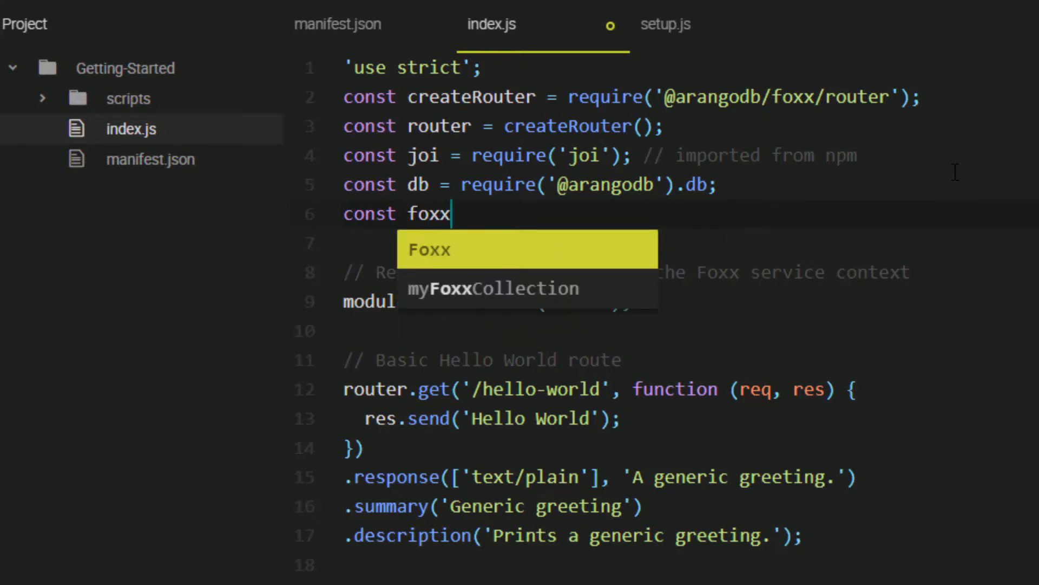
text(Coll =)
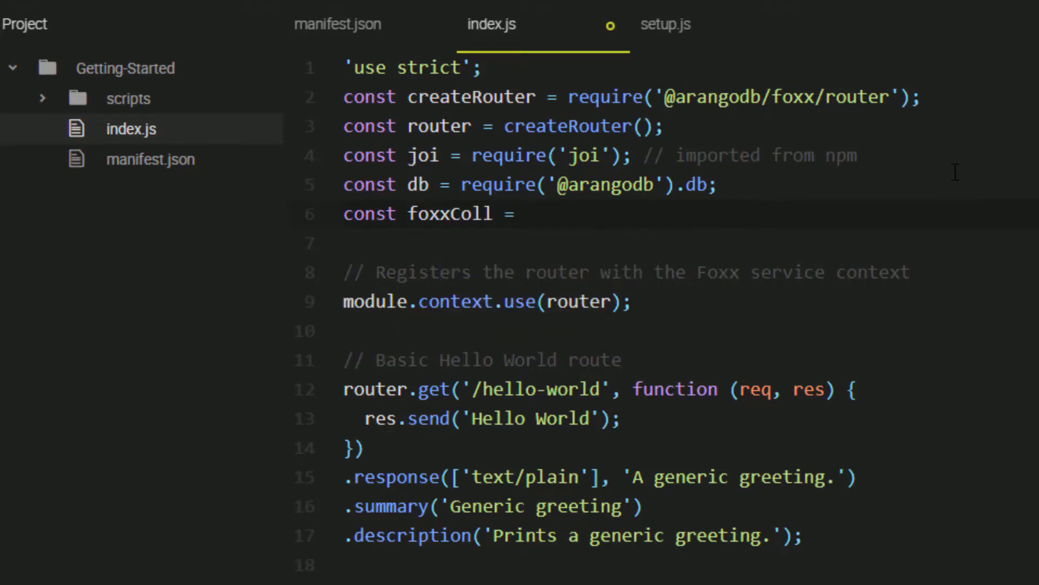
text(db._collection('m)
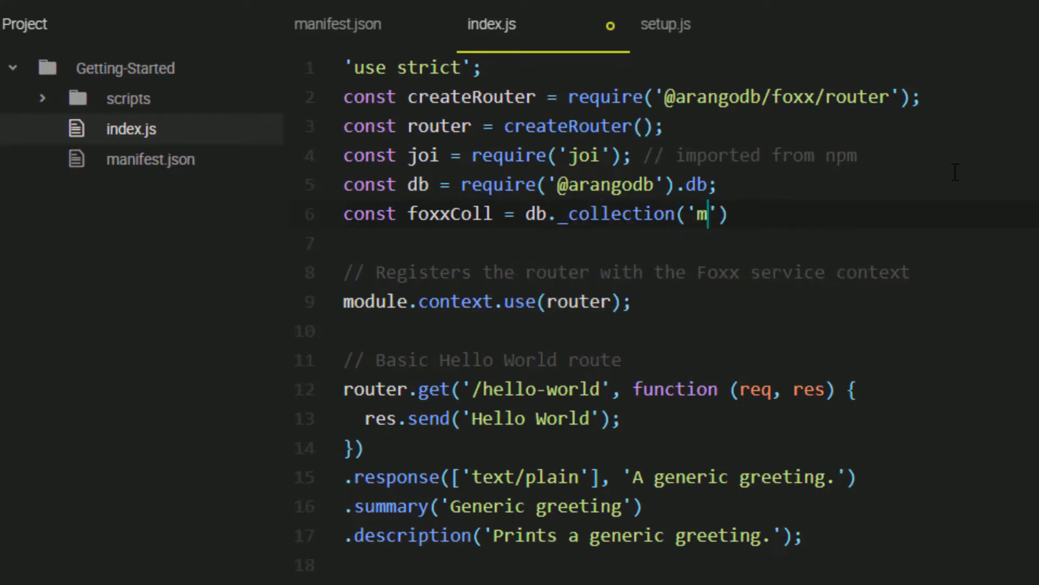
text(yFoxxCollection)
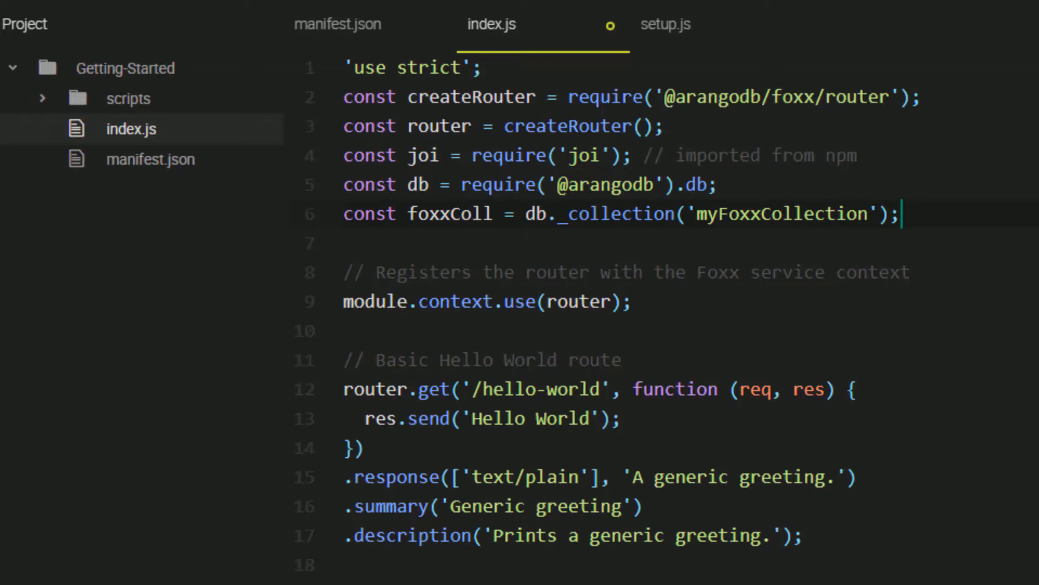
scroll(down, 3)
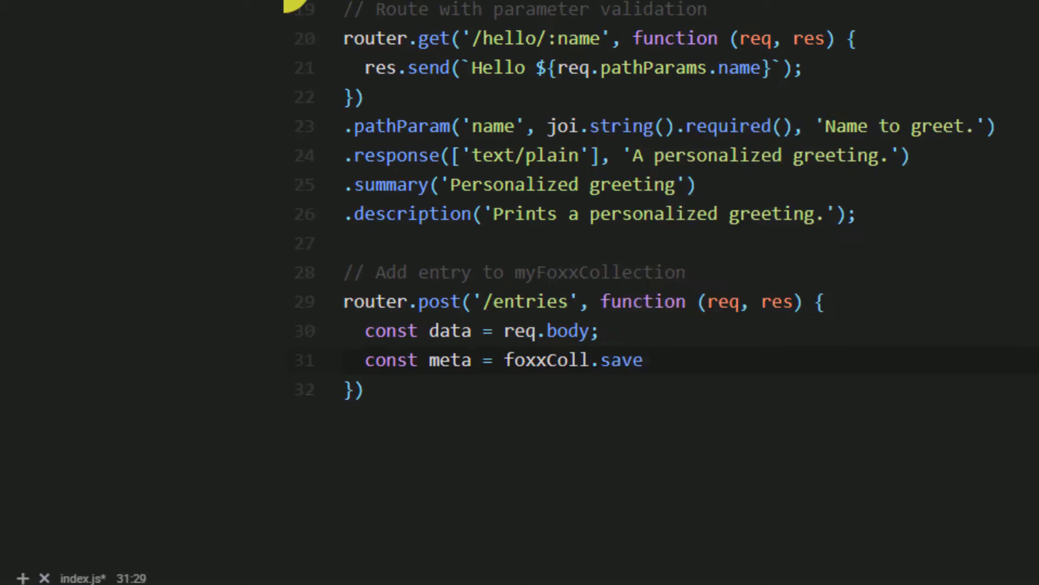
Complete the handler with foxxColl.save(req.body) and res.send(Object.assign(data, meta));.
text(())
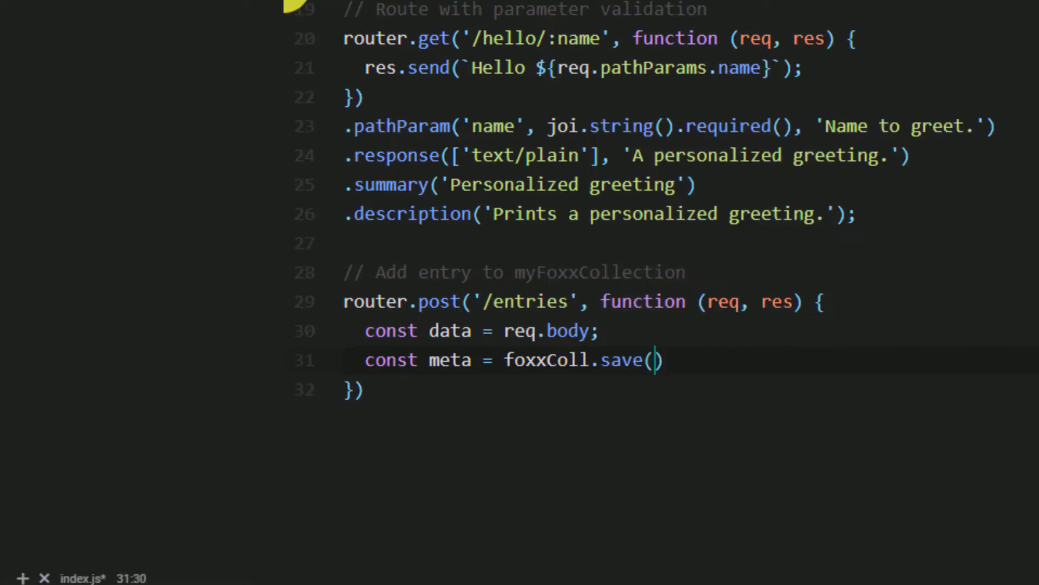
text(req.body)
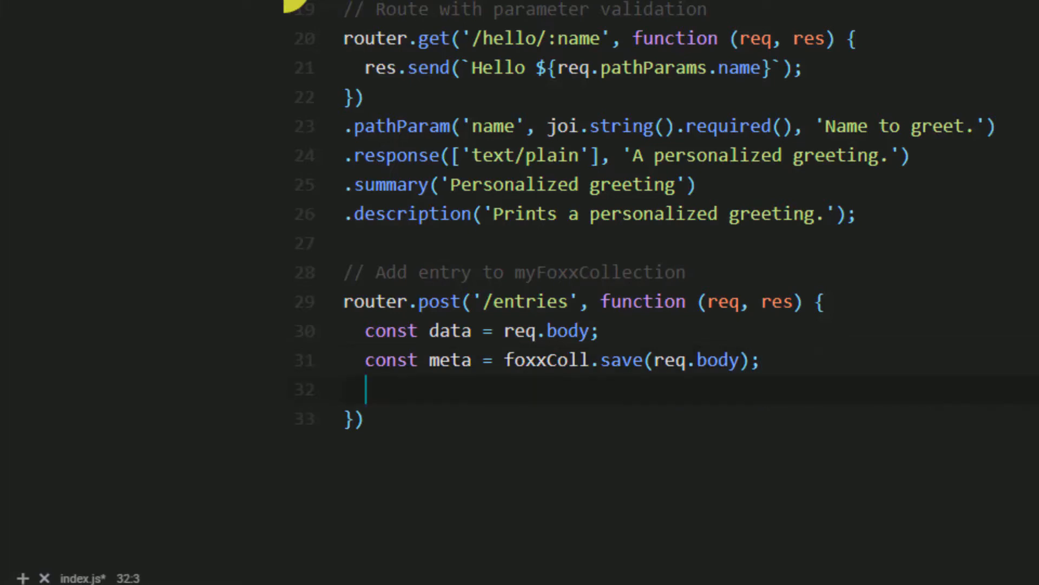
text(res.send)
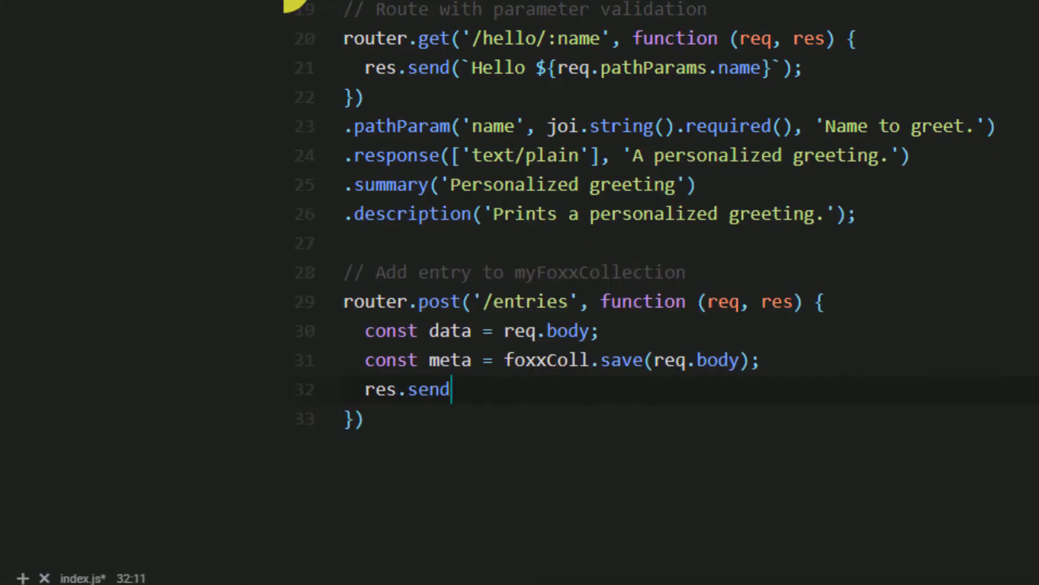
text((Object)
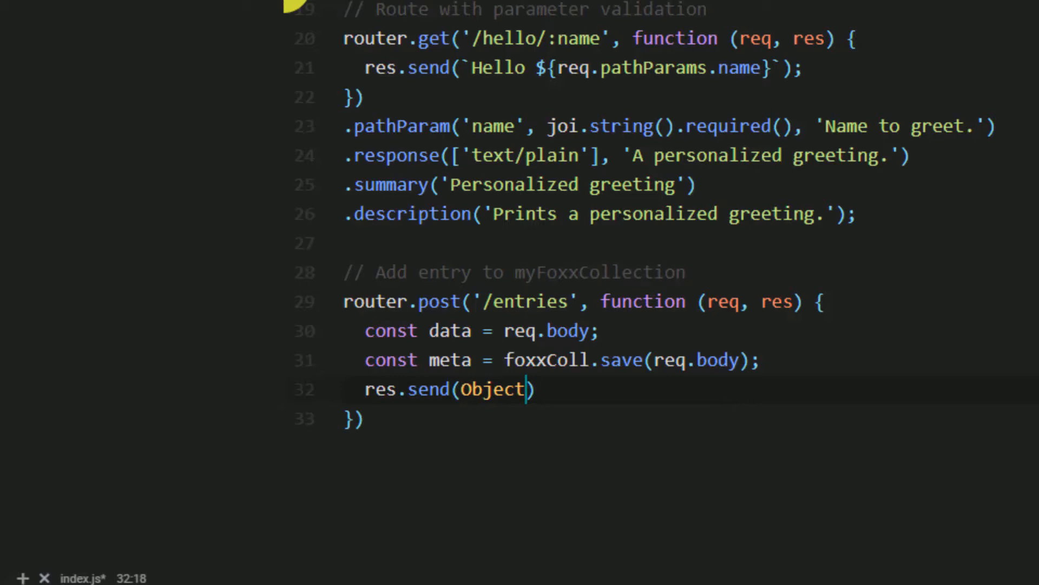
text(.assig)
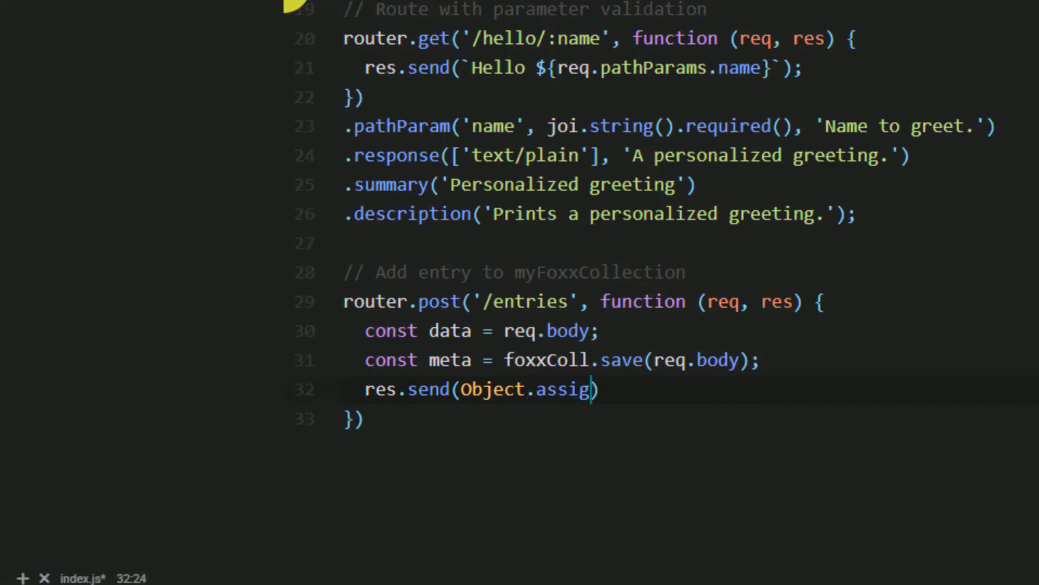
text(n(data,)
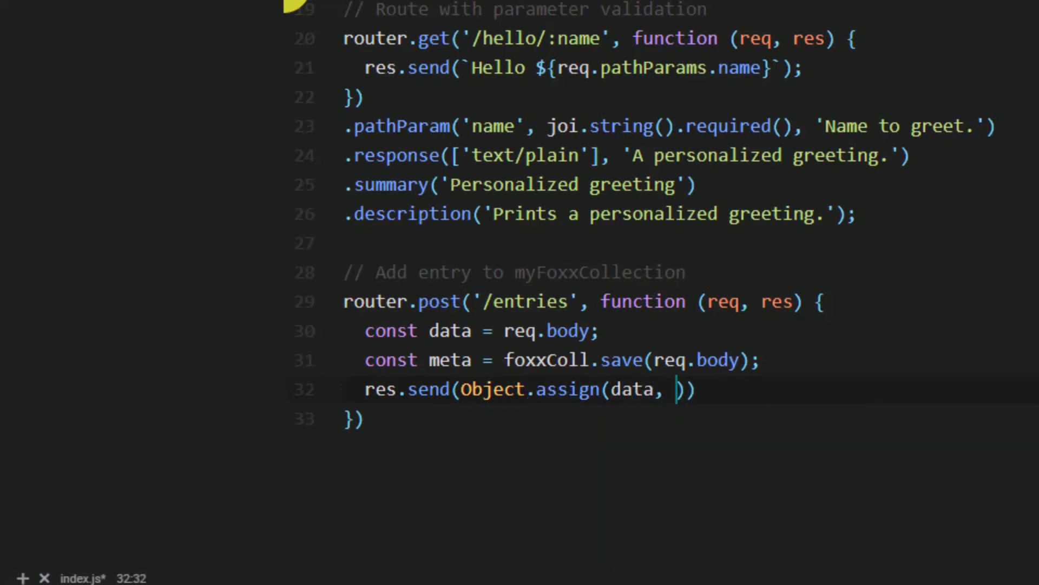
text(meta)
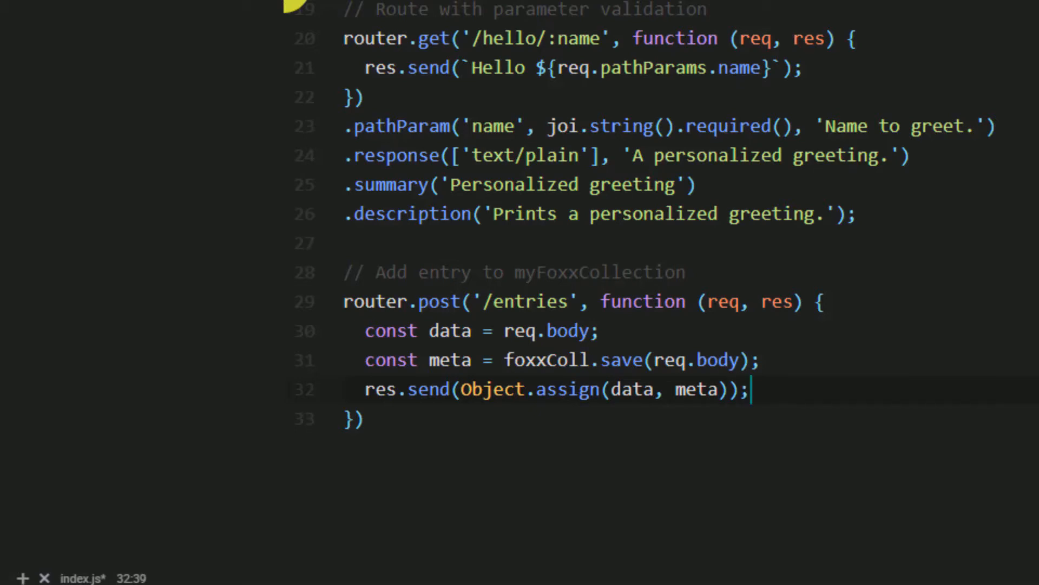
key(enter)
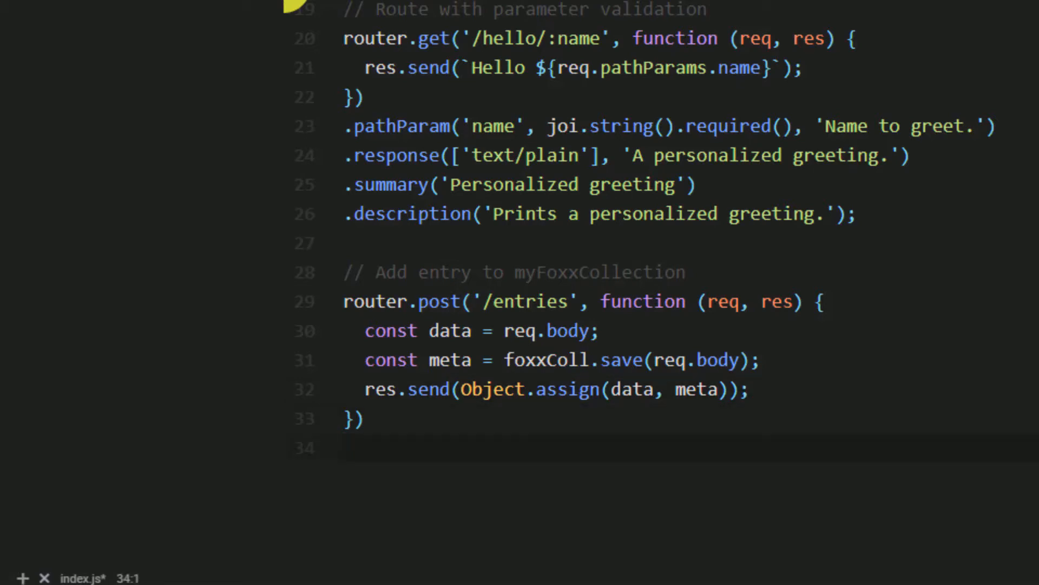
Chain .body(joi.object().required(), 'Entry to store in the collection.') onto the route.
text(.body()
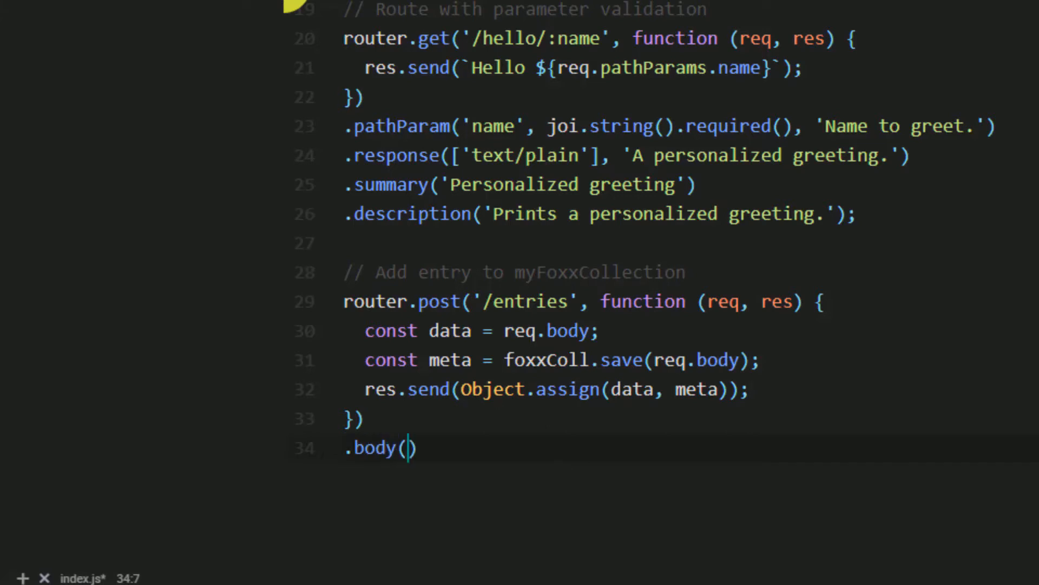
text(jo)
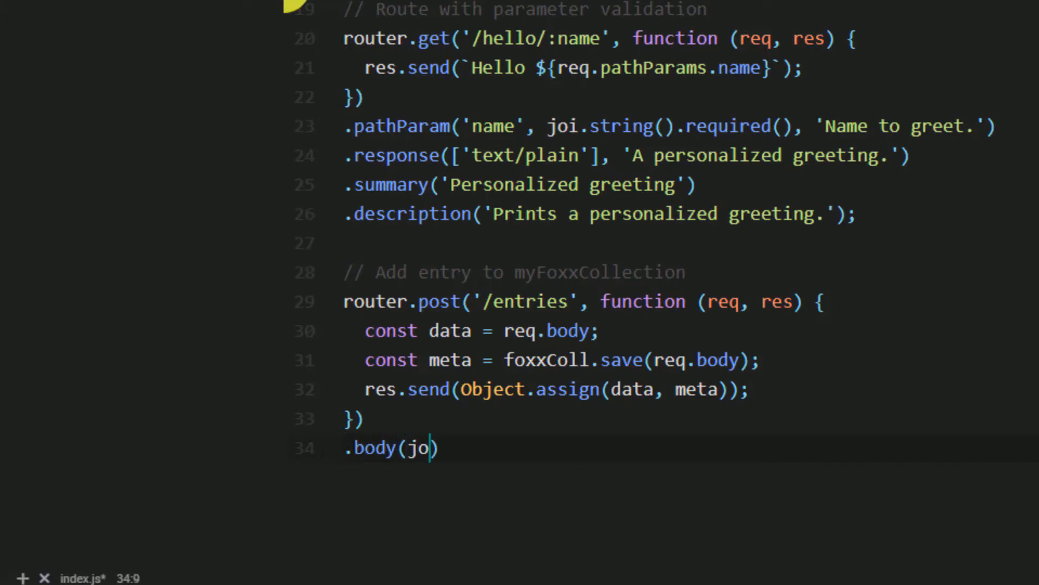
text(i.objec)
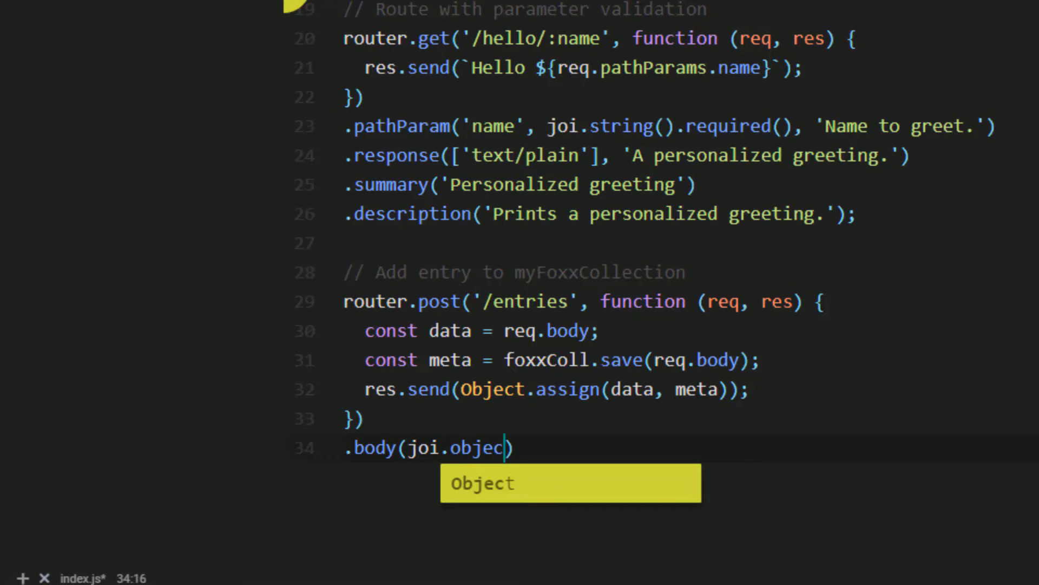
text(t().)
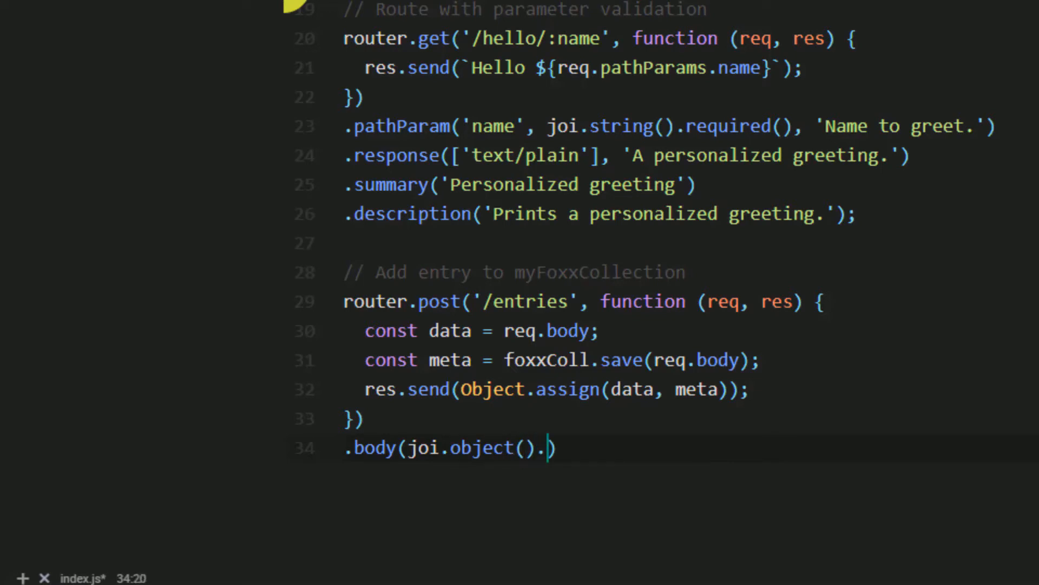
text(required())
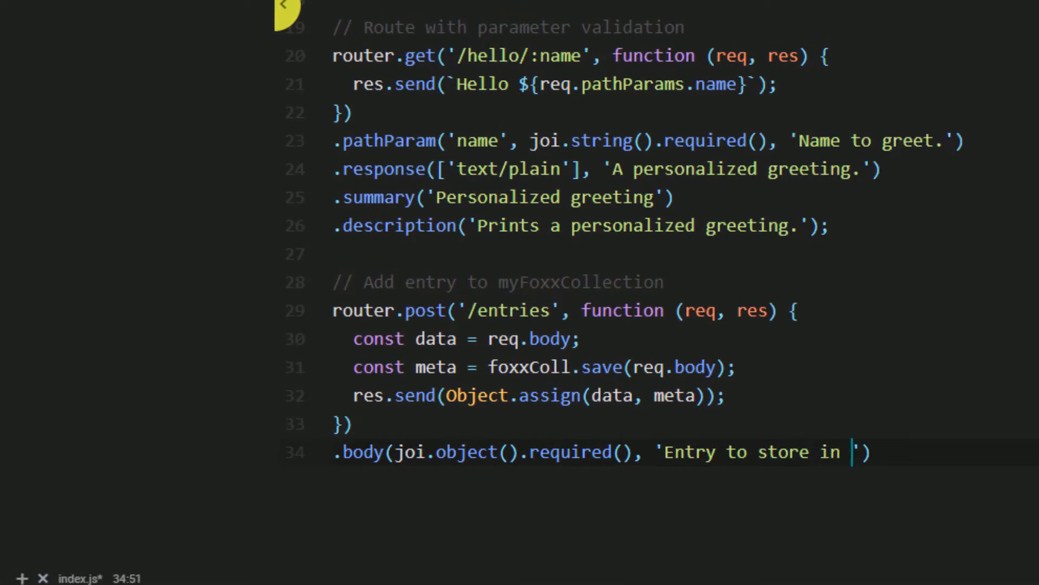
text(the collection)
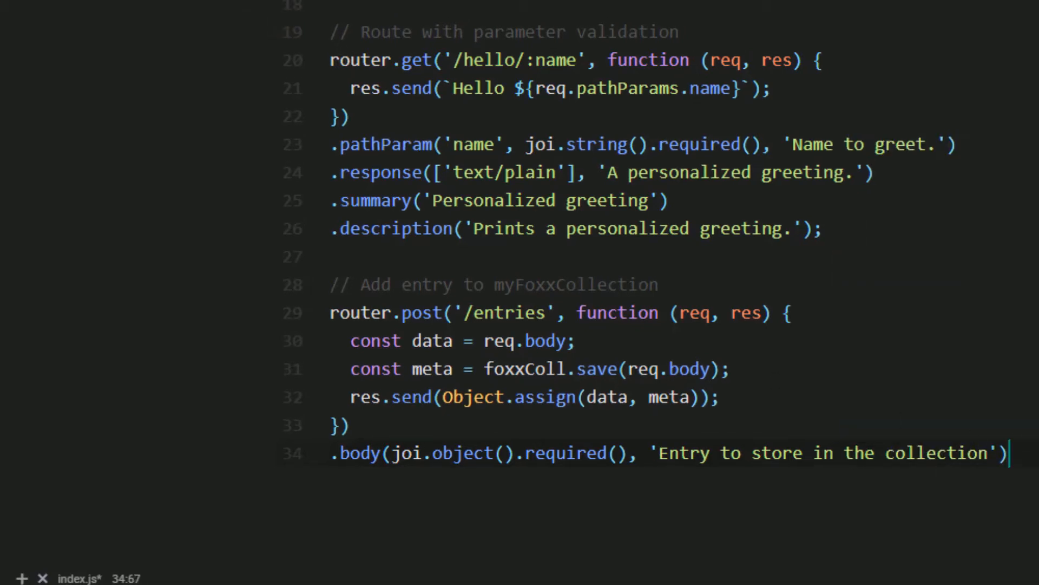
Chain .response(joi.object().required(), 'Entry stored in the collection.') onto the route.
text(.response)
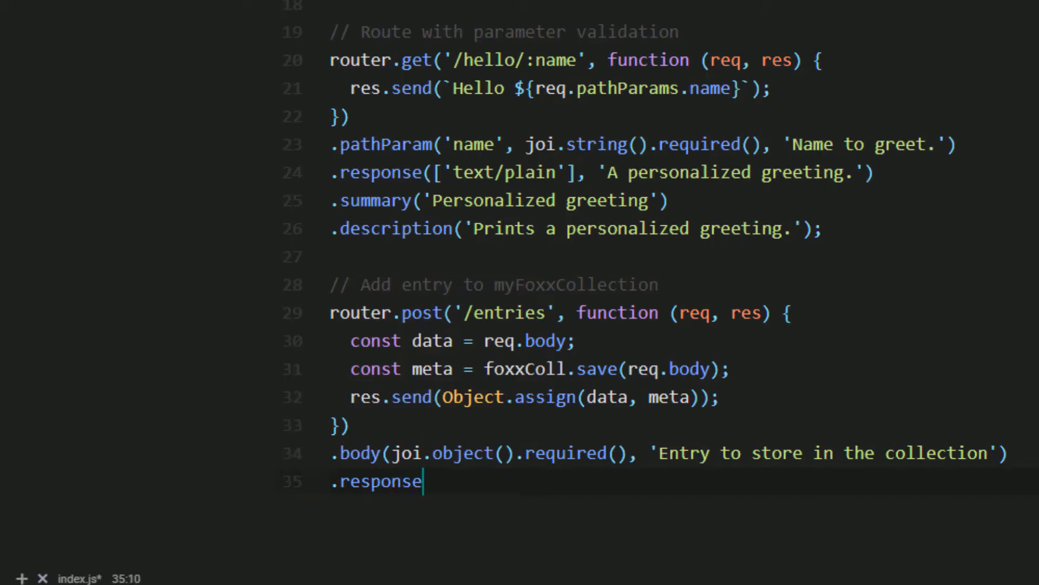
text((joi.obj)
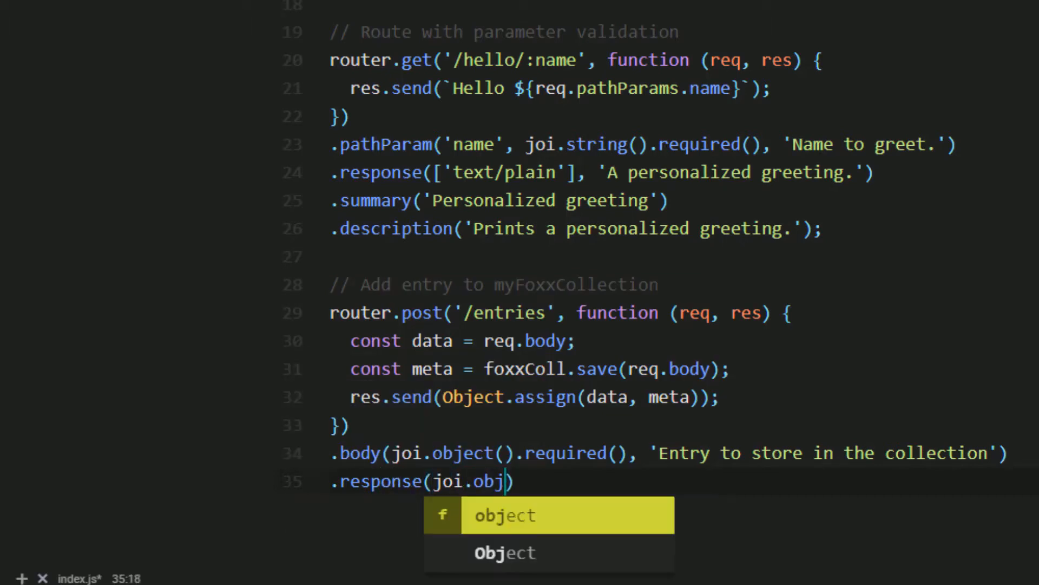
text(ect().required(),)
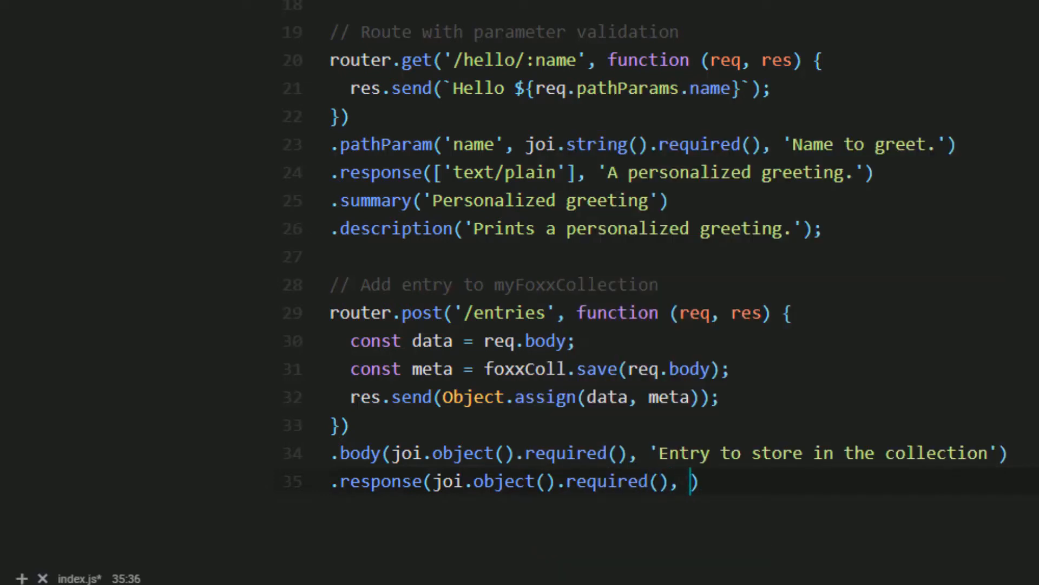
text('')
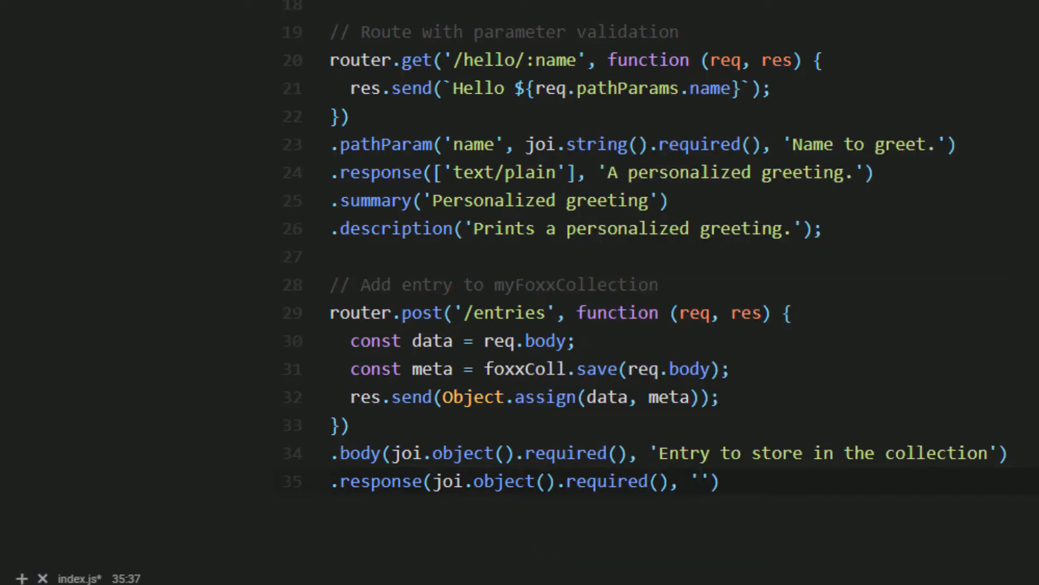
text(Entry stored in the c)
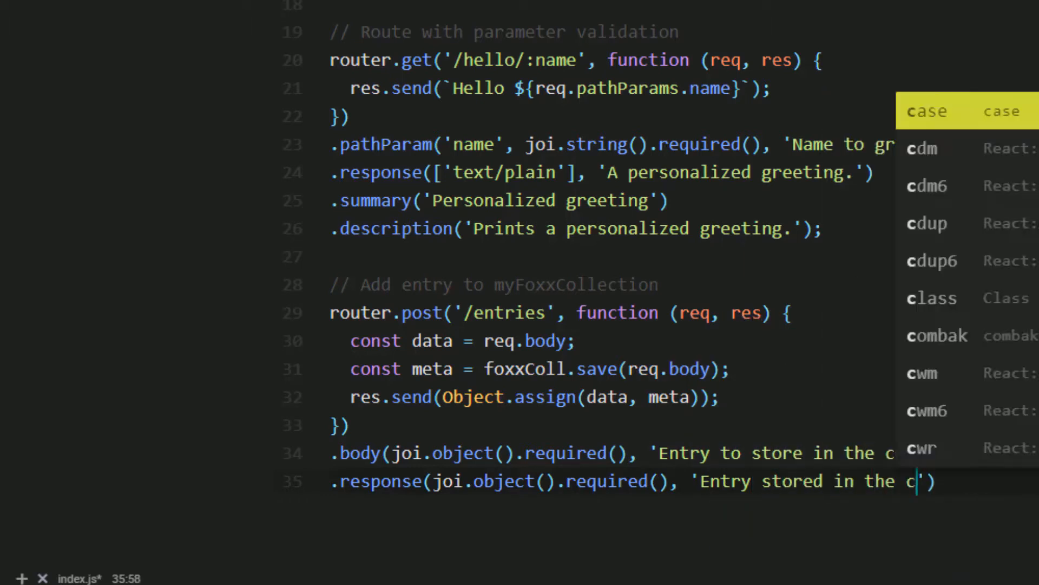
text(ollection.)
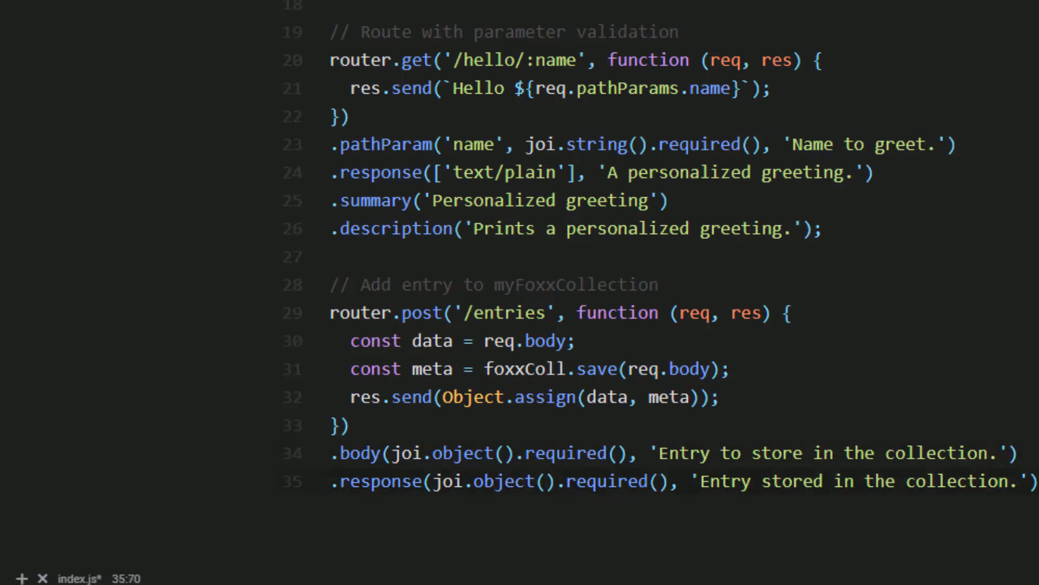
key(enter)
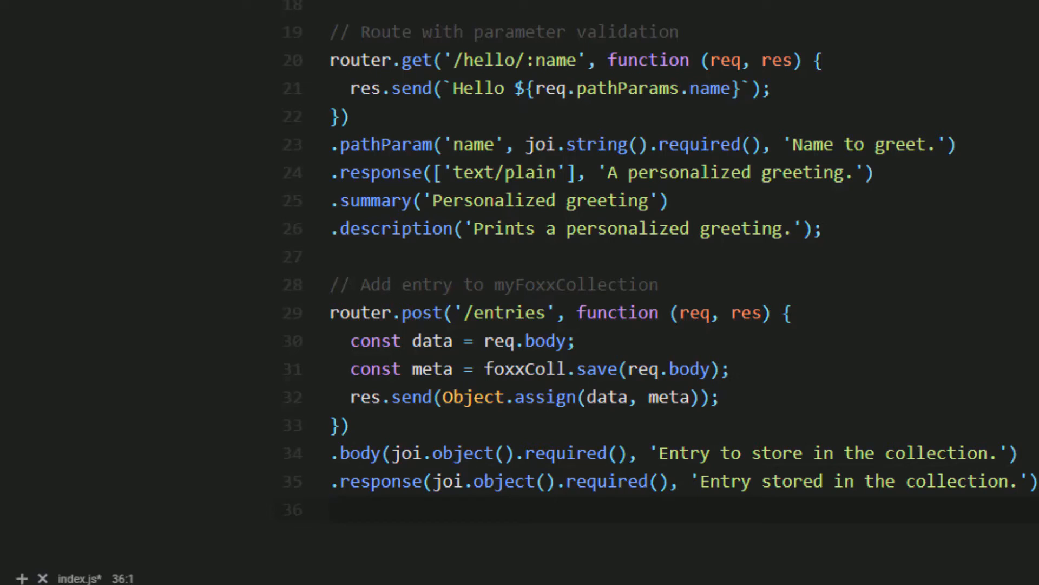
Add .summary('Store an entry') and a .description saying it stores an entry in myFoxxCollection.
text(.summary('Store)
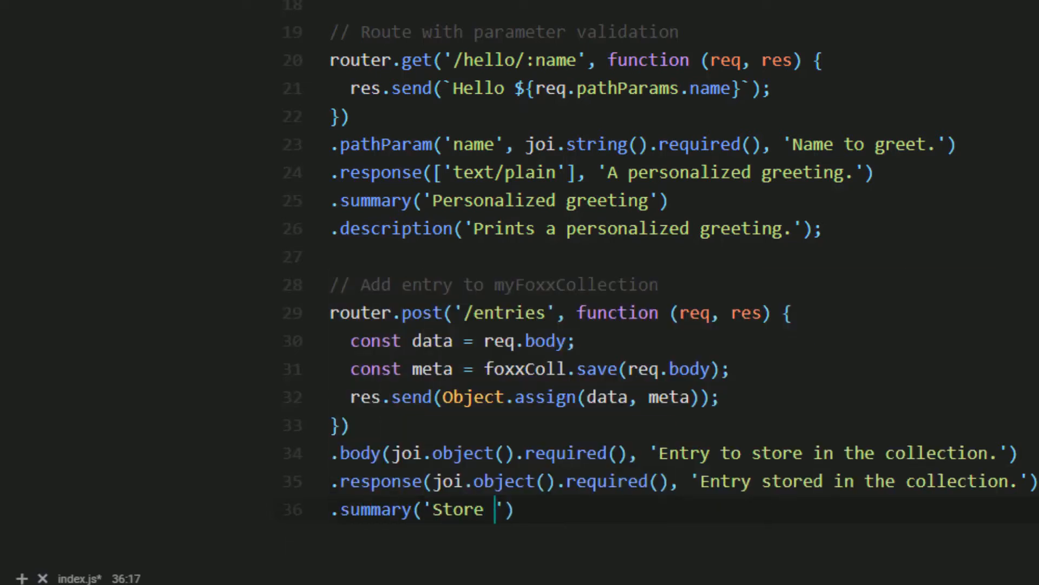
text(an ent)
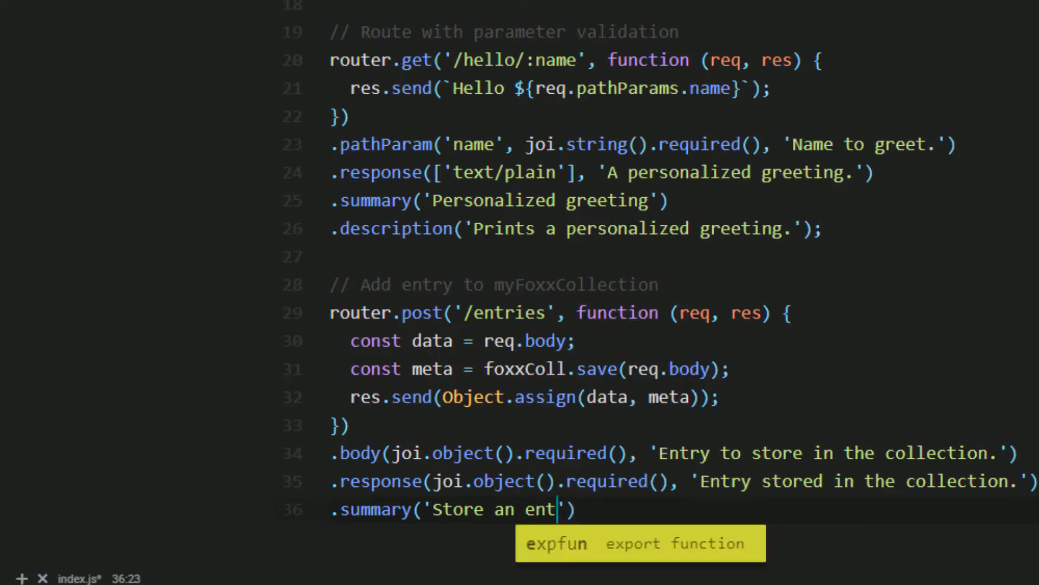
text(ry)
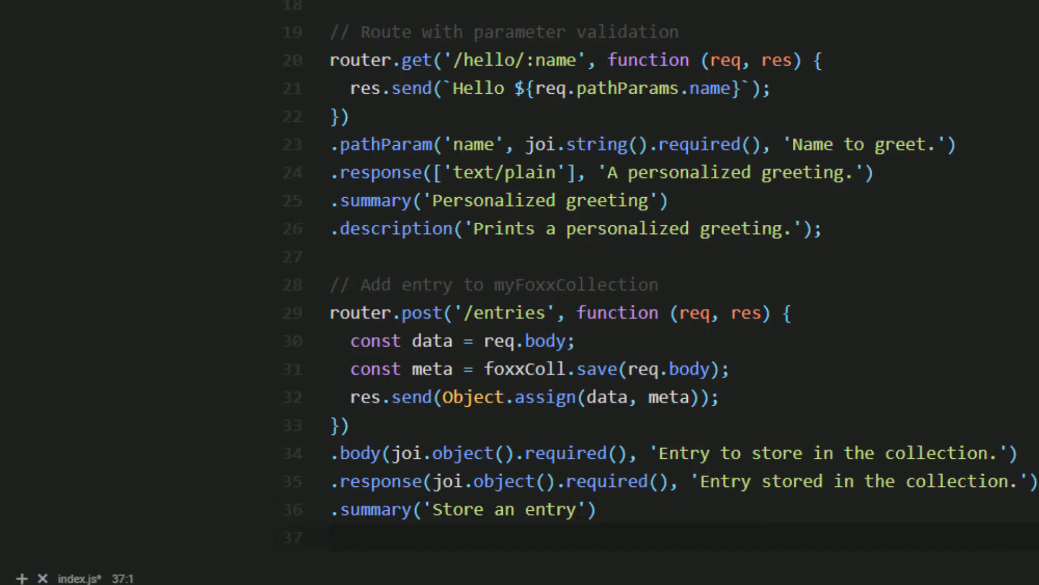
text(.desc)
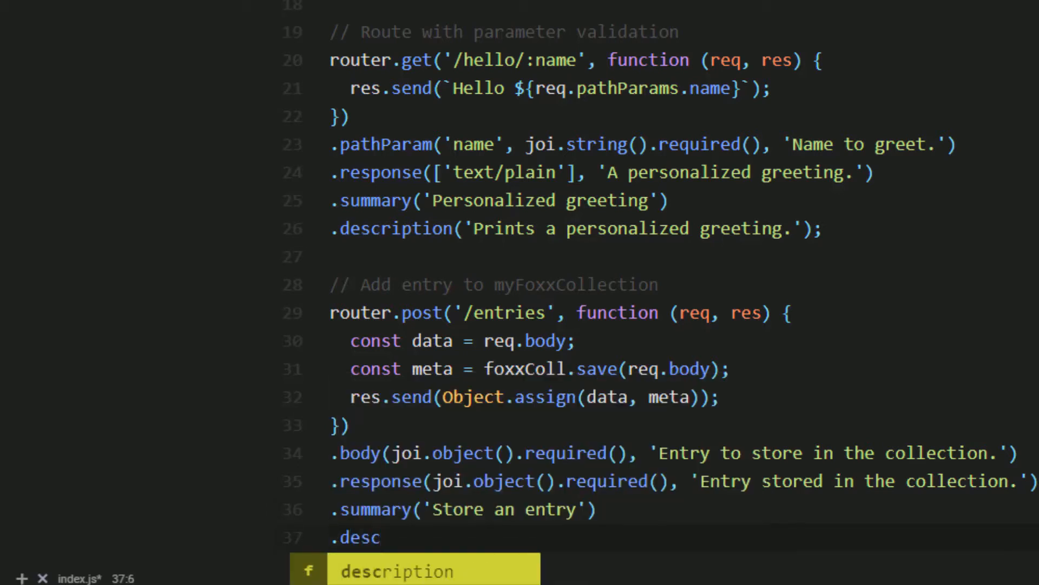
key(Tab)
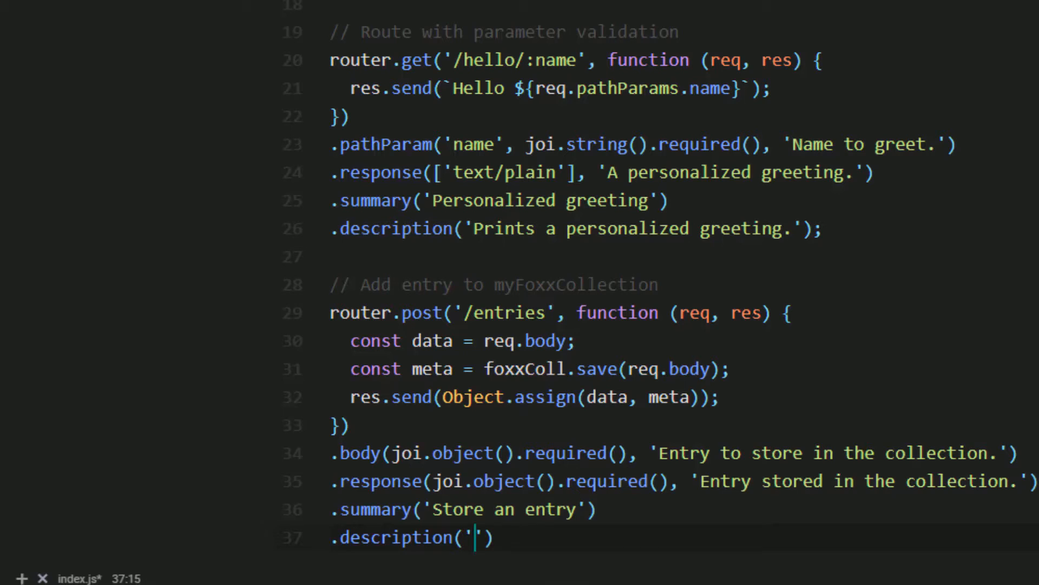
text(Stores and entry in "m)
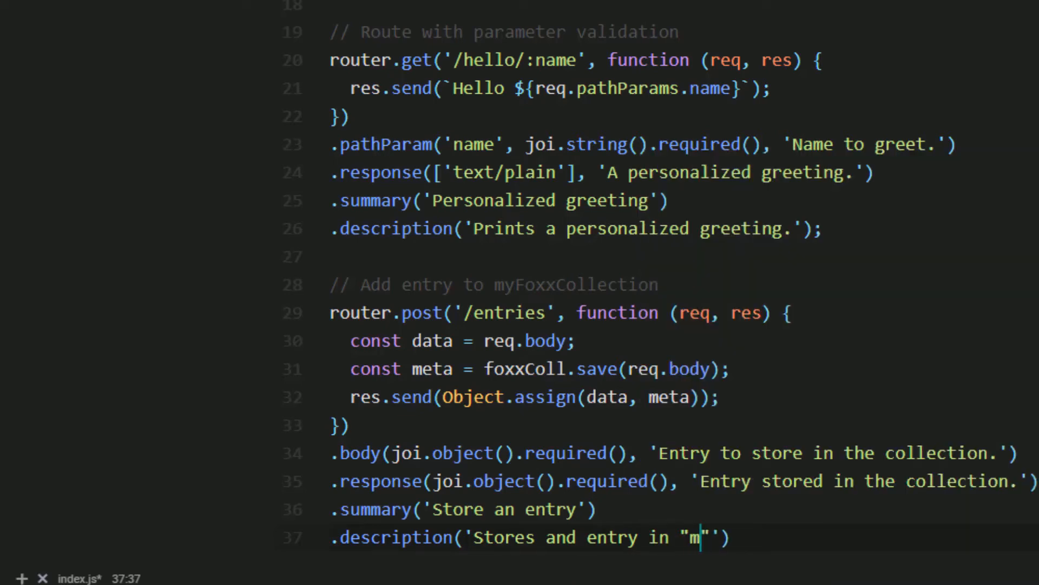
text(yFoxxCollection)
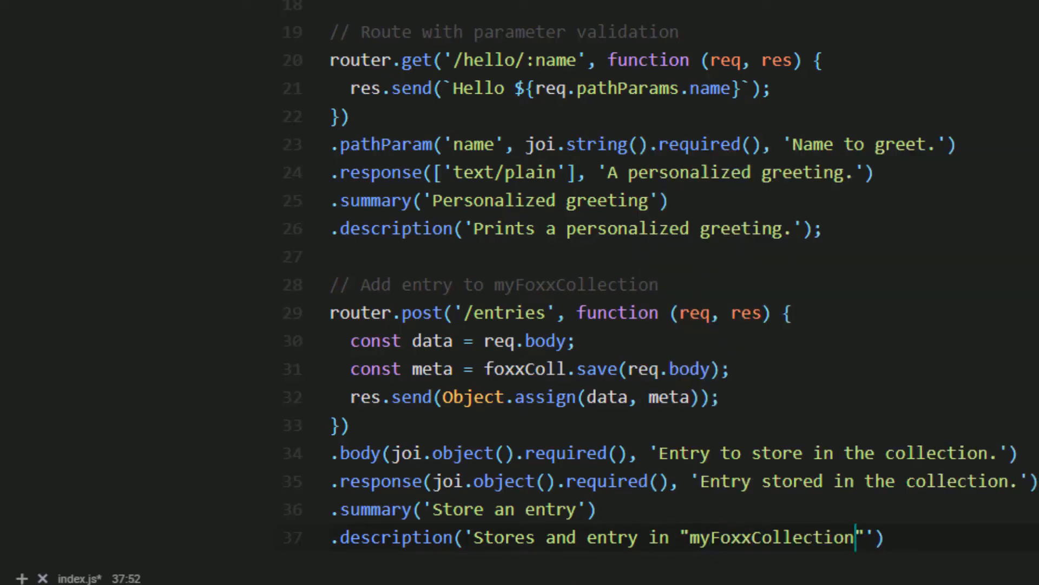
text(collection)
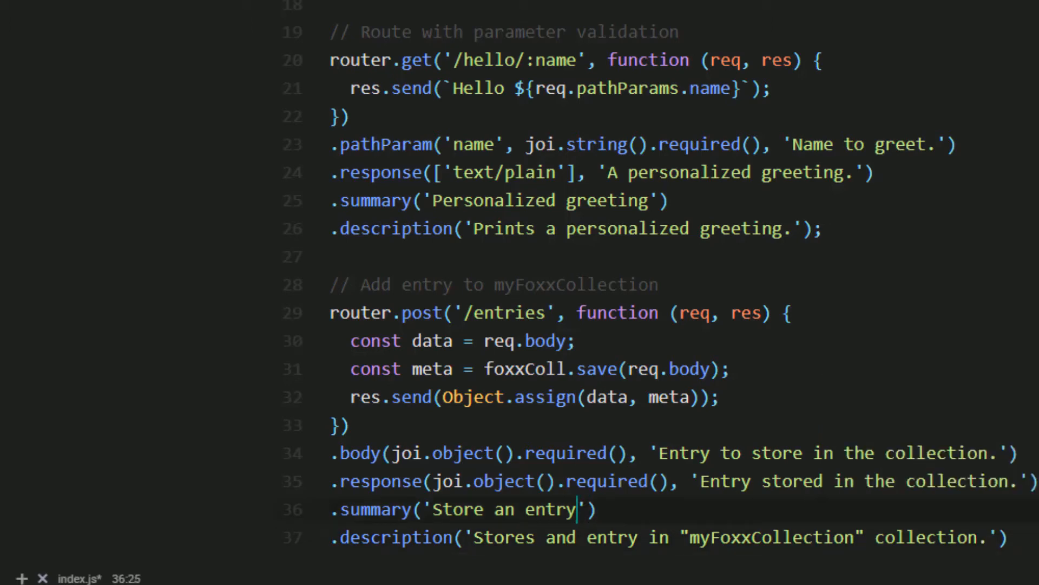
End the 'Store an entry.' and 'Personalized greeting.' summaries with periods.
text(.)
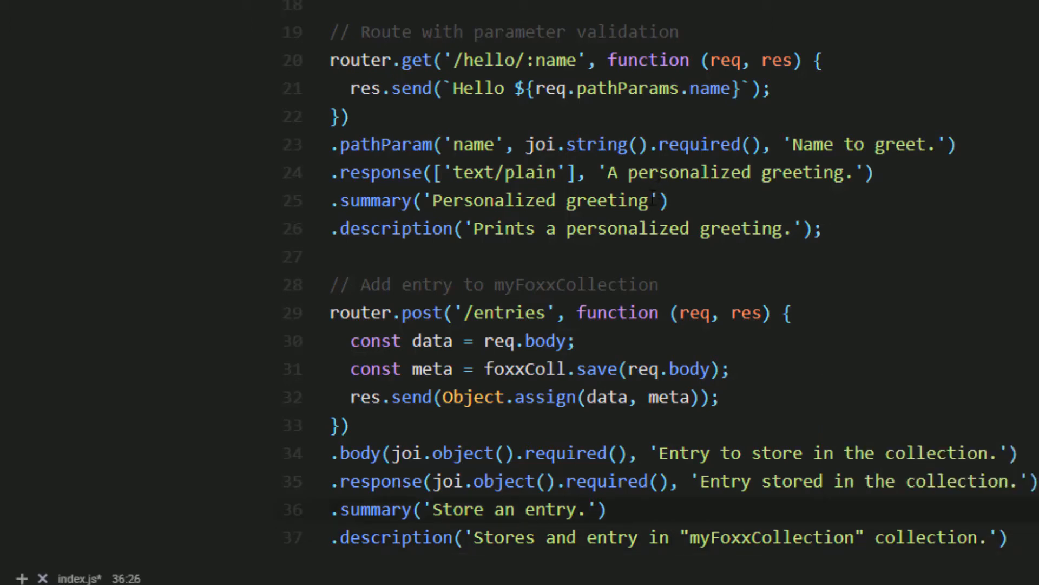
text(.)
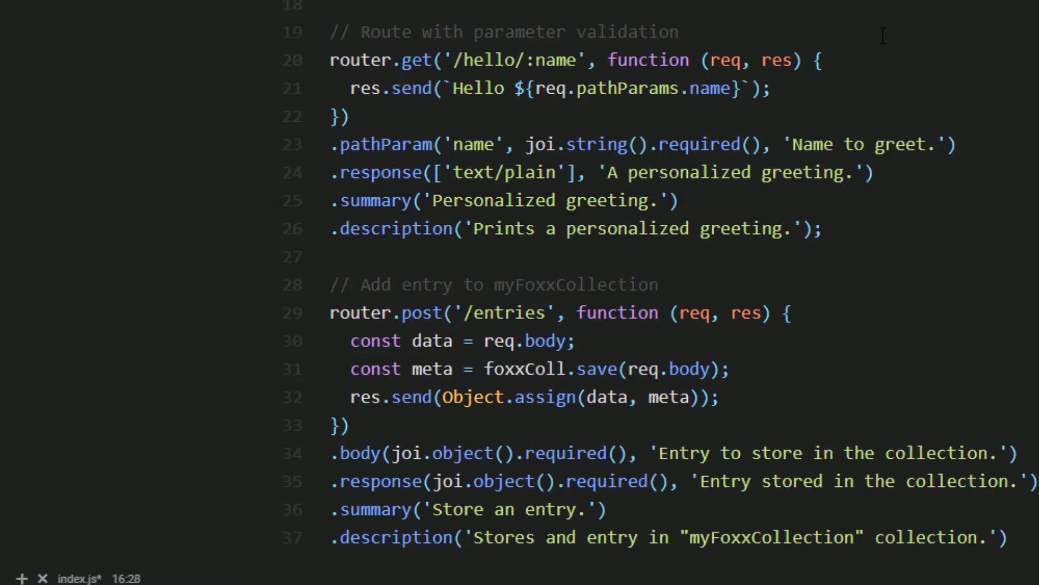
mouse_move(999, 263)
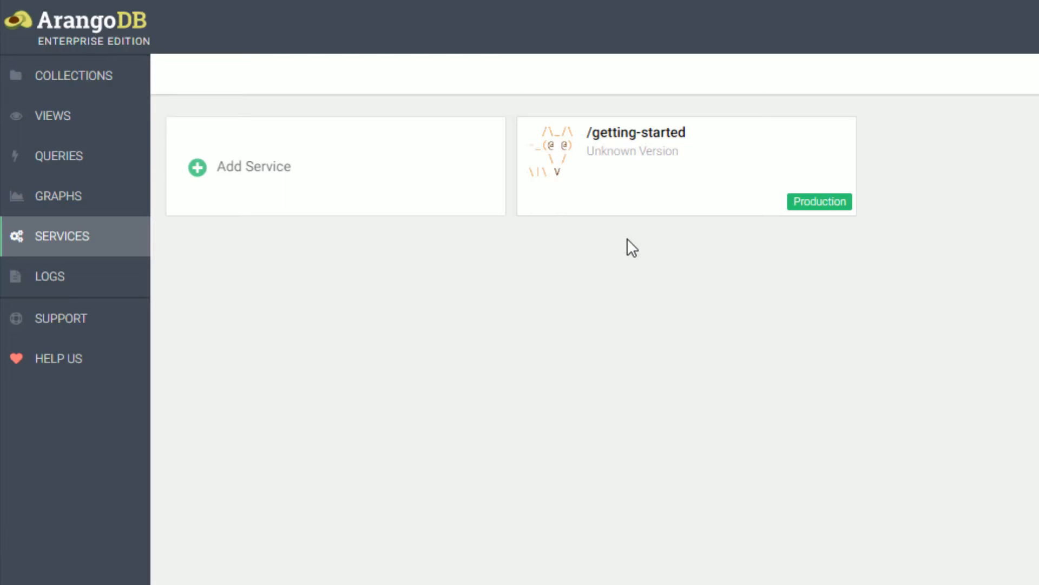
Start replacing the /getting-started service via an uploaded bundle and browse for a file.
click(687, 166)
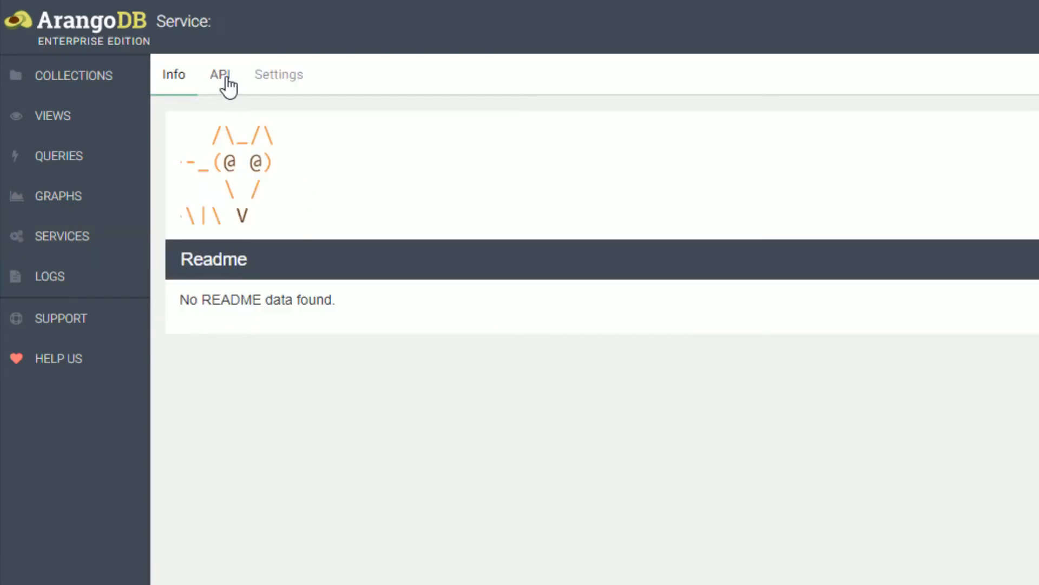
click(278, 75)
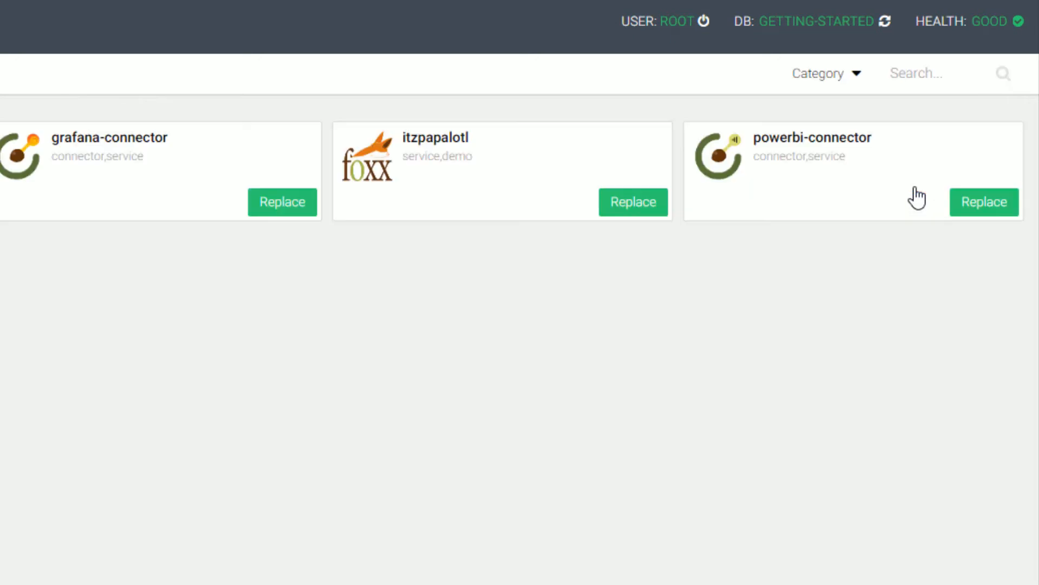
click(984, 202)
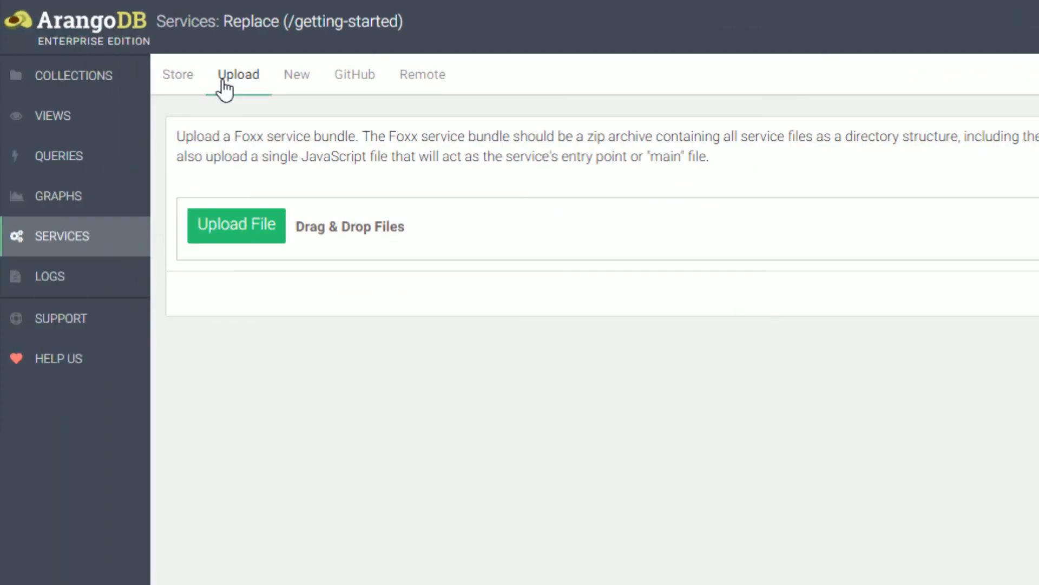
click(236, 225)
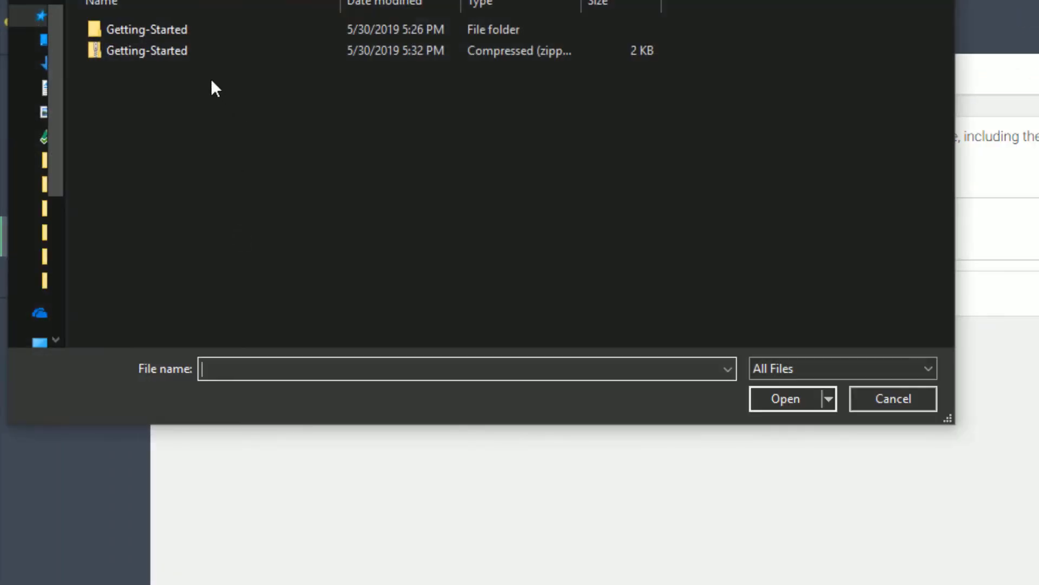
Recompress the Getting-Started folder, select the fresh zip and replace the service with it.
click(147, 29)
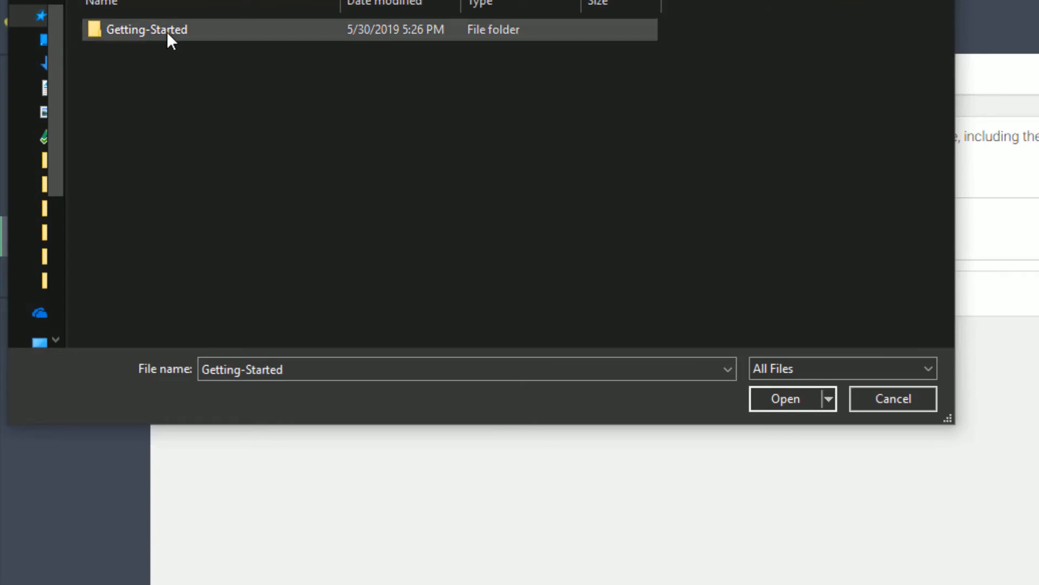
right_click(146, 30)
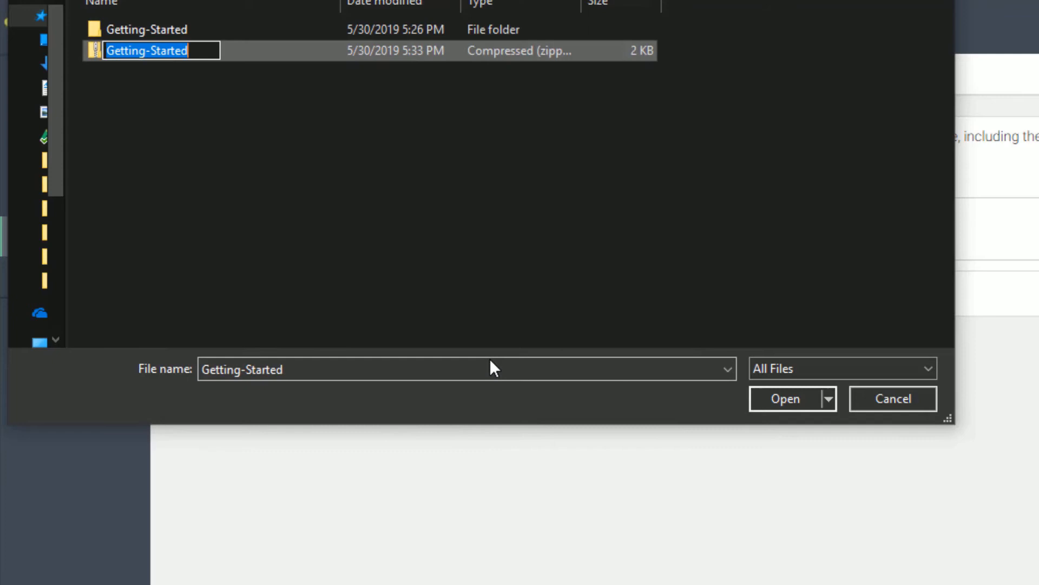
click(146, 51)
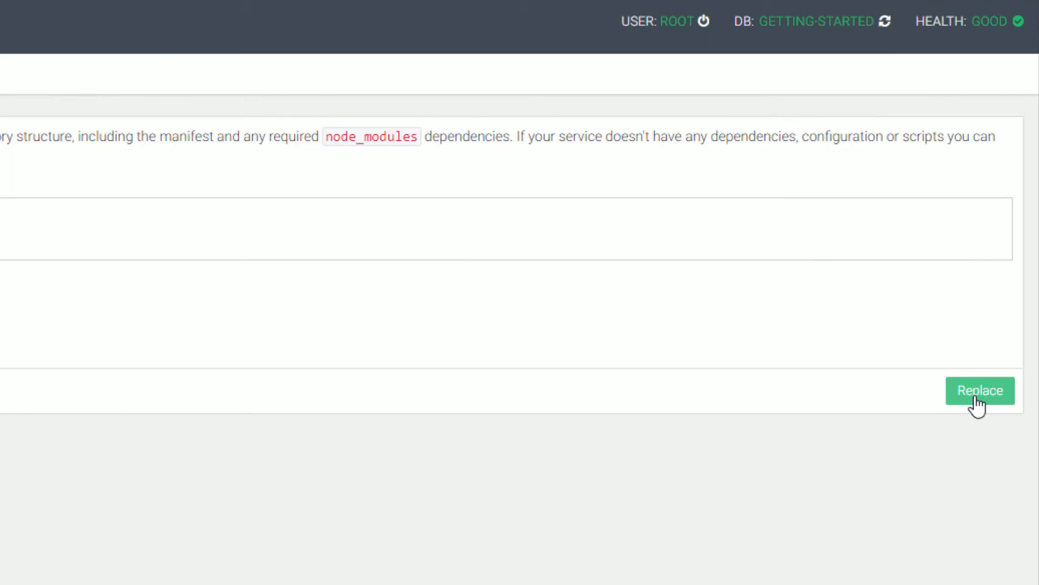
click(980, 391)
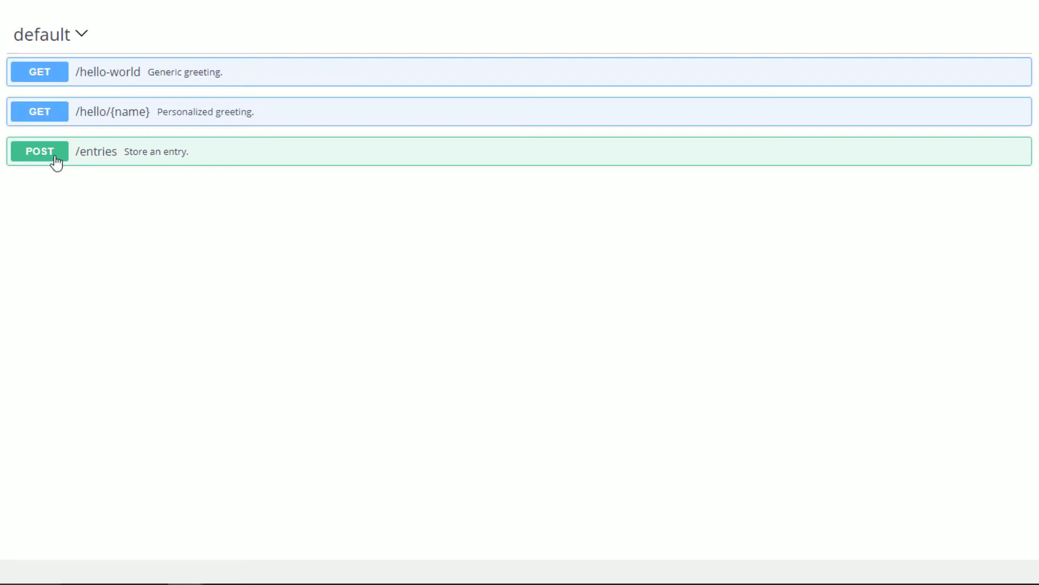
mouse_move(212, 161)
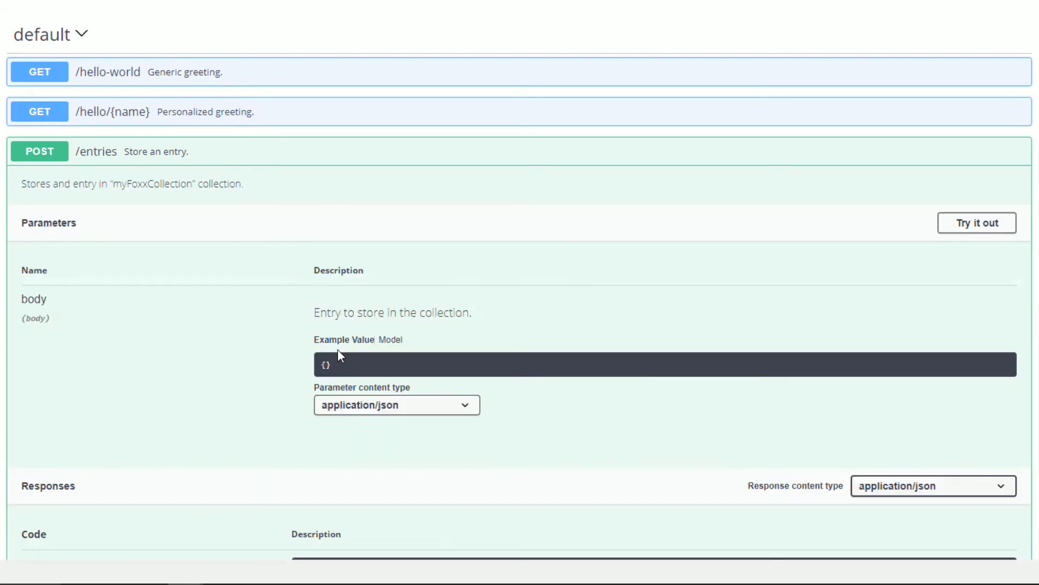
mouse_move(977, 223)
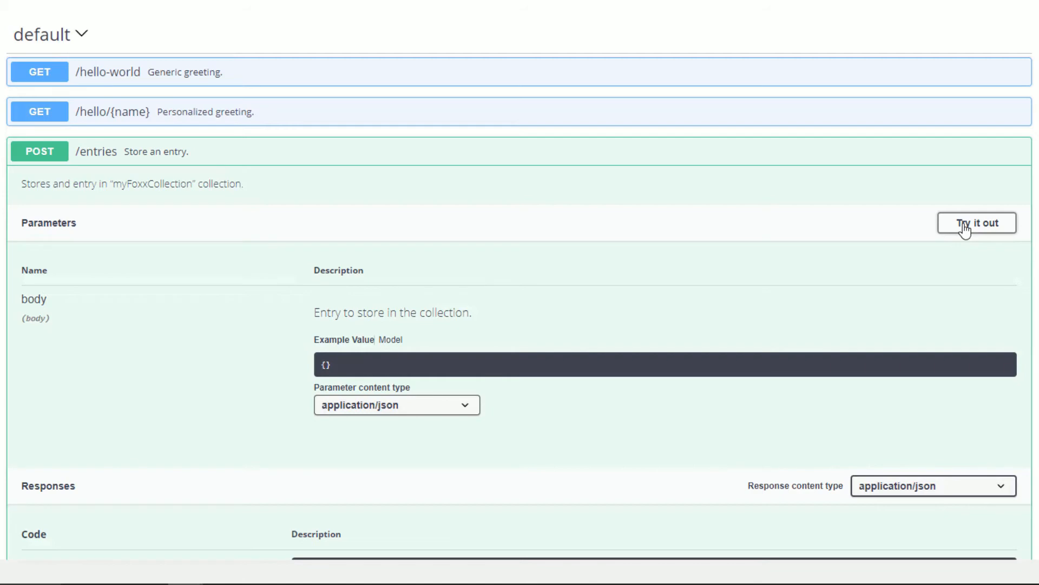
Enter {"_key": "key1", "name": "chris"} as the POST /entries try-it-out body.
click(976, 222)
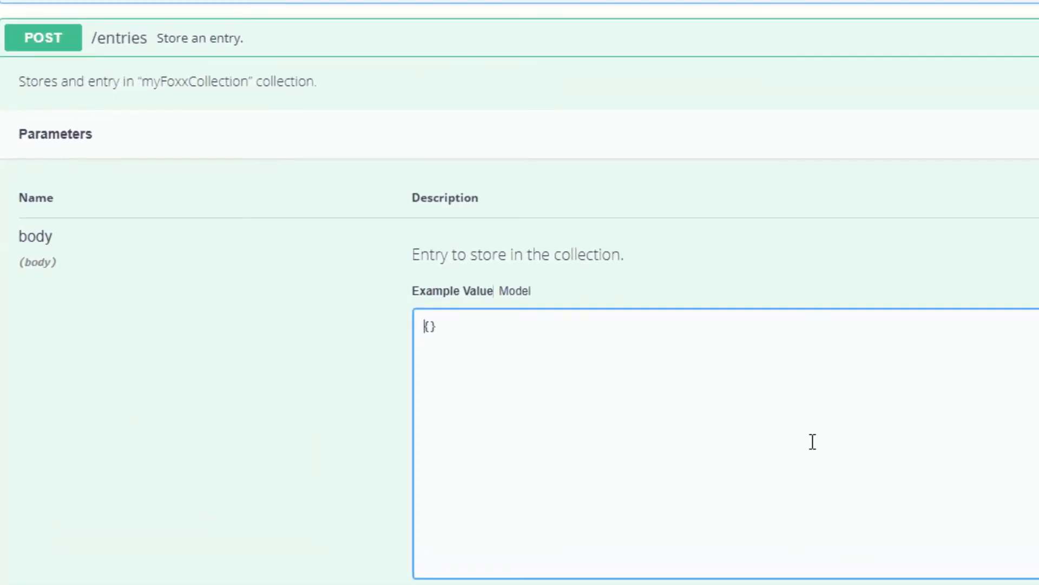
text(")
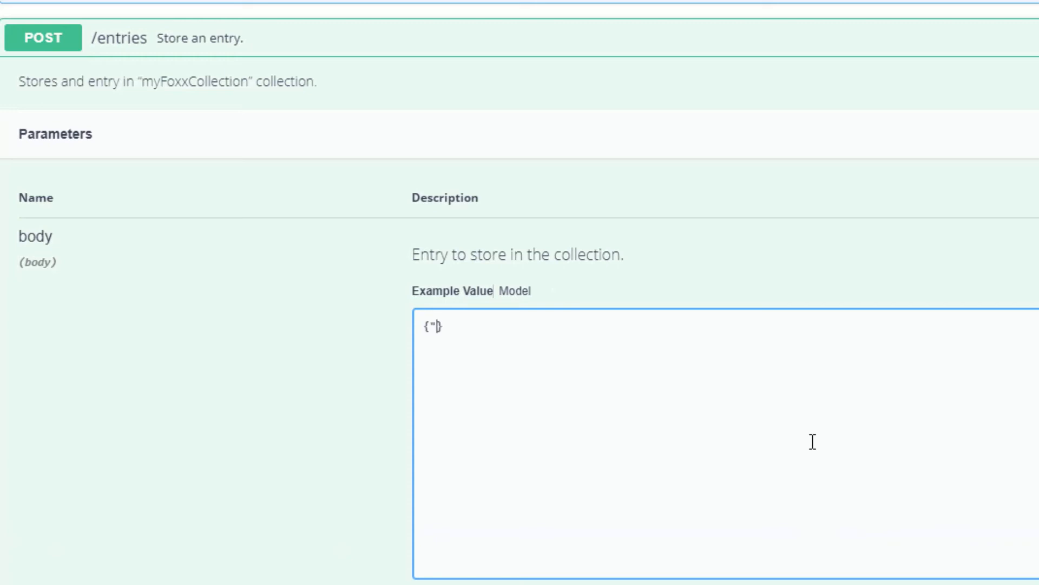
text(_key:)
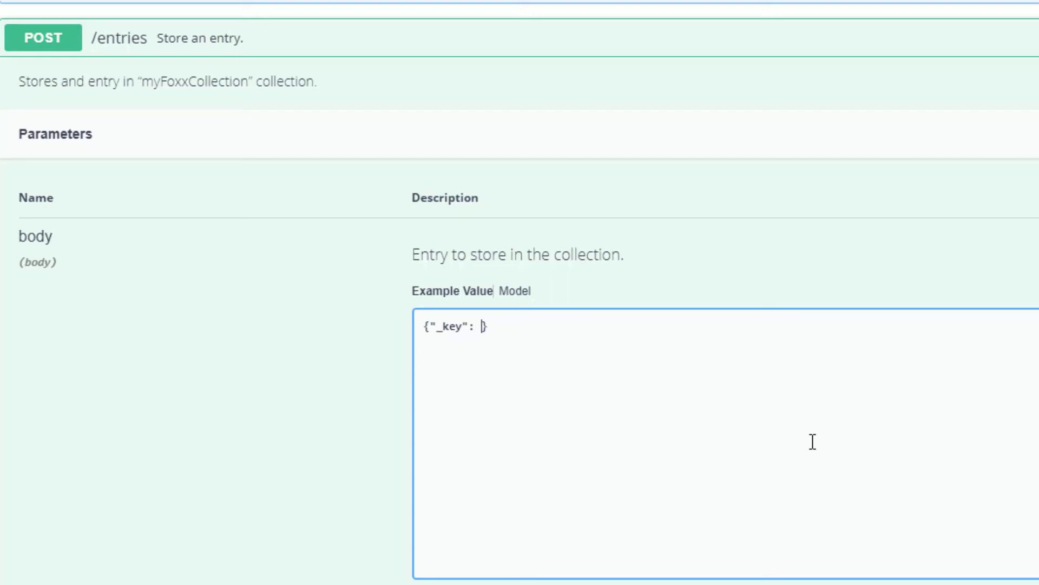
text(")
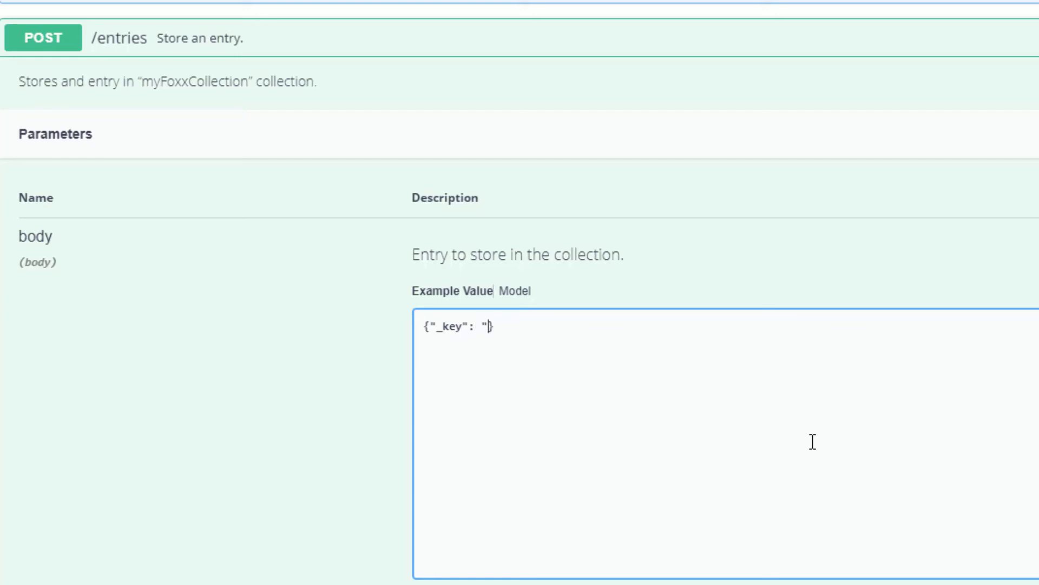
text(key)
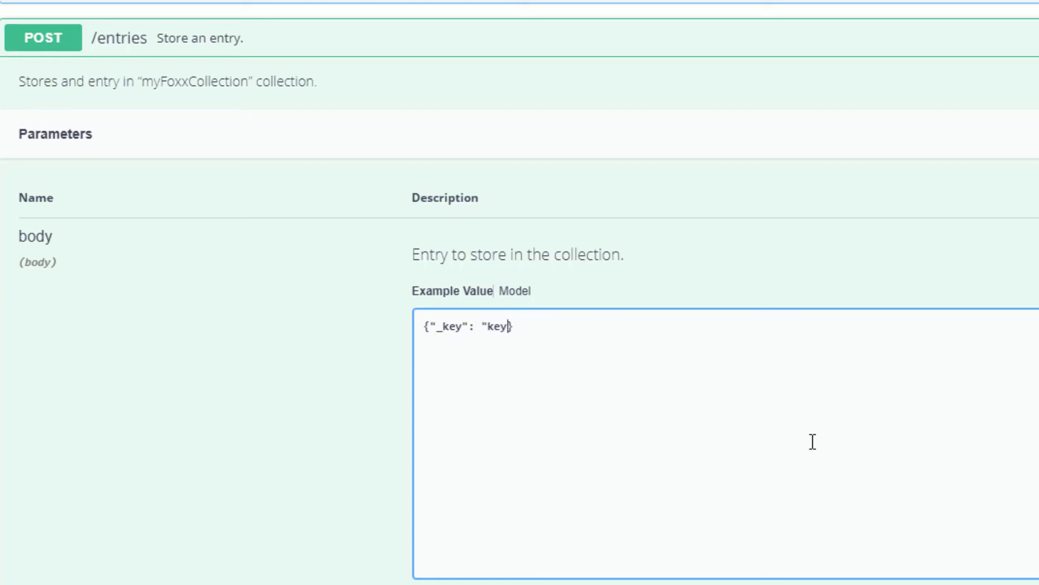
text(1")
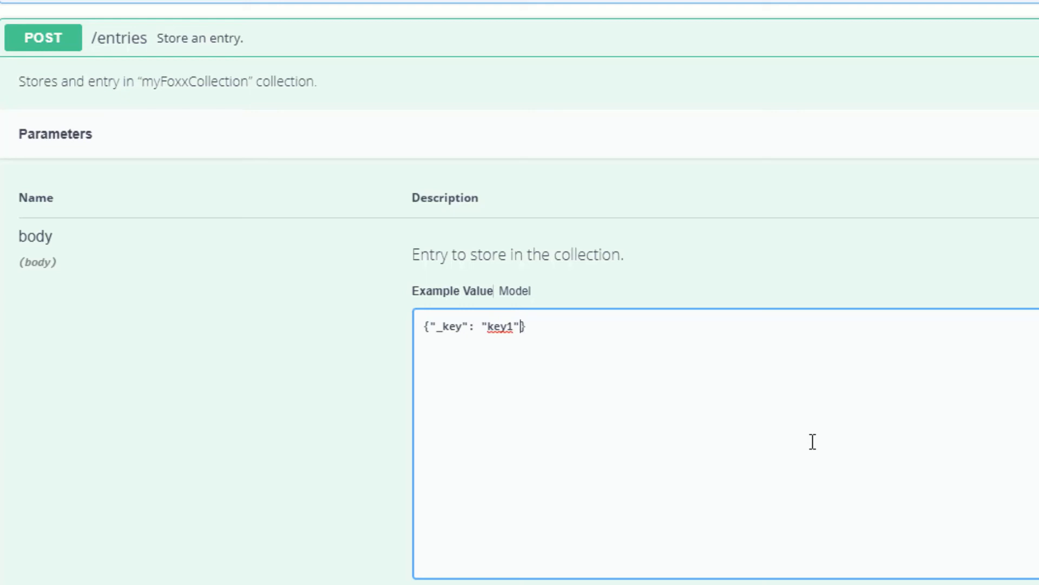
text(, ")
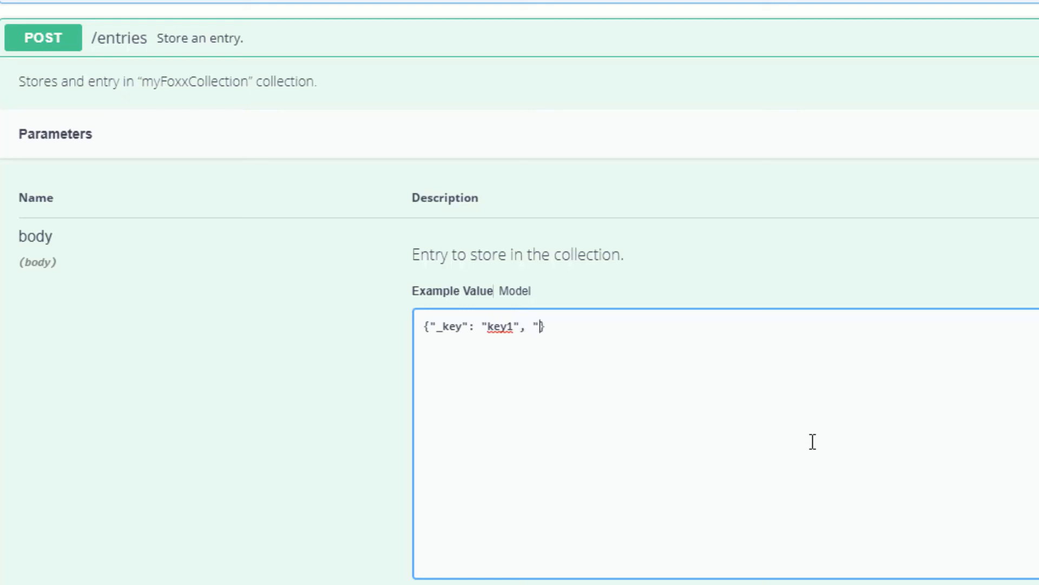
text(name)
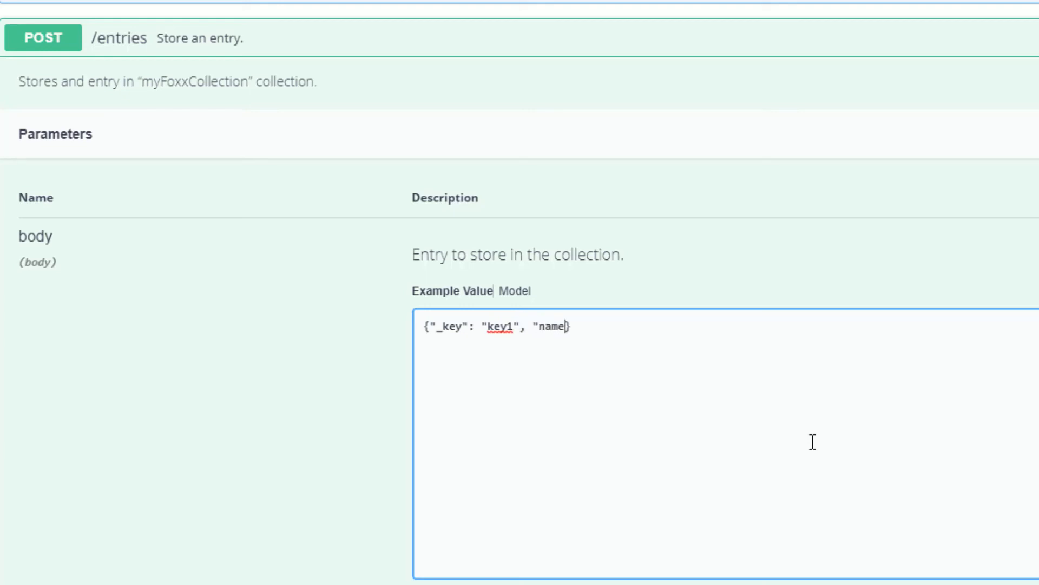
text(: ")
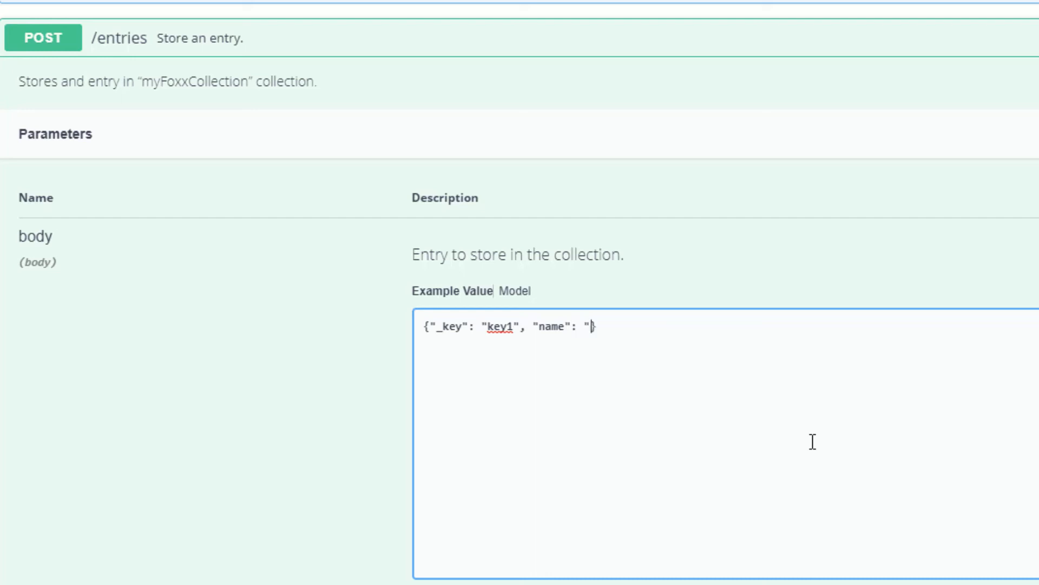
text(ch)
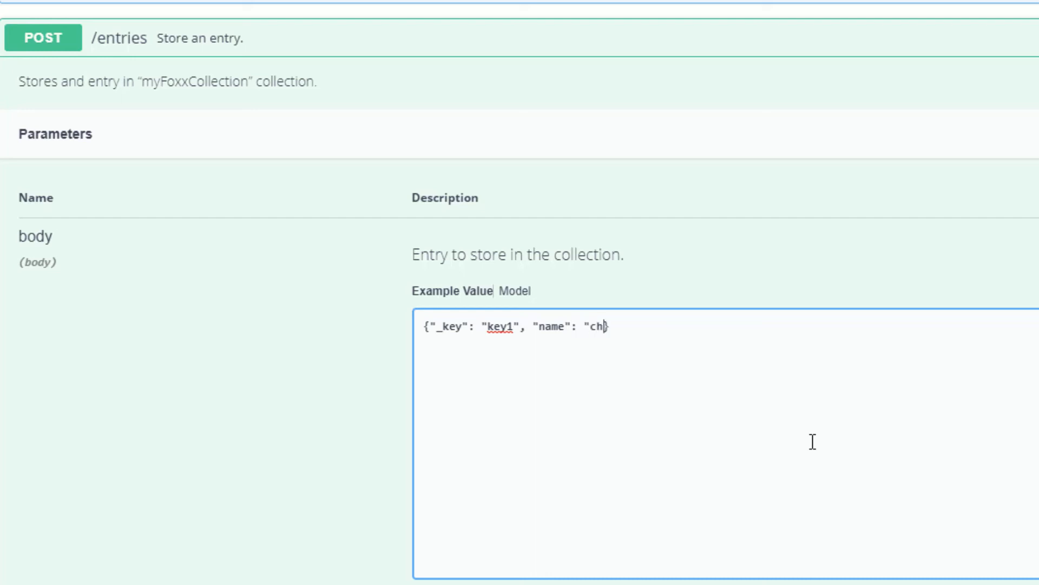
text(ris)
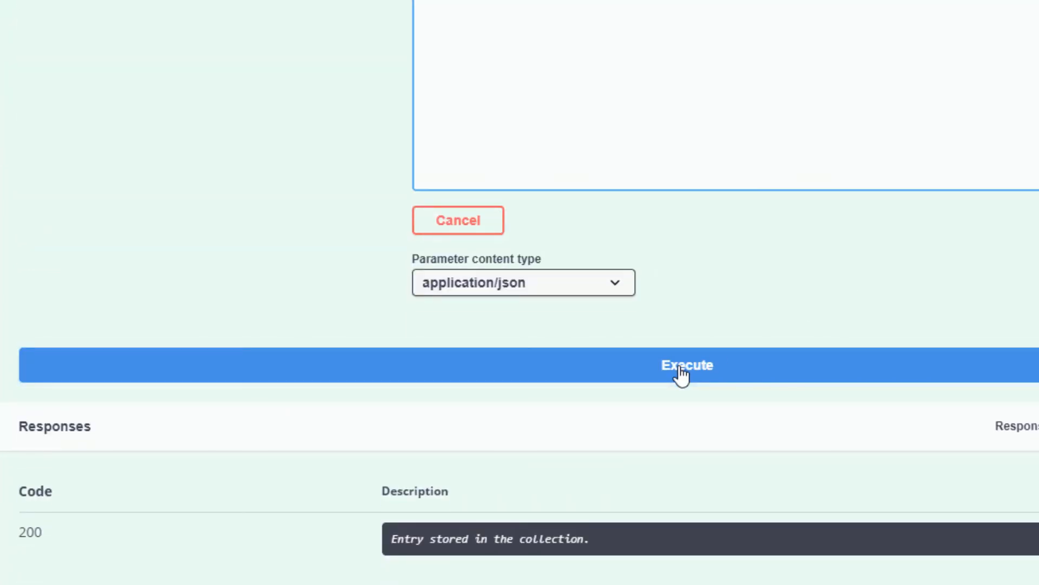
Execute the request and review the 200 response storing key1/chris in myFoxxCollection.
click(686, 365)
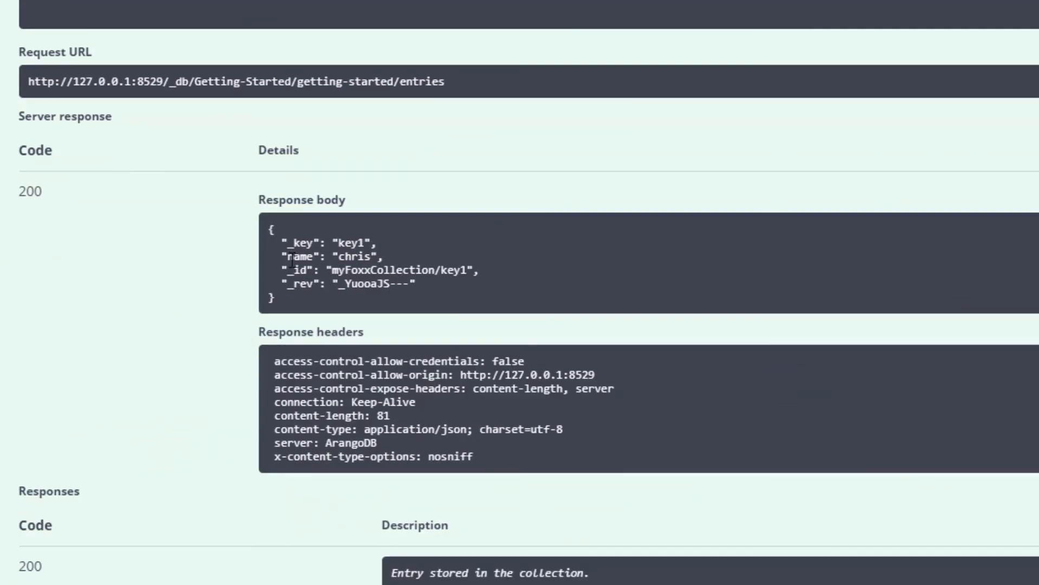
mouse_move(307, 285)
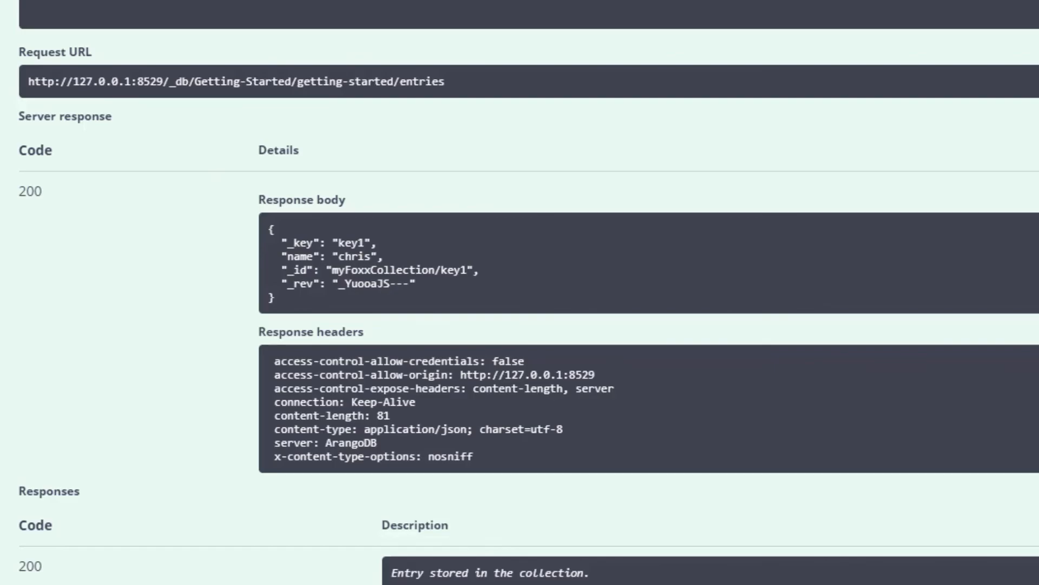
scroll(up, 3)
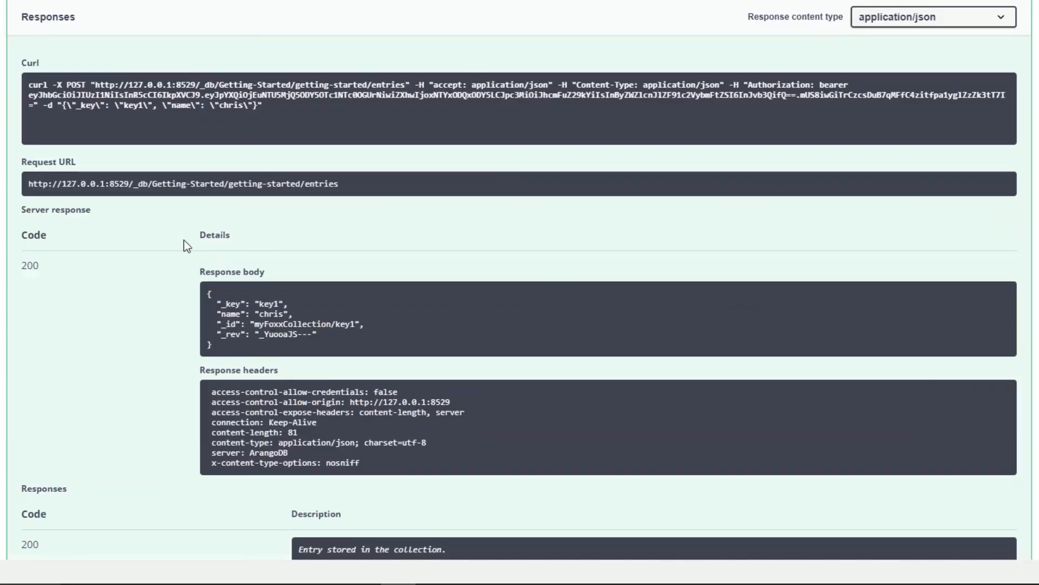